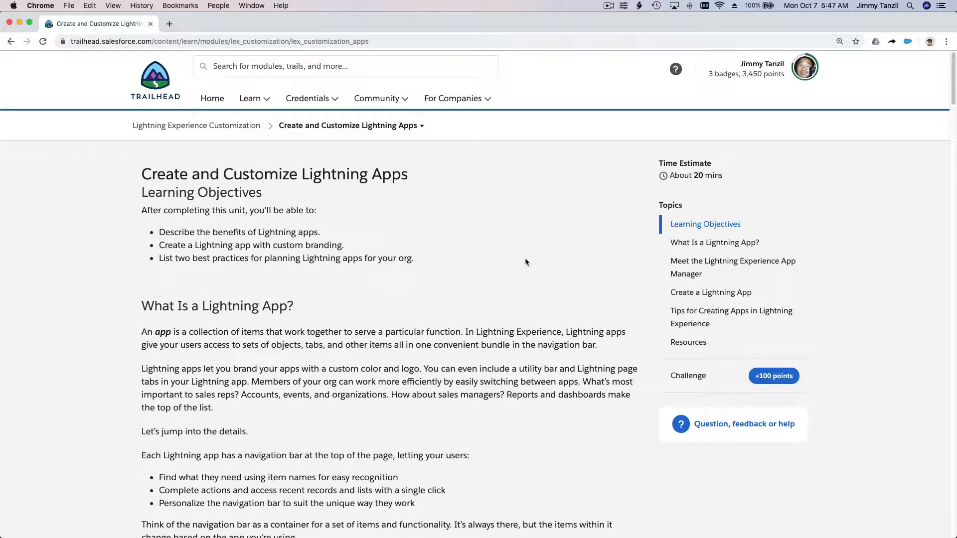
{"action": "mouse_move", "coordinate": [519, 252]}
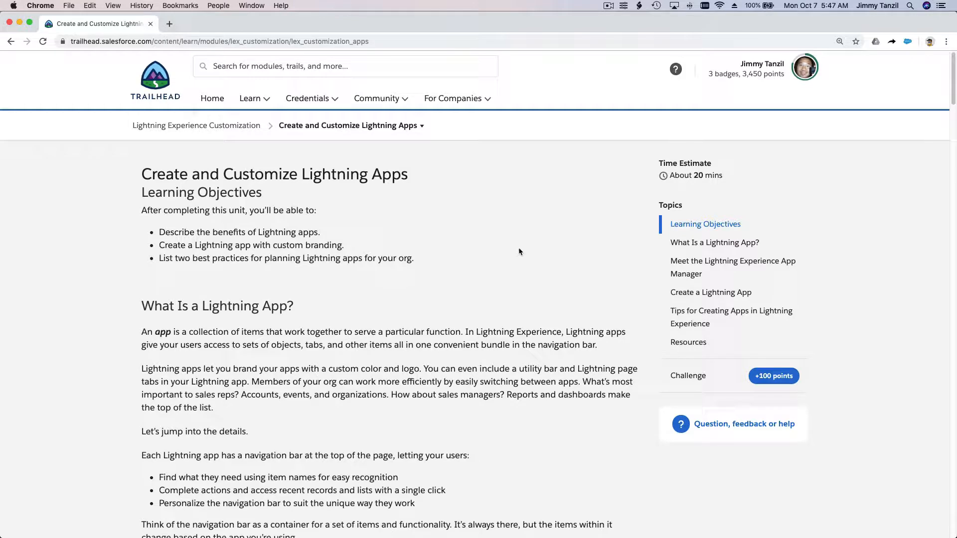
{"action": "mouse_move", "coordinate": [506, 237]}
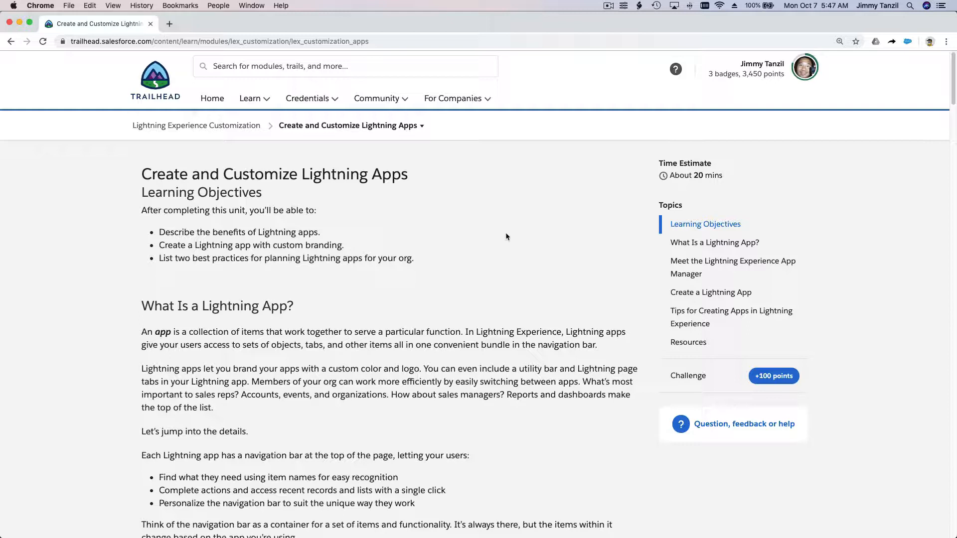
Scroll the Trailhead unit, then launch the Trailhead Playground from the avatar's Hands-on Orgs.
{"action": "scroll", "scroll_direction": "down", "scroll_amount": 3}
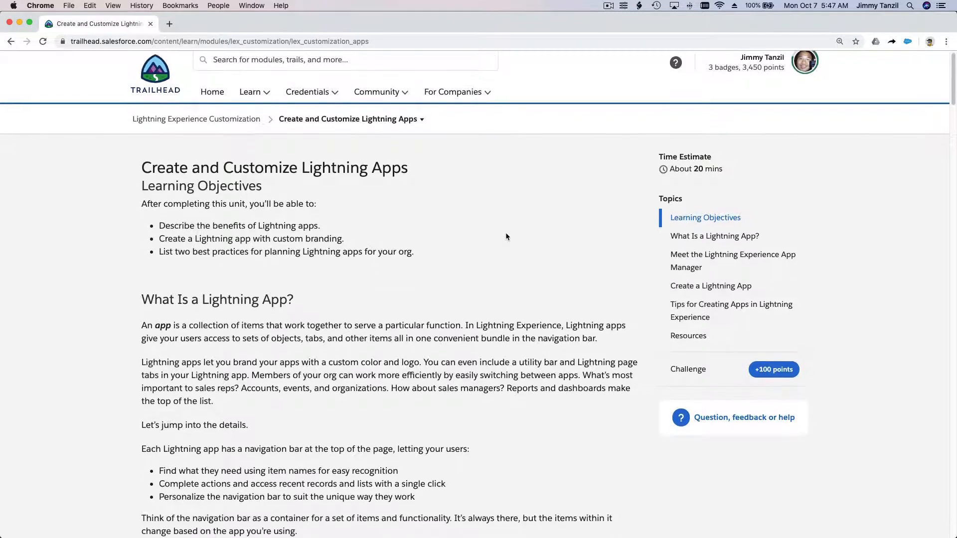
{"action": "scroll", "scroll_direction": "down", "scroll_amount": 3}
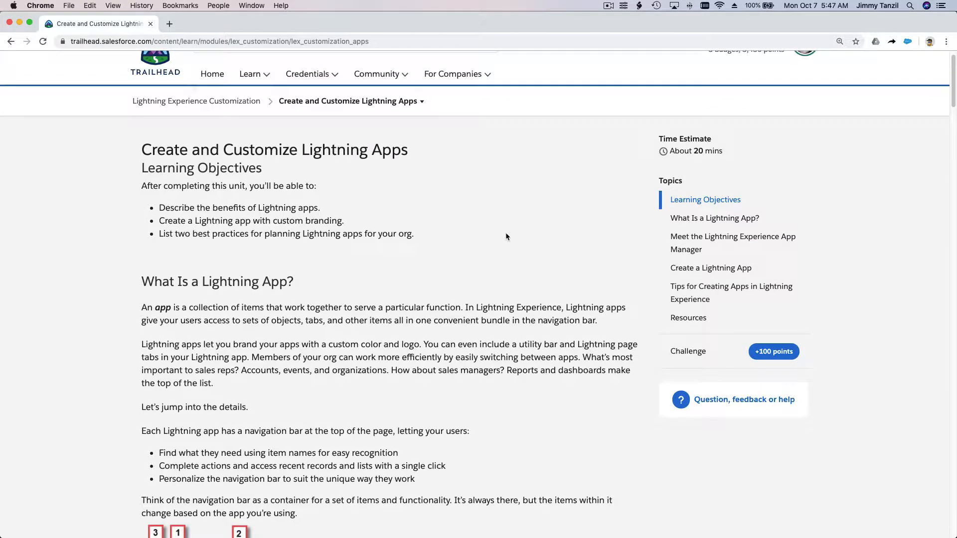
{"action": "scroll", "scroll_direction": "down", "scroll_amount": 3}
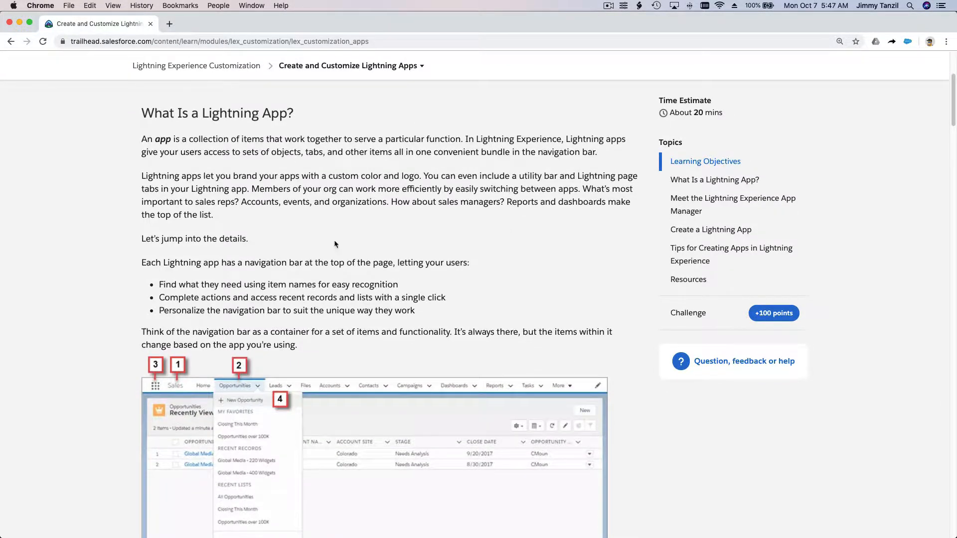
{"action": "scroll", "scroll_direction": "down", "scroll_amount": 3}
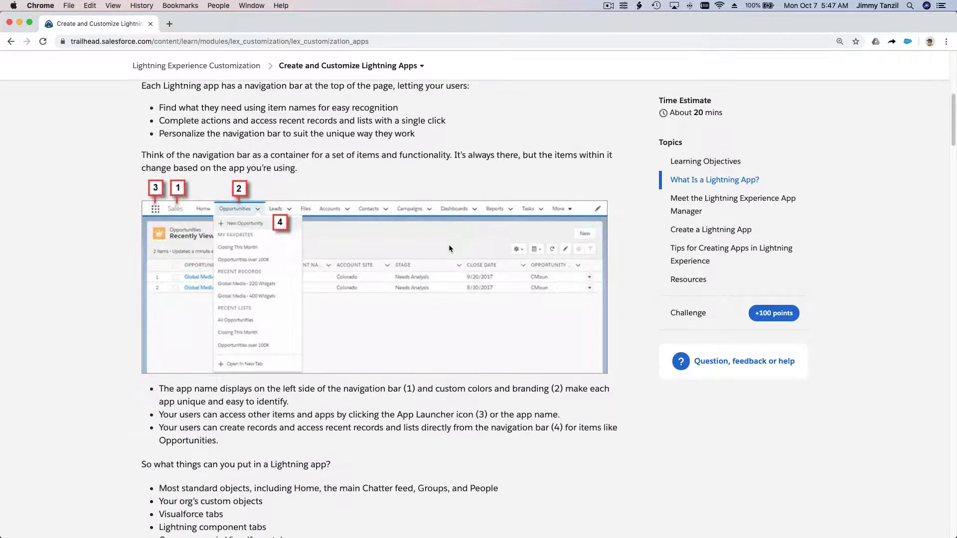
{"action": "scroll", "scroll_direction": "down", "scroll_amount": 3}
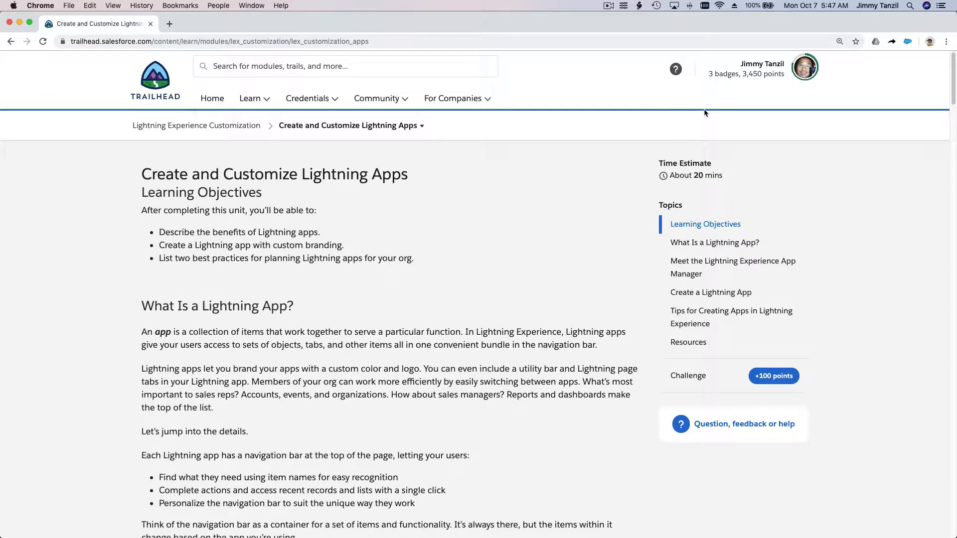
{"action": "mouse_move", "coordinate": [806, 103]}
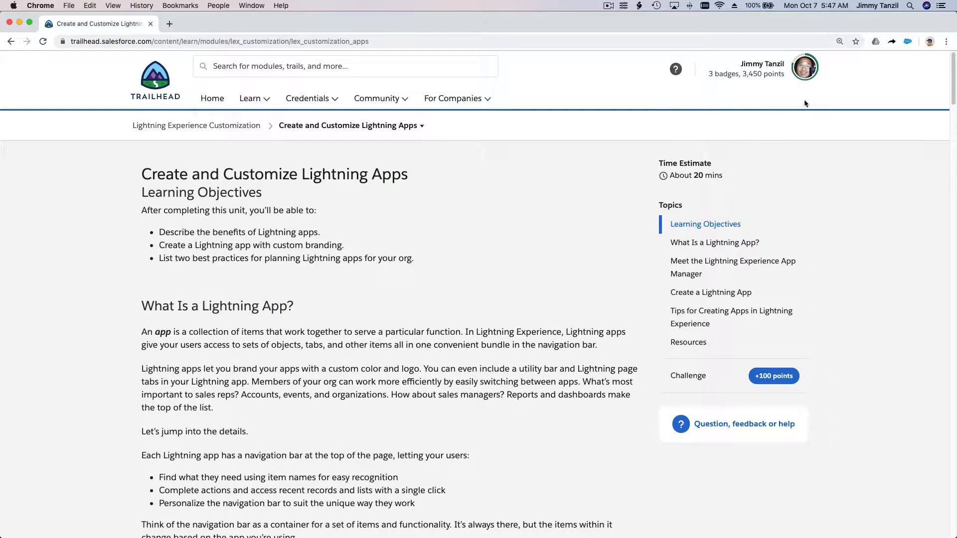
{"action": "left_click", "coordinate": [804, 67]}
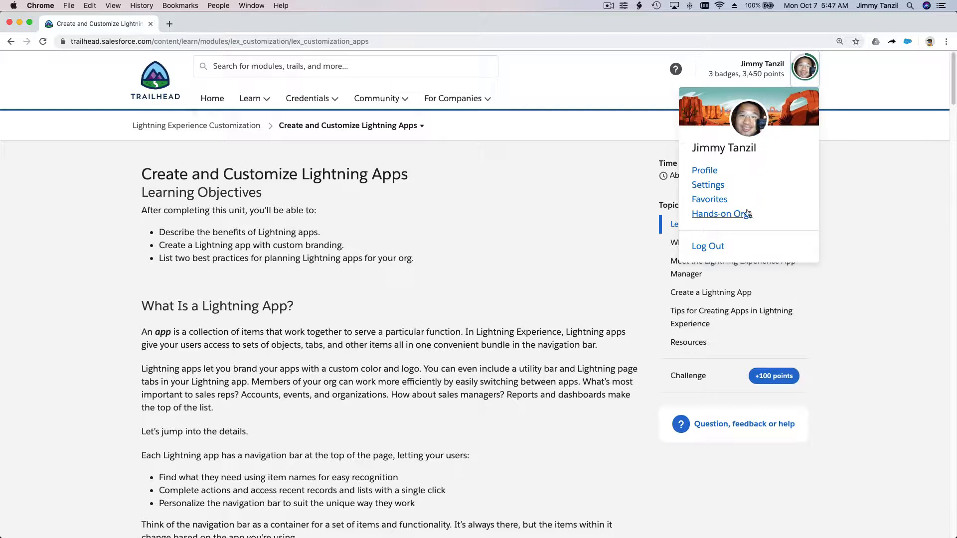
{"action": "mouse_move", "coordinate": [722, 214]}
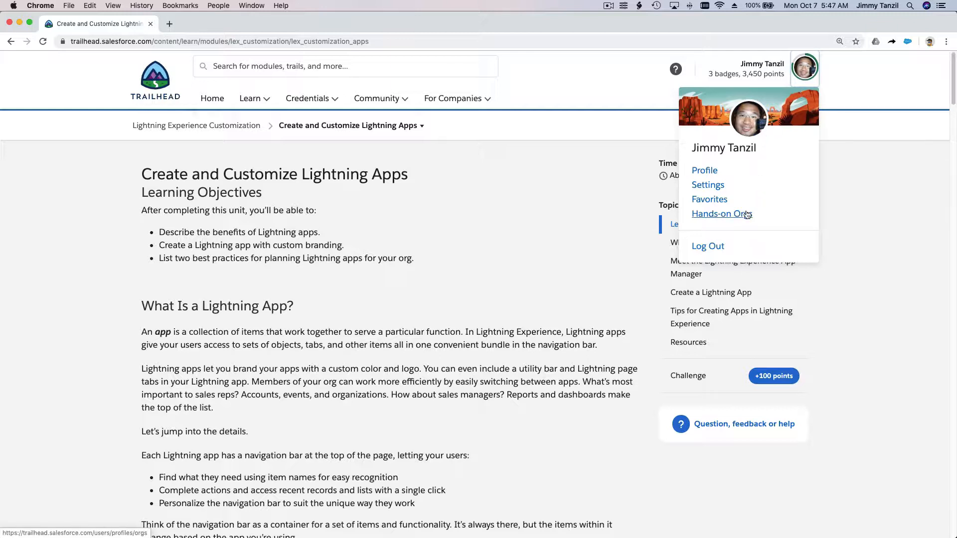
{"action": "left_click", "coordinate": [722, 214]}
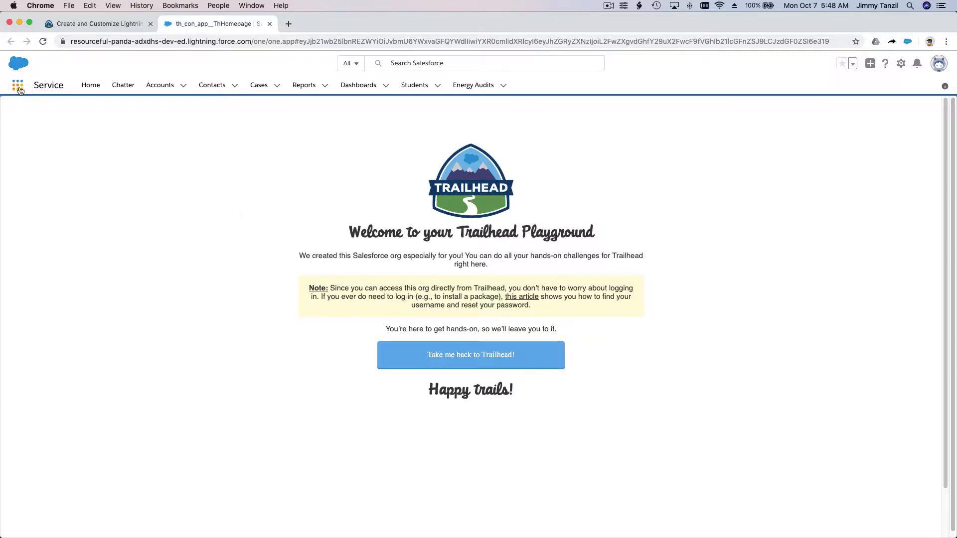
Open the nine-dot App Launcher listing all available apps and items.
{"action": "left_click", "coordinate": [17, 84]}
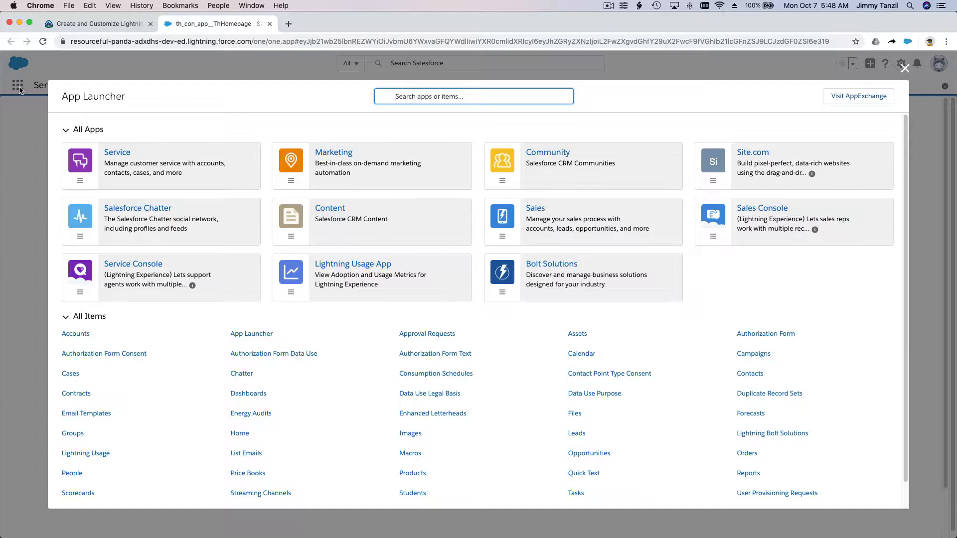
{"action": "mouse_move", "coordinate": [188, 127]}
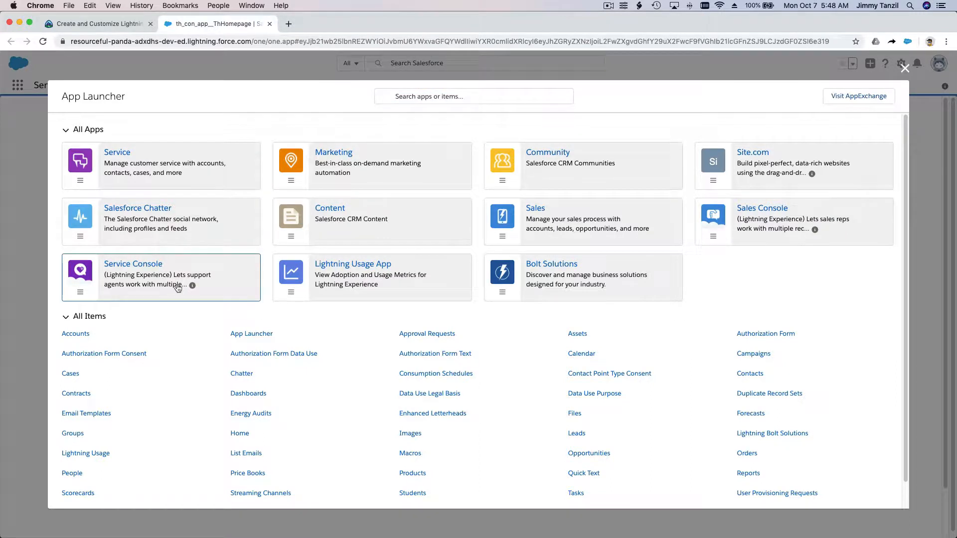
{"action": "mouse_move", "coordinate": [180, 318]}
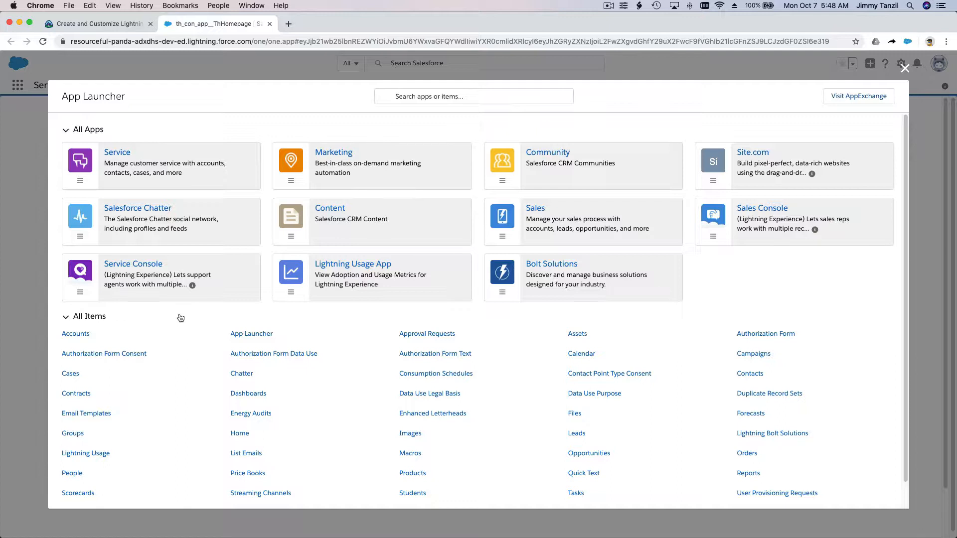
{"action": "mouse_move", "coordinate": [25, 234]}
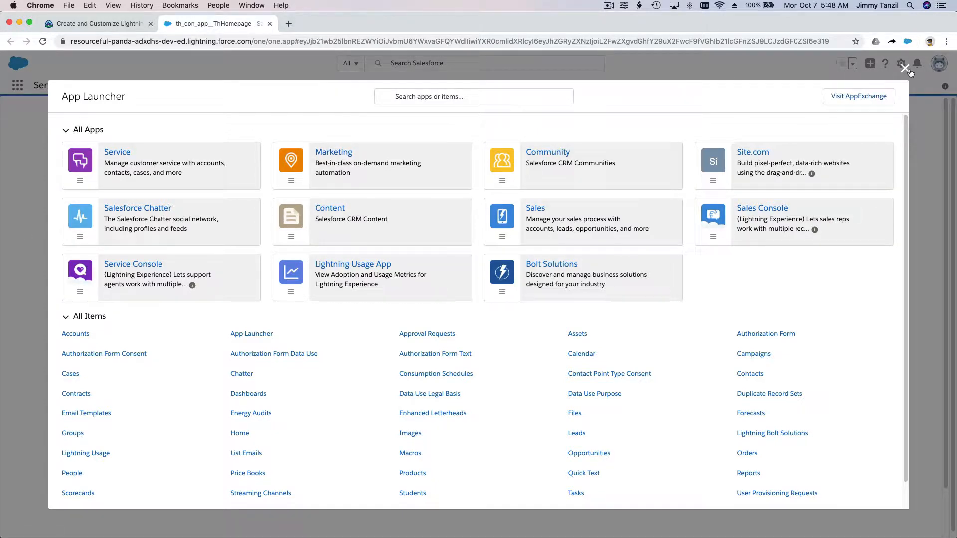
Close the App Launcher, returning to the Service app's Trailhead Playground welcome page.
{"action": "left_click", "coordinate": [905, 68]}
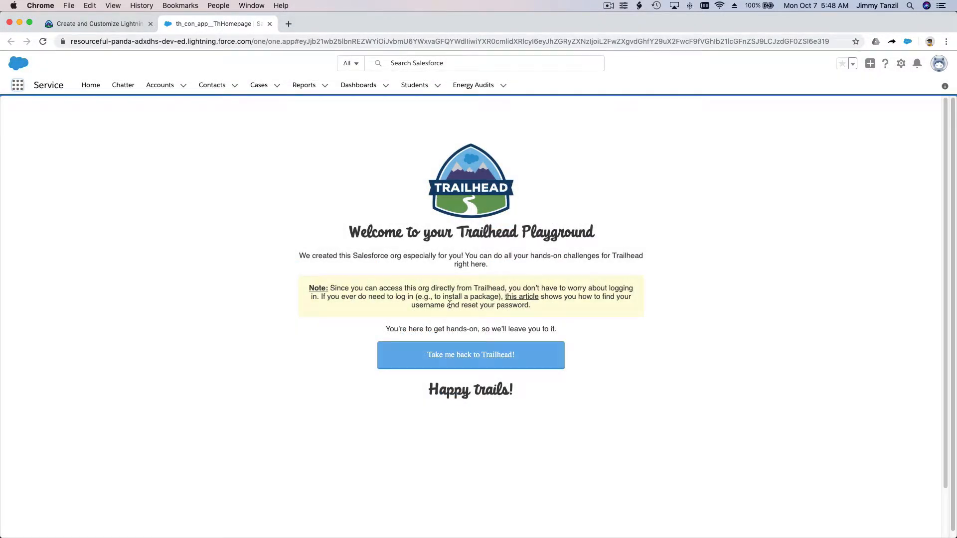
{"action": "mouse_move", "coordinate": [298, 173]}
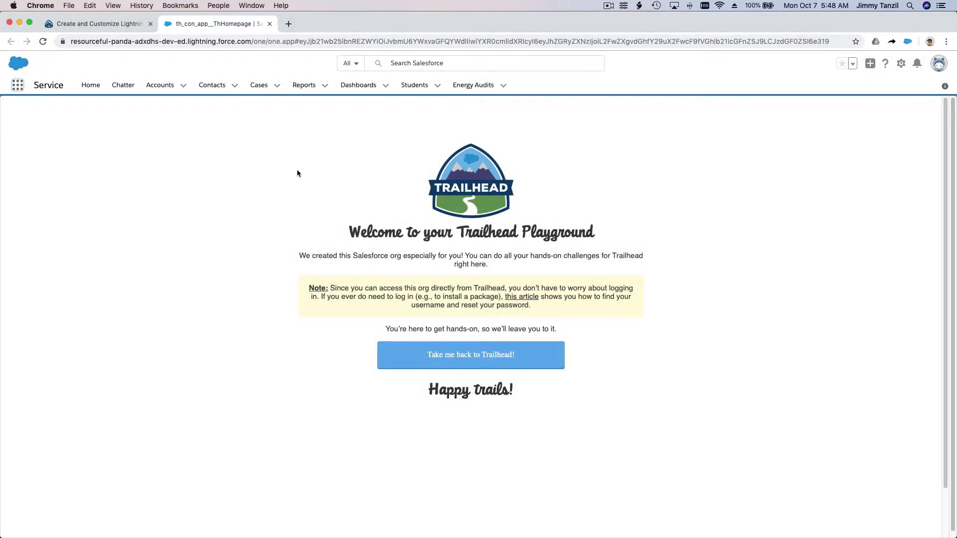
{"action": "mouse_move", "coordinate": [314, 154]}
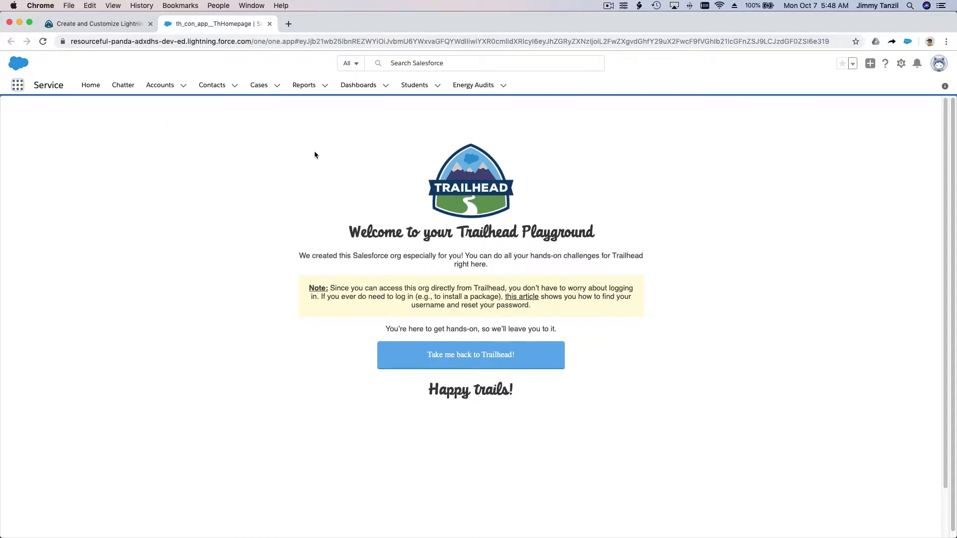
{"action": "mouse_move", "coordinate": [348, 141]}
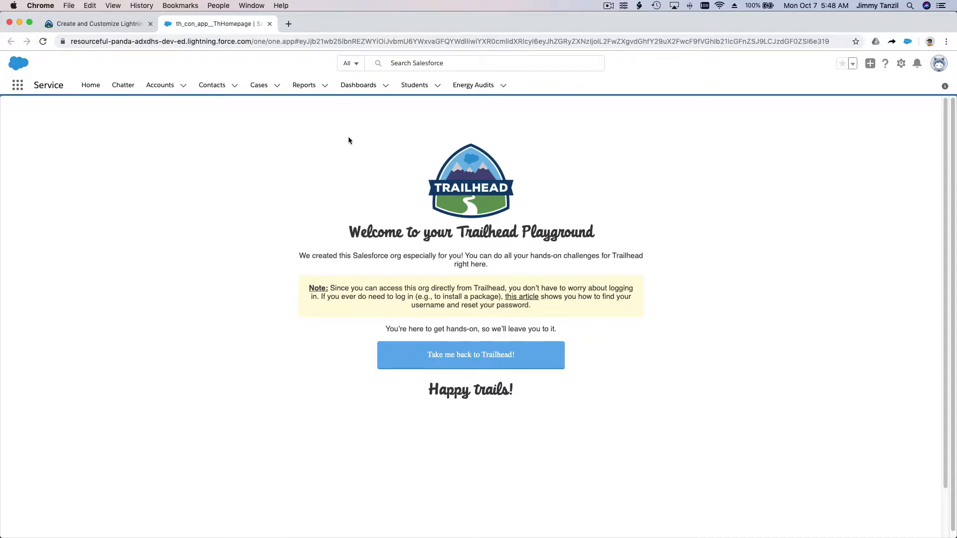
{"action": "mouse_move", "coordinate": [356, 140]}
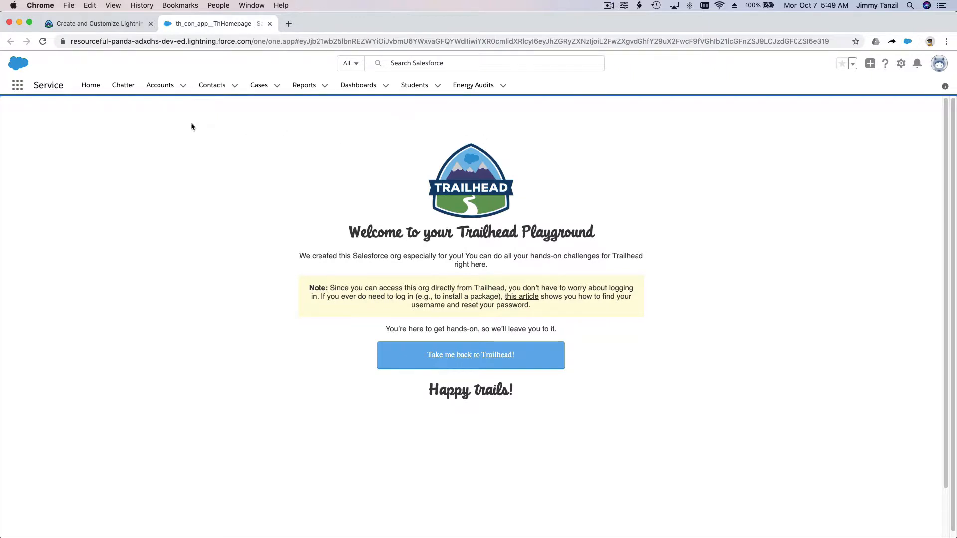
{"action": "mouse_move", "coordinate": [160, 85]}
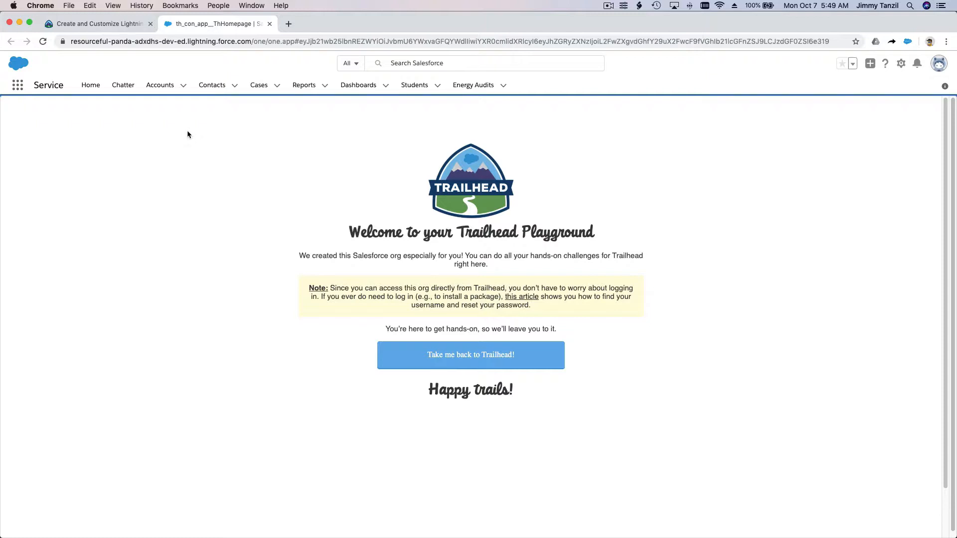
{"action": "mouse_move", "coordinate": [191, 158]}
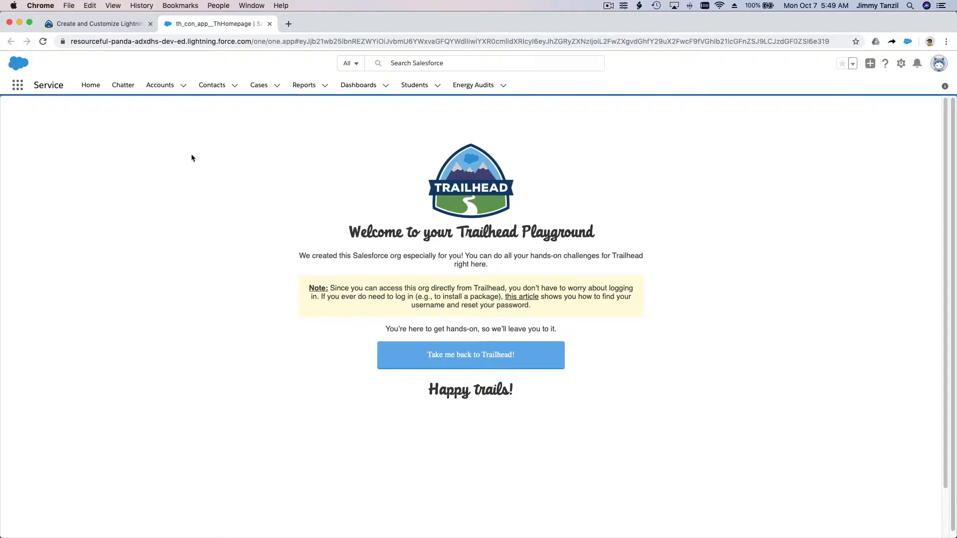
{"action": "mouse_move", "coordinate": [191, 164]}
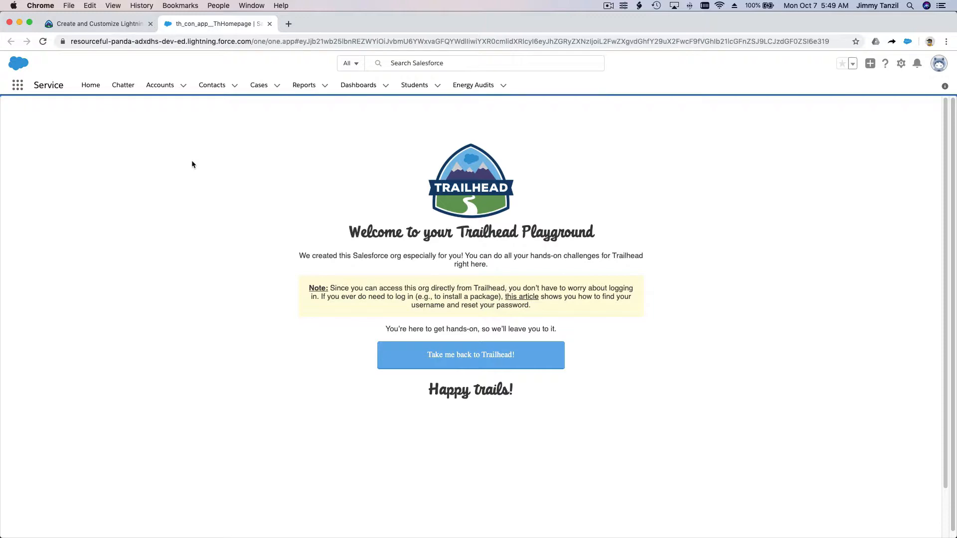
{"action": "mouse_move", "coordinate": [82, 125]}
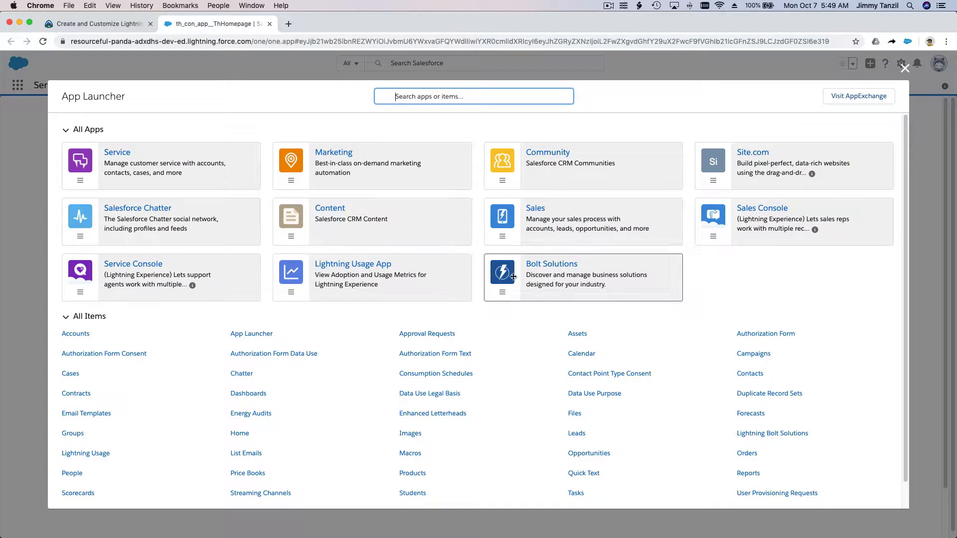
{"action": "mouse_move", "coordinate": [744, 293]}
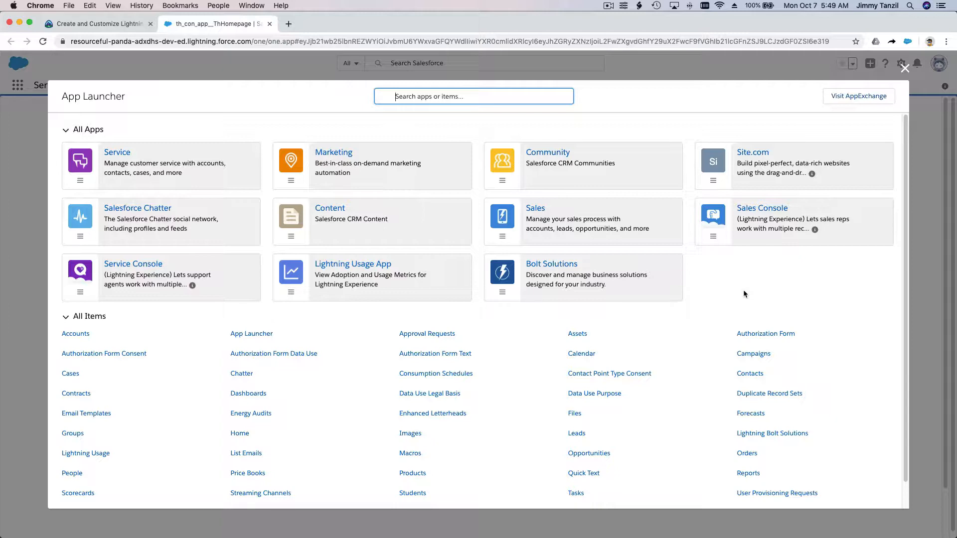
{"action": "mouse_move", "coordinate": [930, 149]}
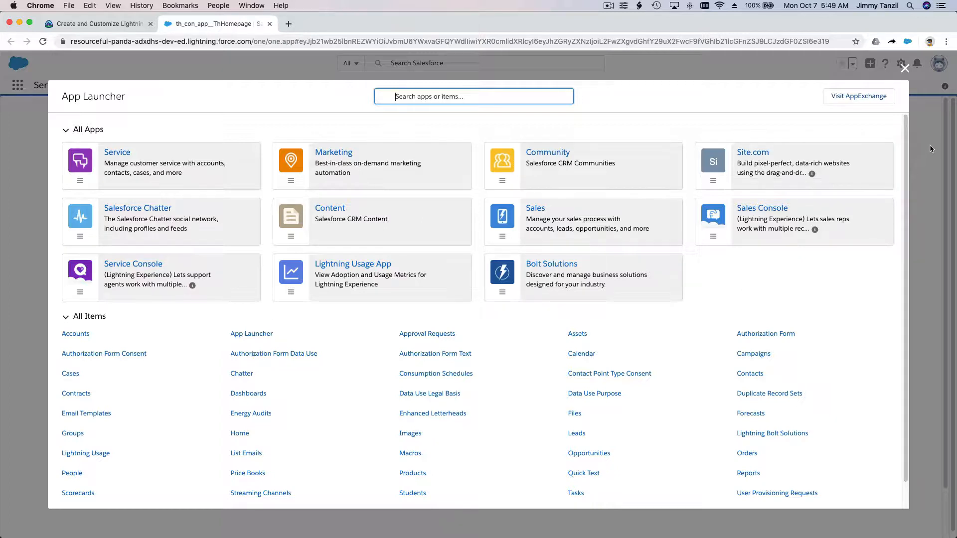
{"action": "left_click", "coordinate": [905, 68]}
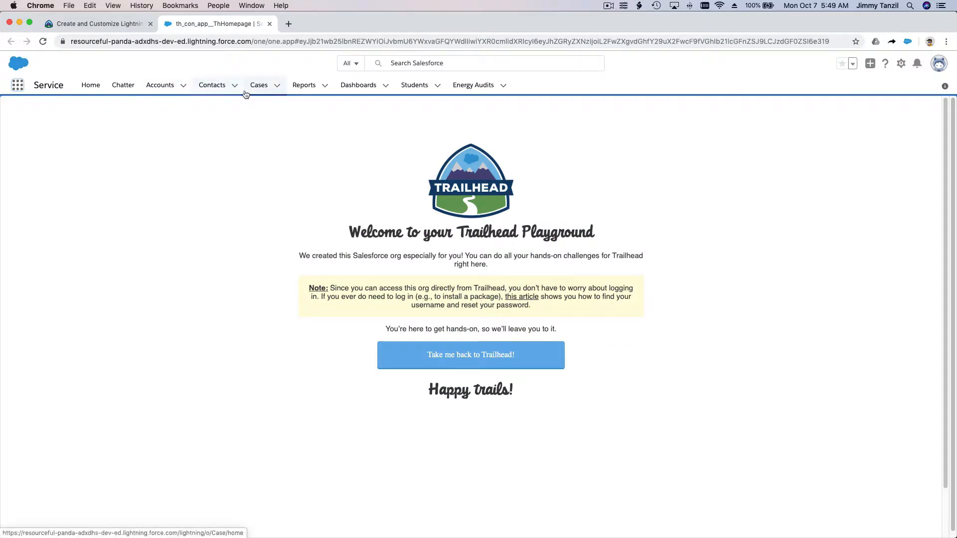
{"action": "left_click", "coordinate": [90, 85]}
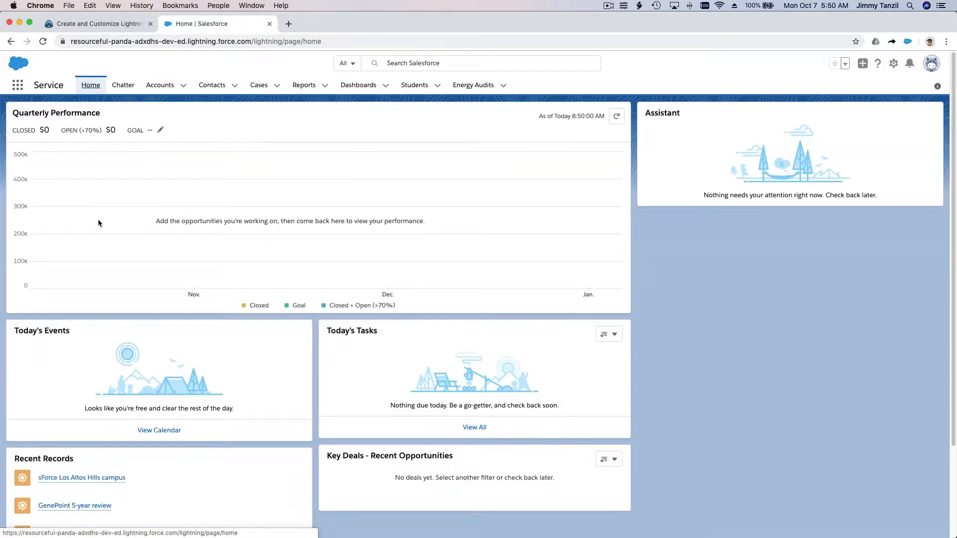
{"action": "scroll", "scroll_direction": "down", "scroll_amount": 3}
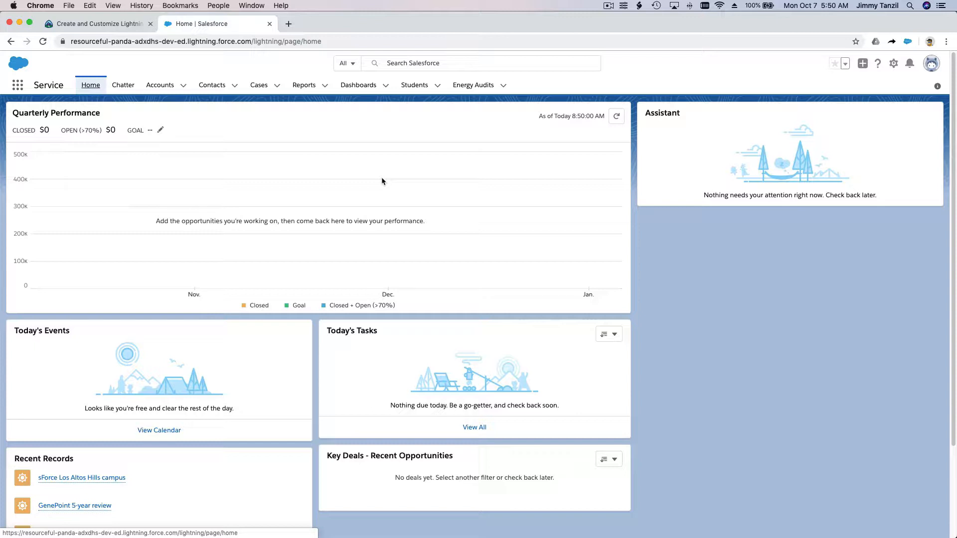
{"action": "mouse_move", "coordinate": [26, 103]}
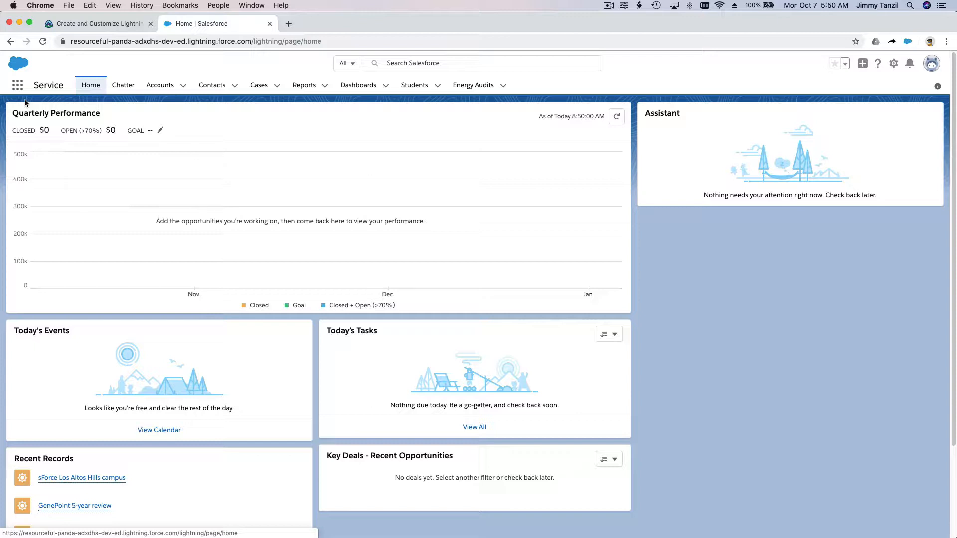
{"action": "left_click", "coordinate": [18, 85]}
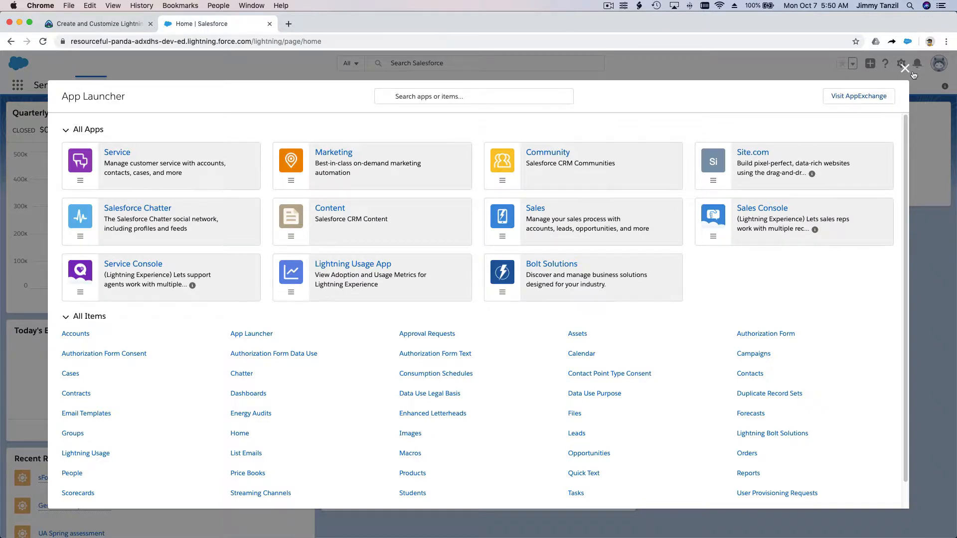
{"action": "mouse_move", "coordinate": [905, 67]}
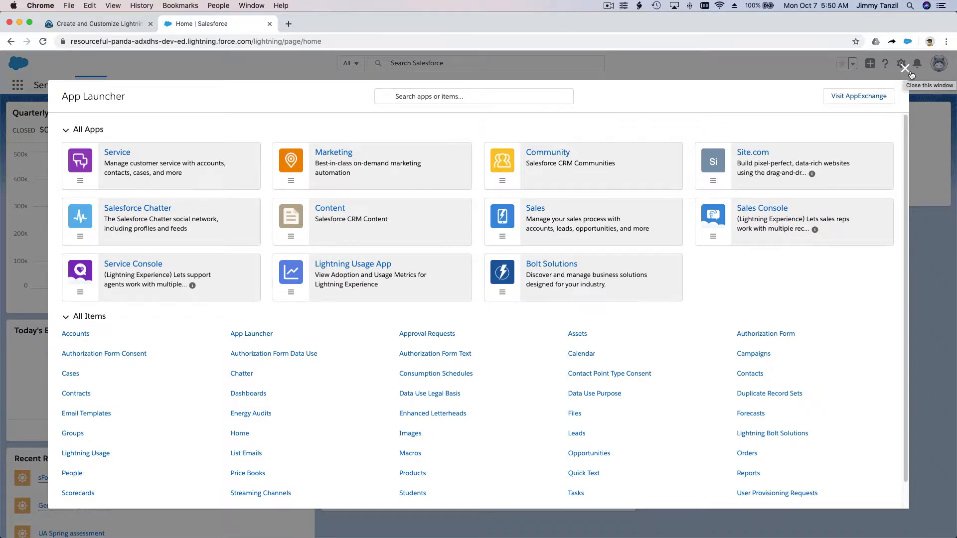
{"action": "left_click", "coordinate": [905, 68]}
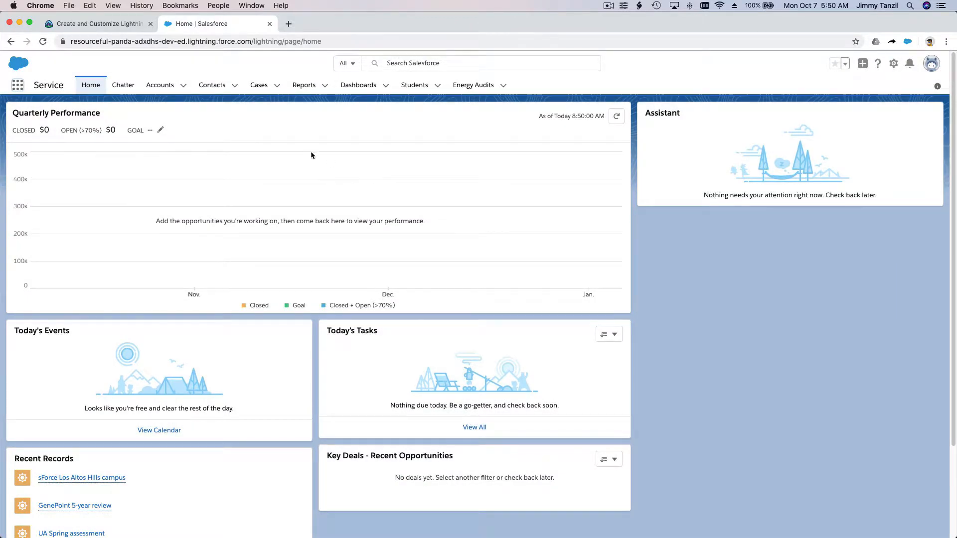
Scroll the Trailhead unit to the Create a Lightning App section's Energy Consultations parameters.
{"action": "left_click", "coordinate": [95, 23]}
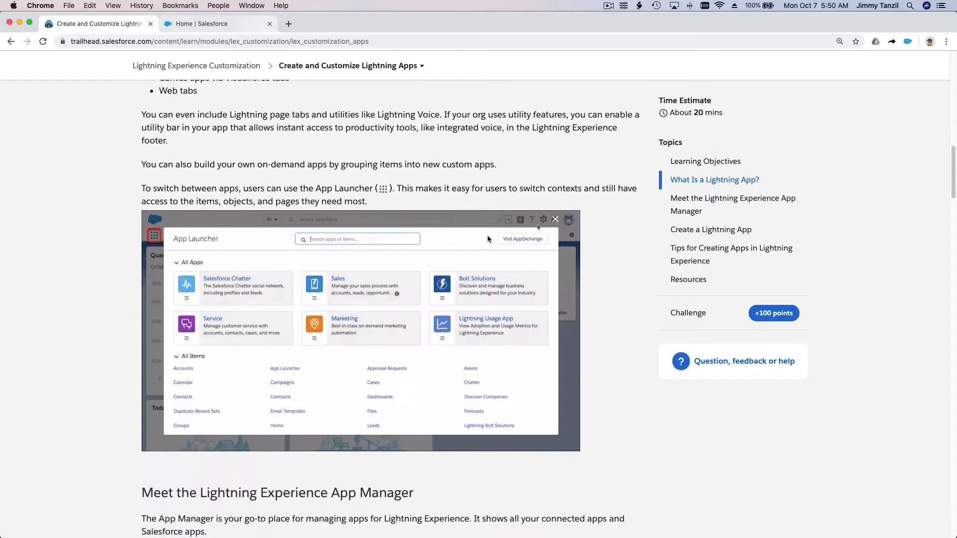
{"action": "scroll", "scroll_direction": "down", "scroll_amount": 3}
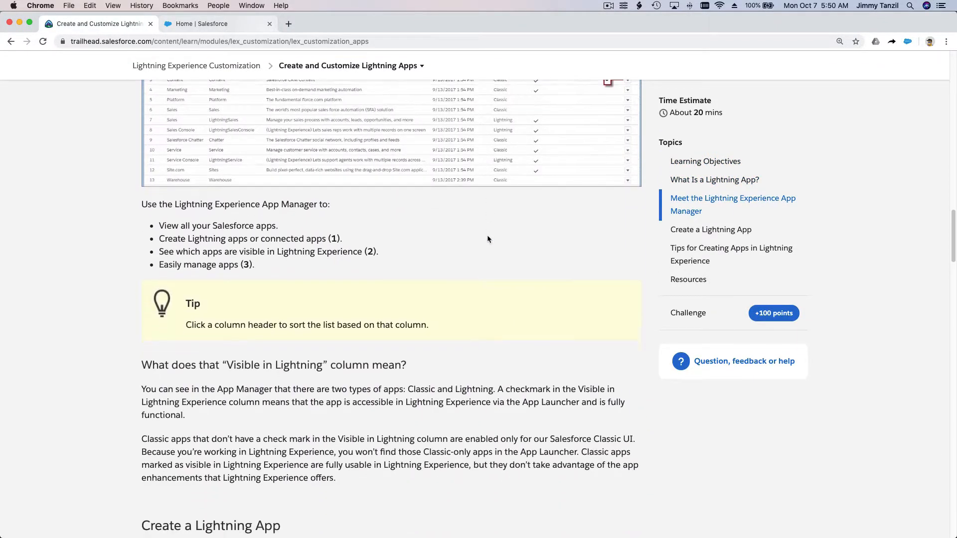
{"action": "scroll", "scroll_direction": "down", "scroll_amount": 3}
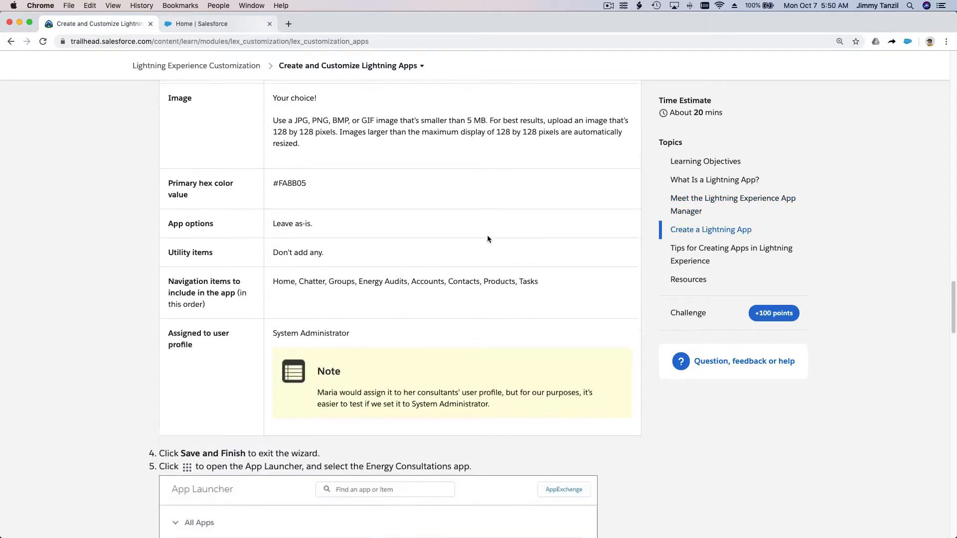
{"action": "scroll", "scroll_direction": "down", "scroll_amount": 3}
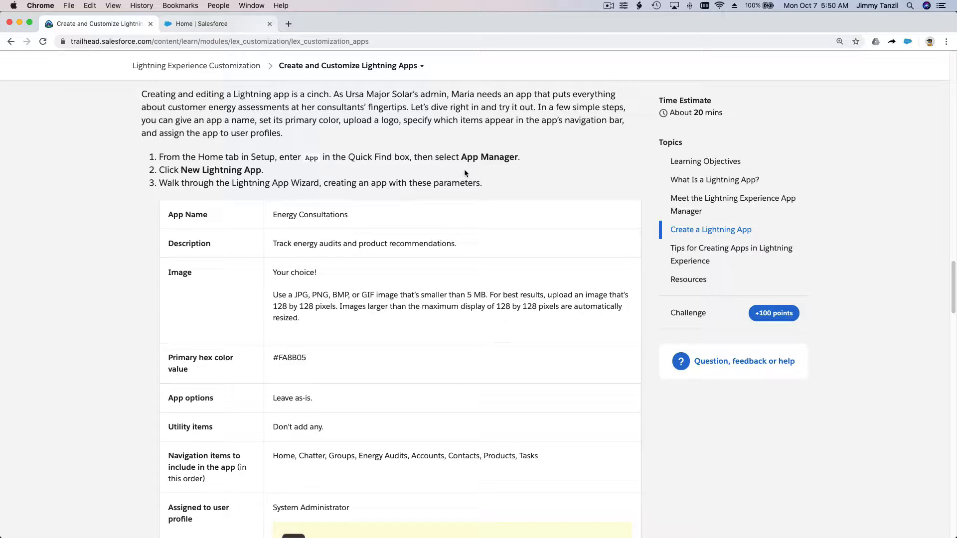
{"action": "mouse_move", "coordinate": [229, 82]}
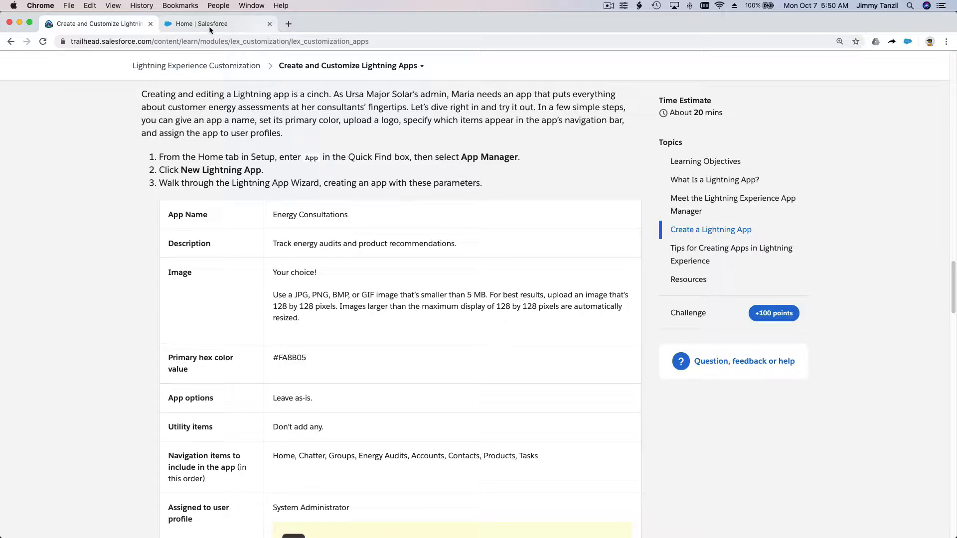
Open Setup Home from the gear menu on the Home | Salesforce tab.
{"action": "left_click", "coordinate": [204, 23]}
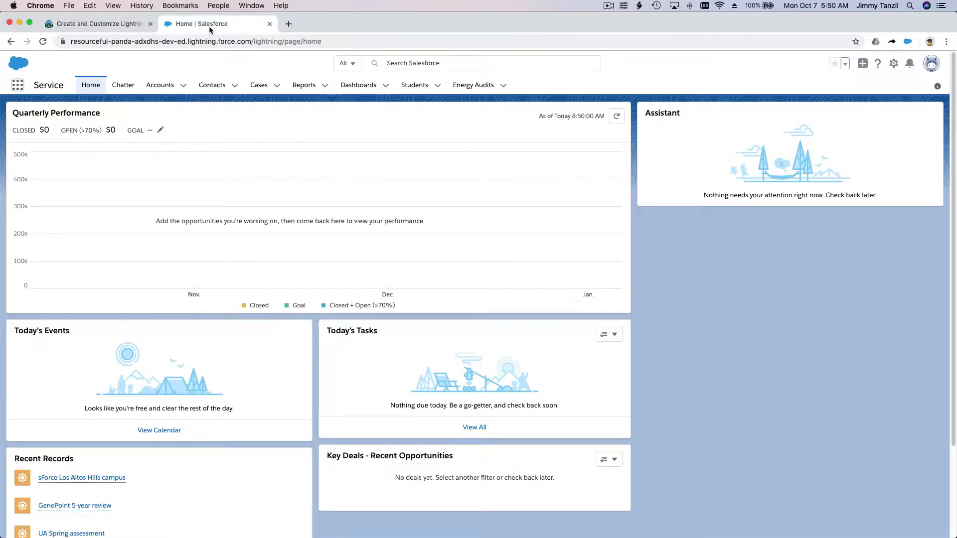
{"action": "mouse_move", "coordinate": [217, 23]}
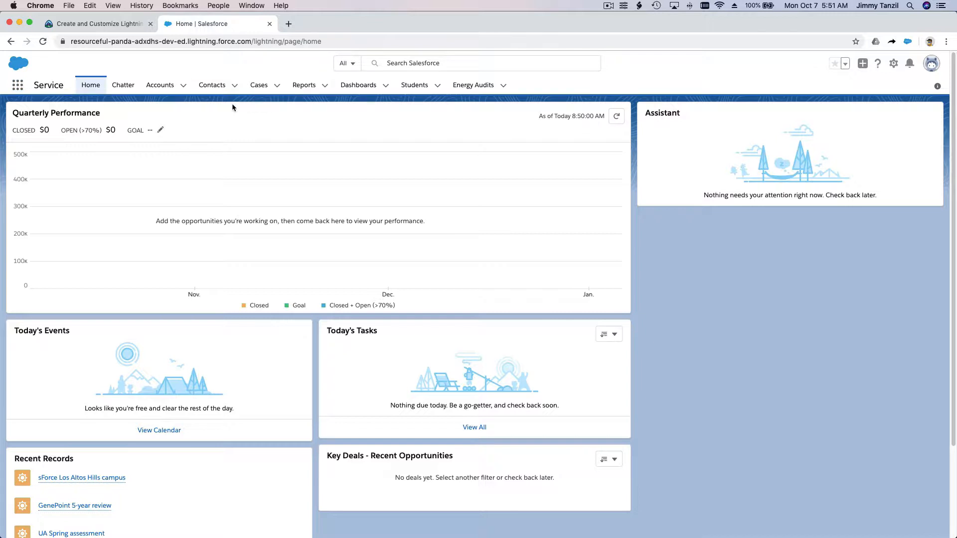
{"action": "mouse_move", "coordinate": [456, 109]}
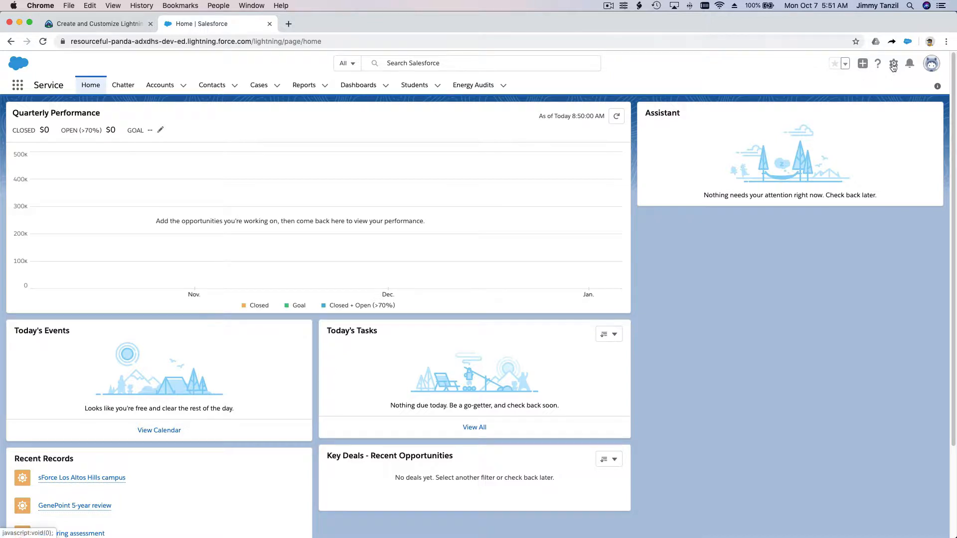
{"action": "left_click", "coordinate": [893, 63]}
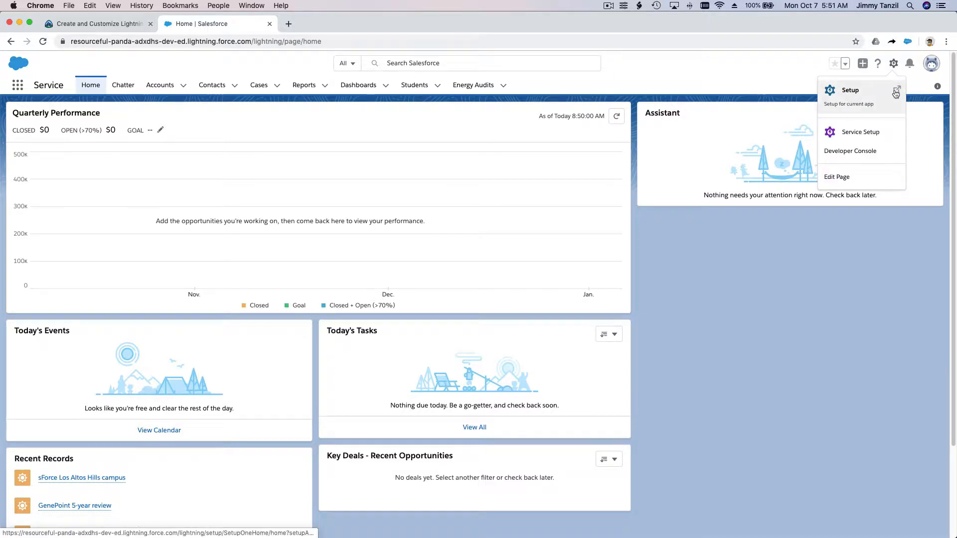
{"action": "left_click", "coordinate": [850, 89]}
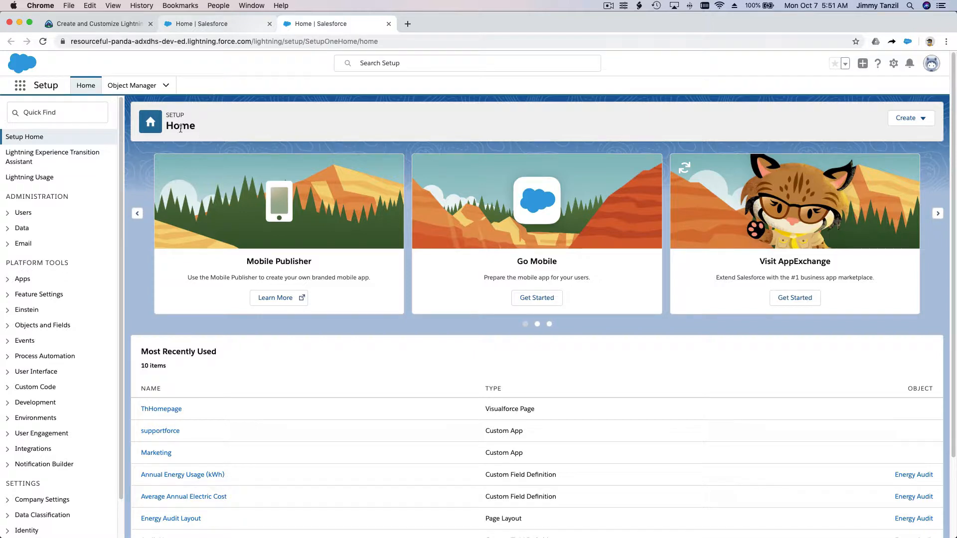
Find App Manager via Quick Find 'app mana' and start a New Lightning App.
{"action": "left_click", "coordinate": [58, 112]}
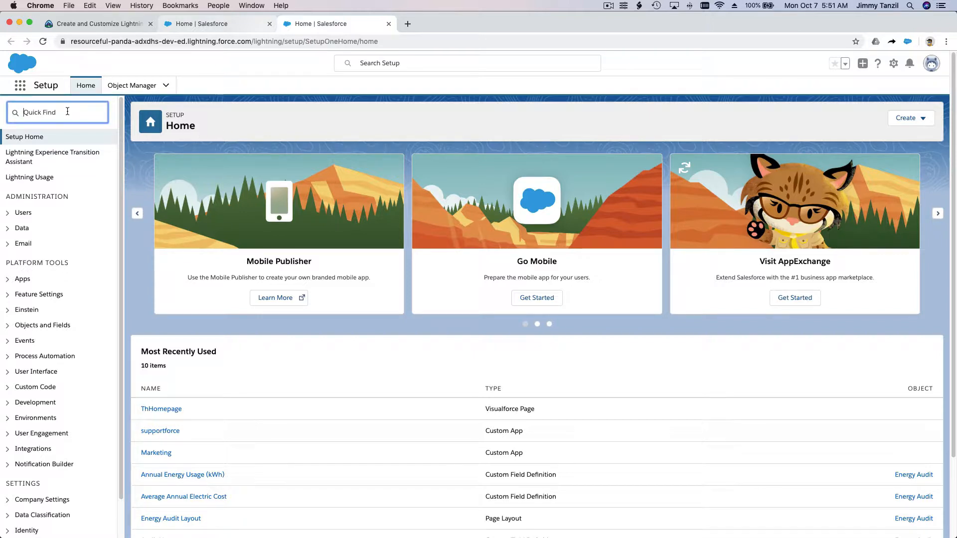
{"action": "type", "text": "appp mana"}
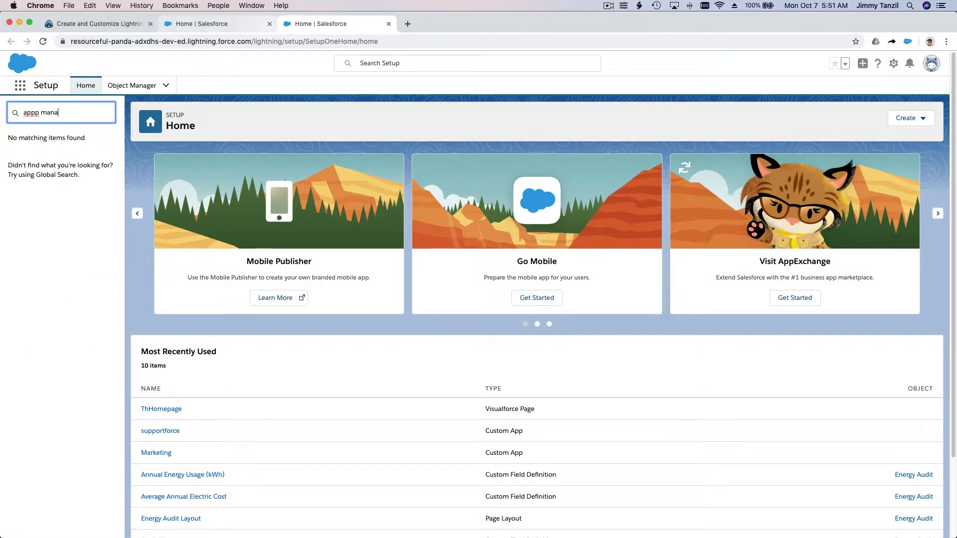
{"action": "key", "text": "Backspace"}
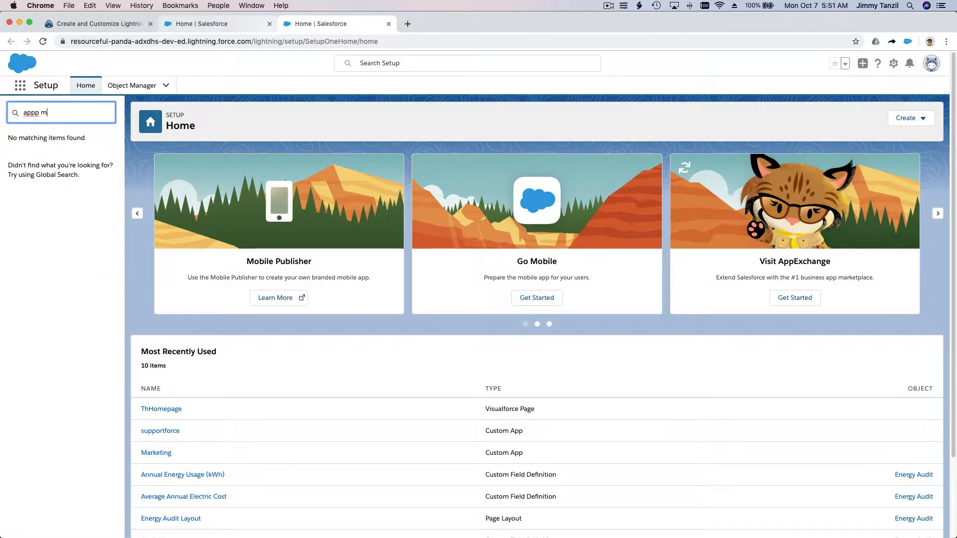
{"action": "type", "text": "app mana"}
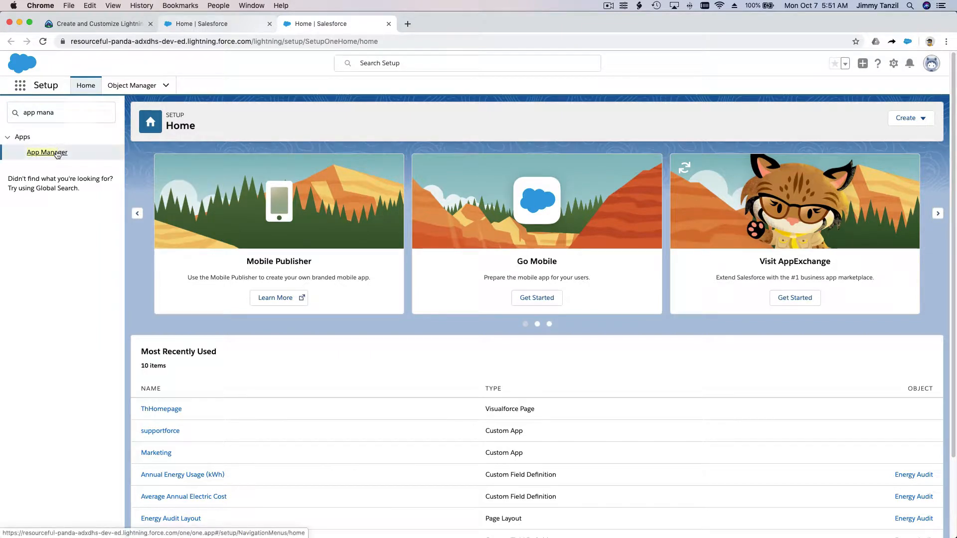
{"action": "left_click", "coordinate": [47, 152]}
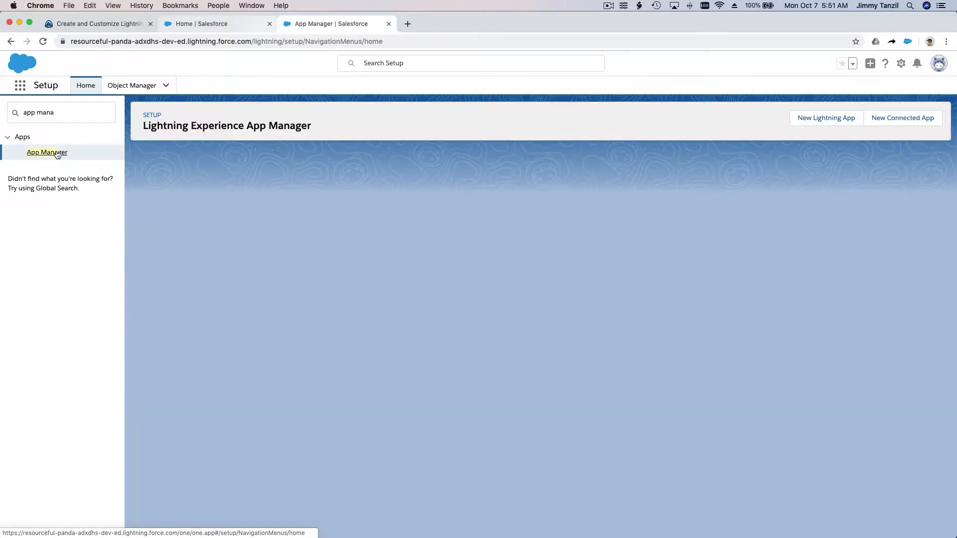
{"action": "left_click", "coordinate": [47, 152]}
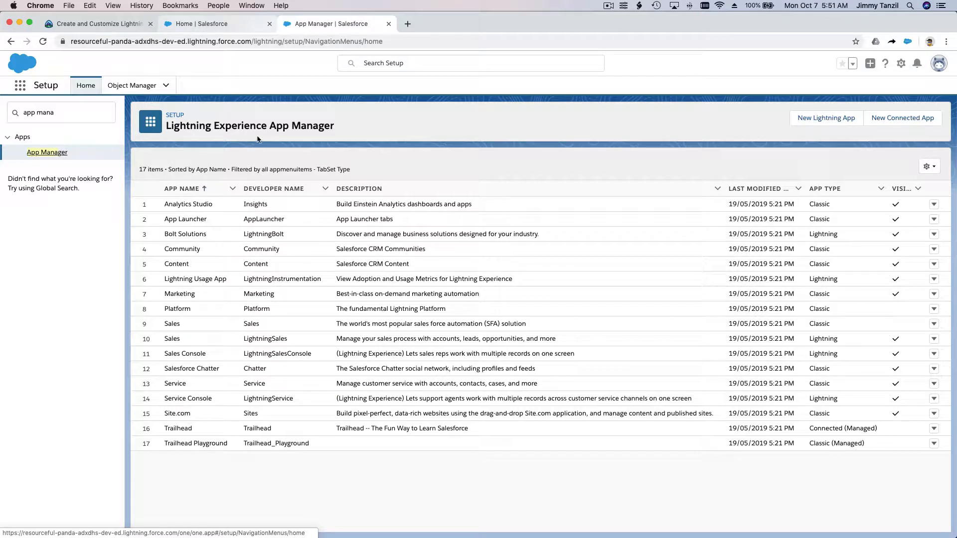
{"action": "mouse_move", "coordinate": [826, 118]}
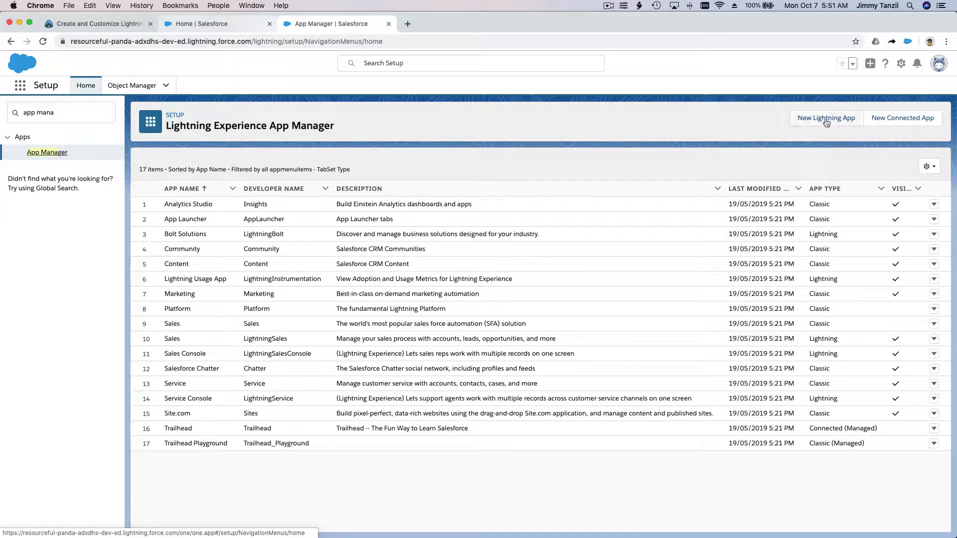
{"action": "mouse_move", "coordinate": [826, 117]}
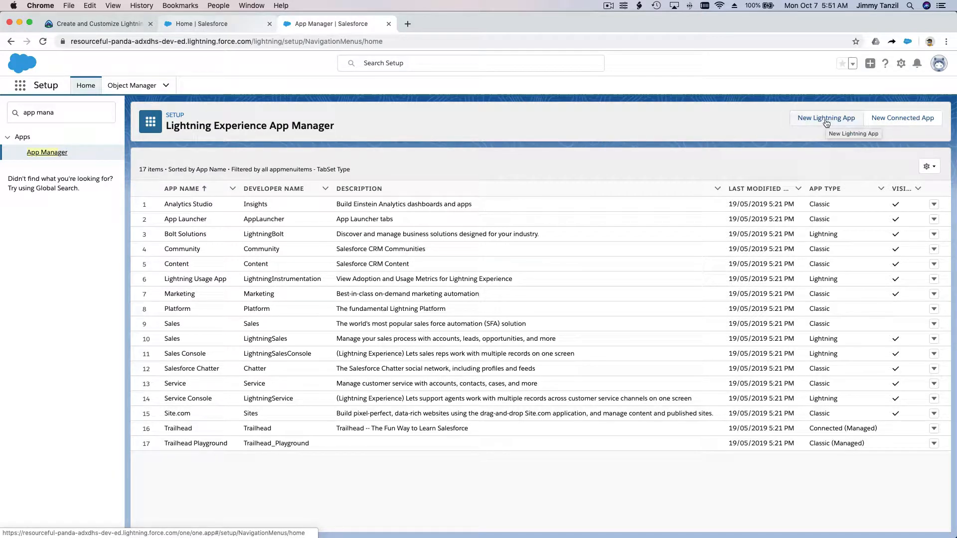
{"action": "left_click", "coordinate": [826, 117]}
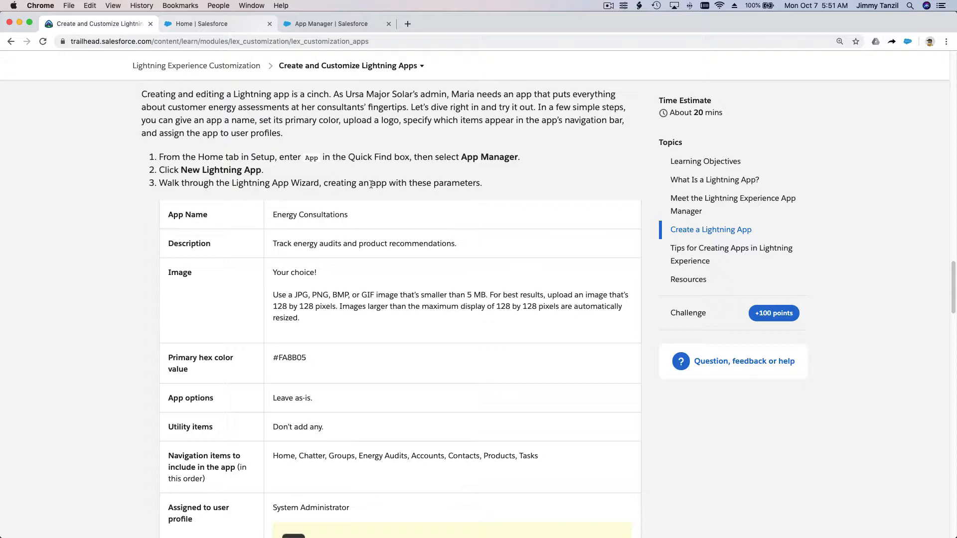
{"action": "mouse_move", "coordinate": [321, 204]}
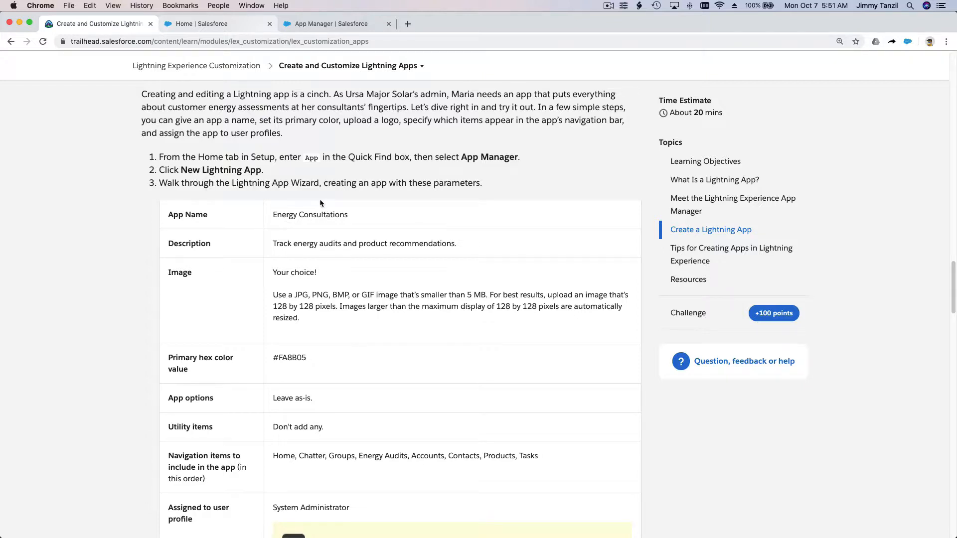
{"action": "mouse_move", "coordinate": [299, 223]}
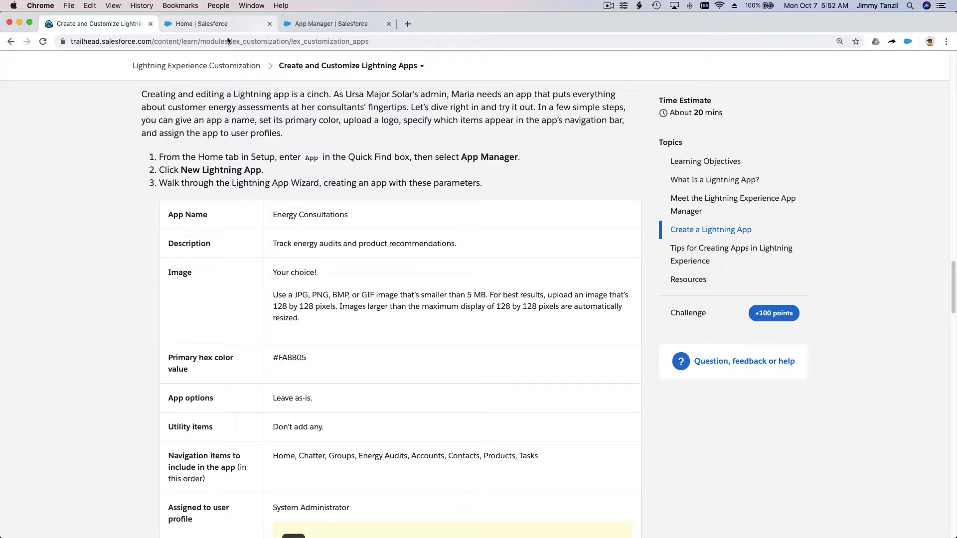
Return to the Home | Salesforce tab after reviewing the app parameters.
{"action": "left_click", "coordinate": [217, 23]}
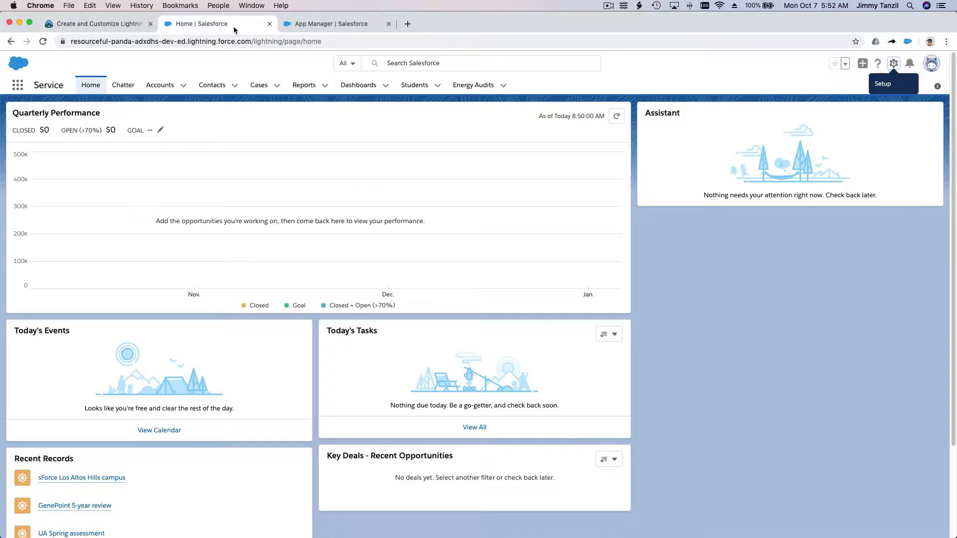
Enter 'Energy Consultations' as the App Name in the New Lightning App wizard.
{"action": "left_click", "coordinate": [330, 24]}
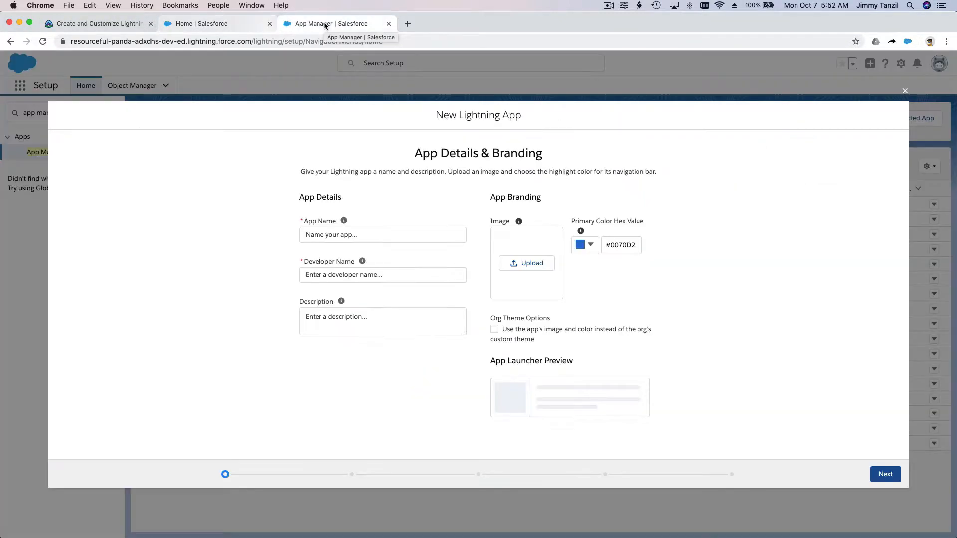
{"action": "left_click", "coordinate": [383, 234]}
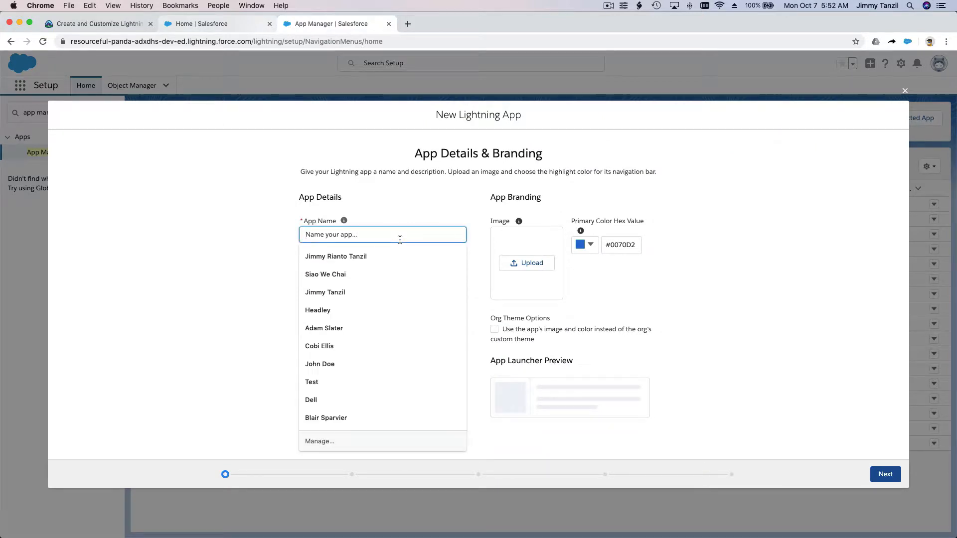
{"action": "type", "text": "Energy"}
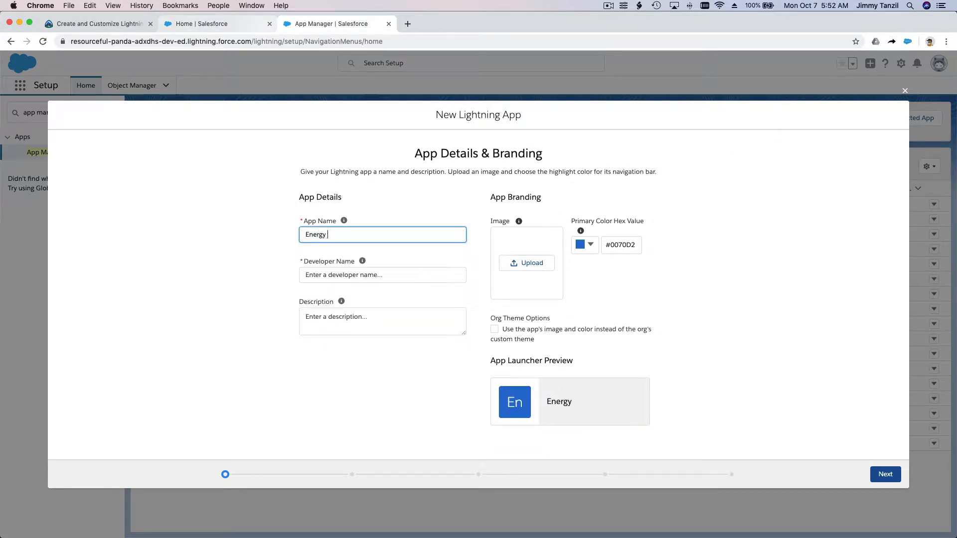
{"action": "type", "text": "Consultat"}
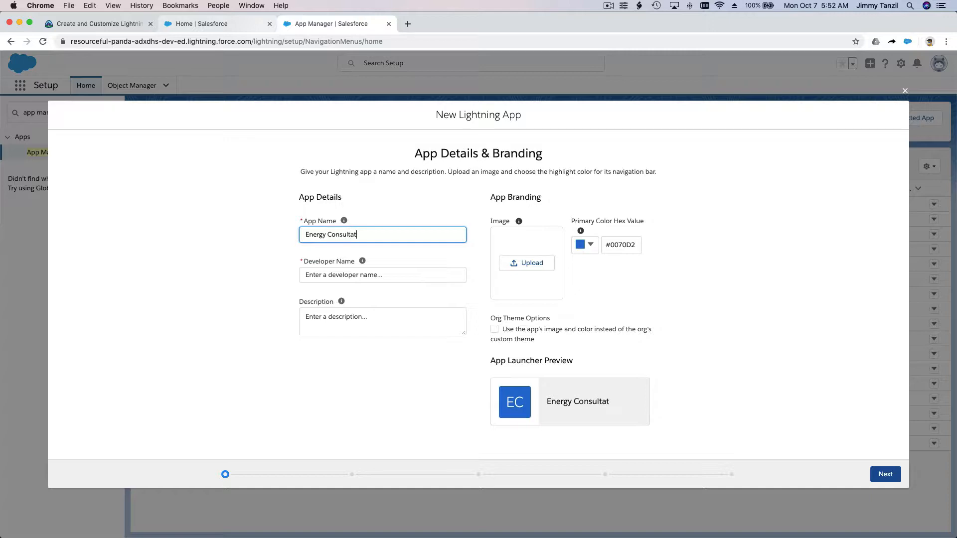
{"action": "type", "text": "ions"}
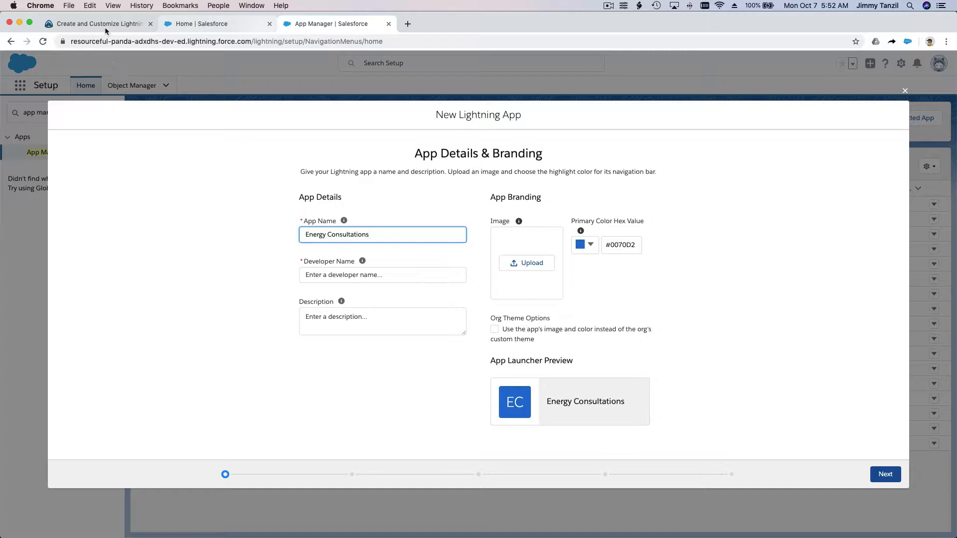
Add the energy-audit tracking description and set developer name Energy_Consultations.
{"action": "left_click", "coordinate": [94, 23]}
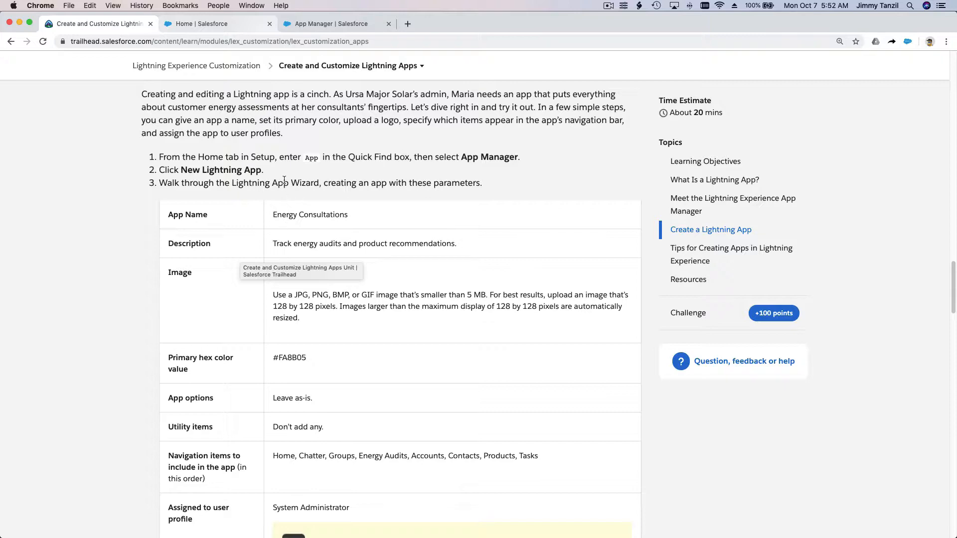
{"action": "mouse_move", "coordinate": [238, 24]}
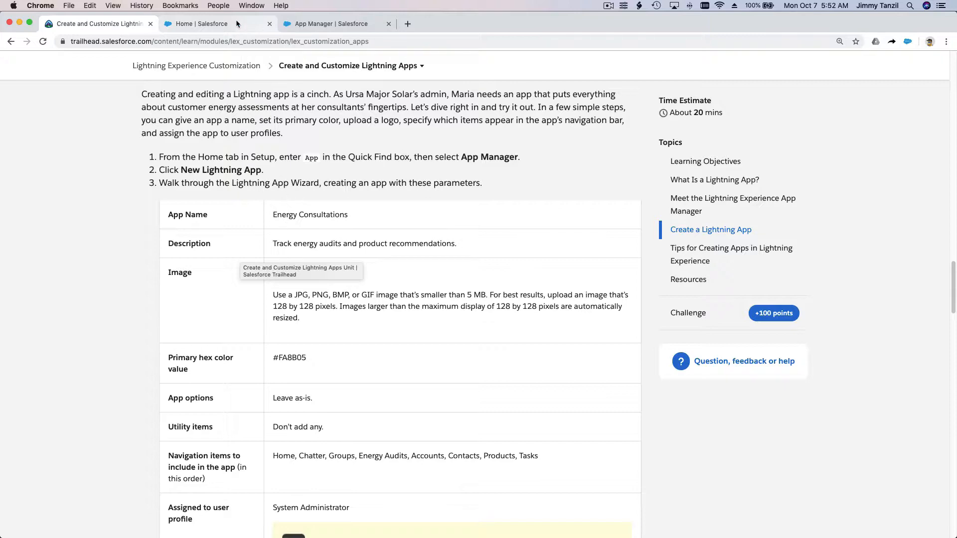
{"action": "left_click", "coordinate": [196, 24]}
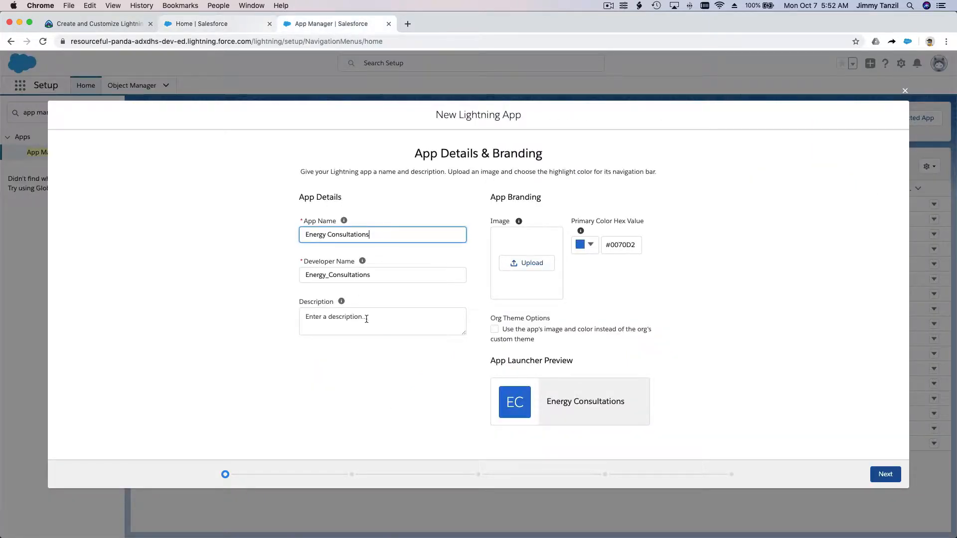
{"action": "type", "text": "Track energy audits and product recommendat"}
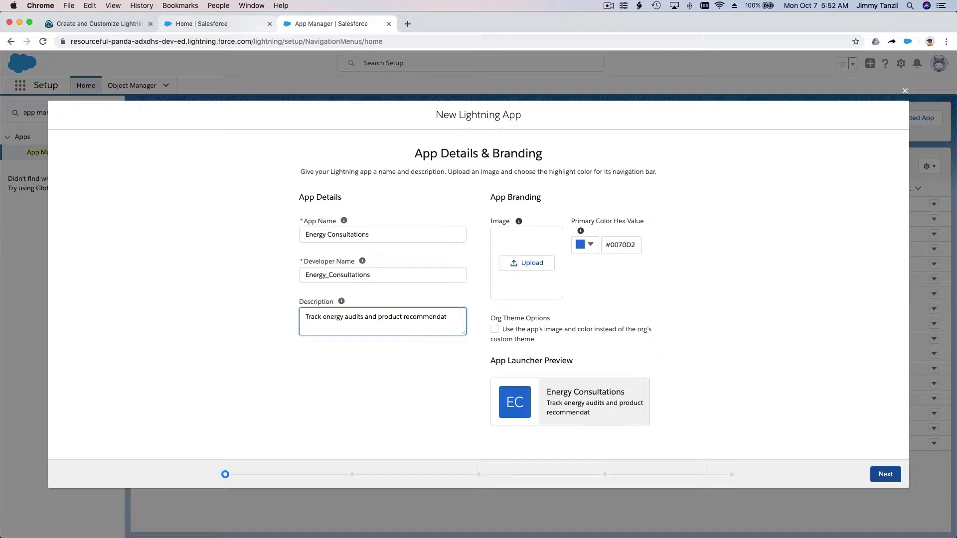
{"action": "type", "text": "ions"}
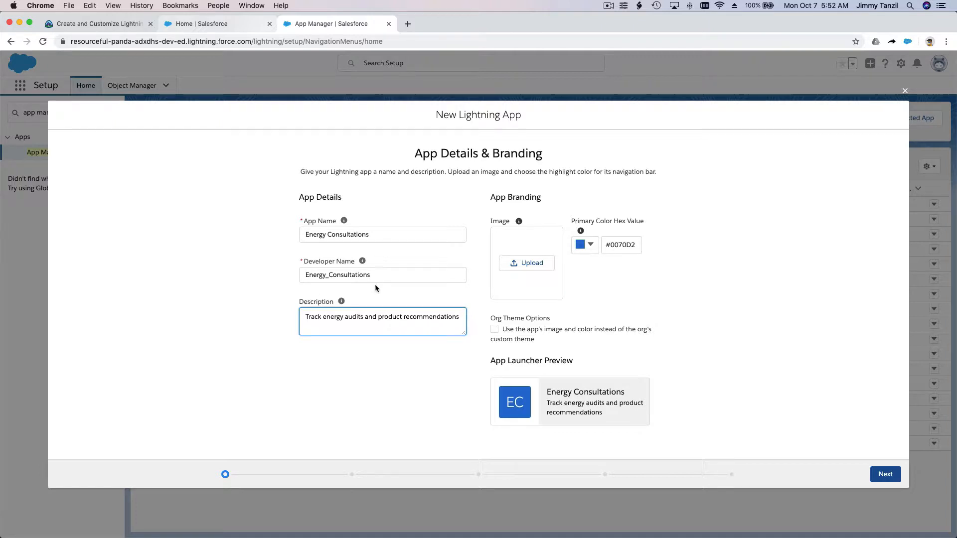
{"action": "left_click", "coordinate": [383, 275]}
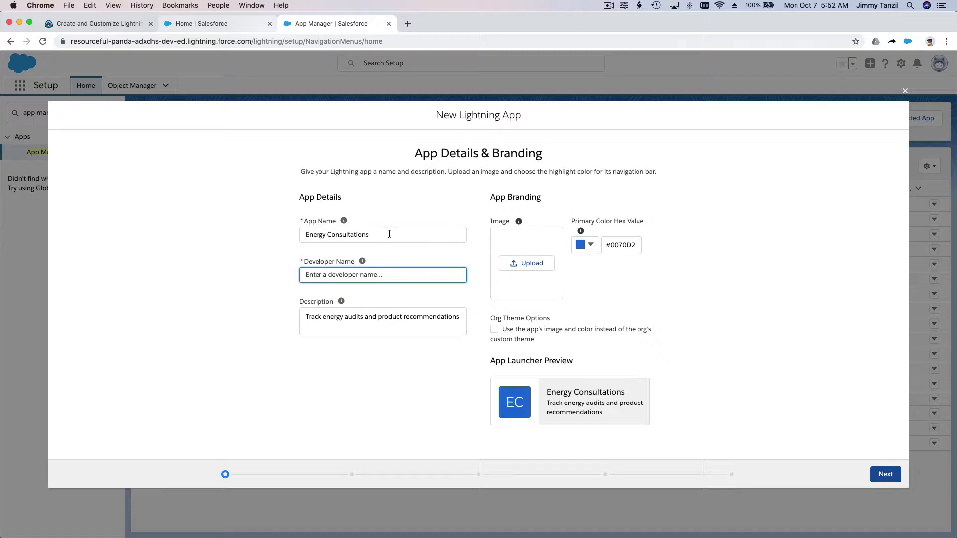
{"action": "type", "text": "Energy_Consultations"}
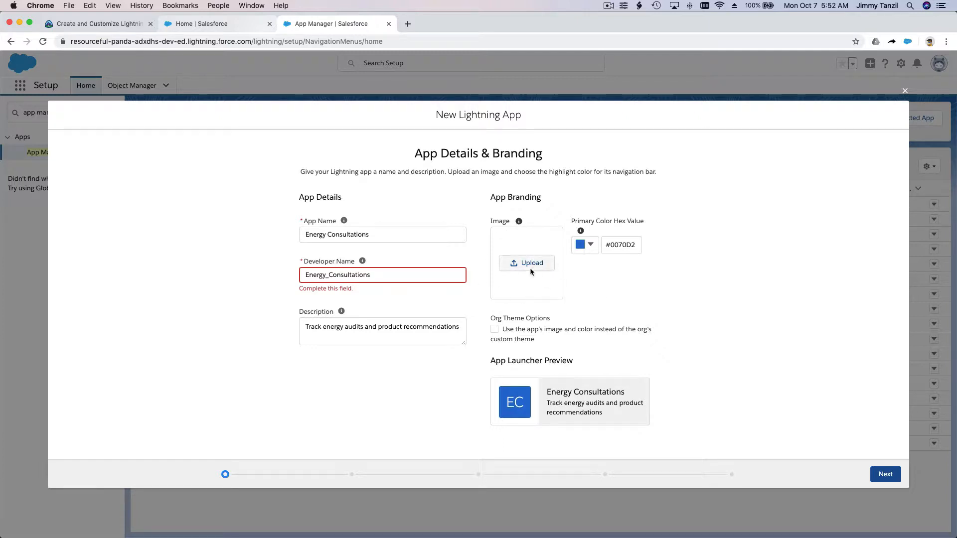
Upload lightning-icon.png from the Desktop as the app's image.
{"action": "left_click", "coordinate": [527, 263]}
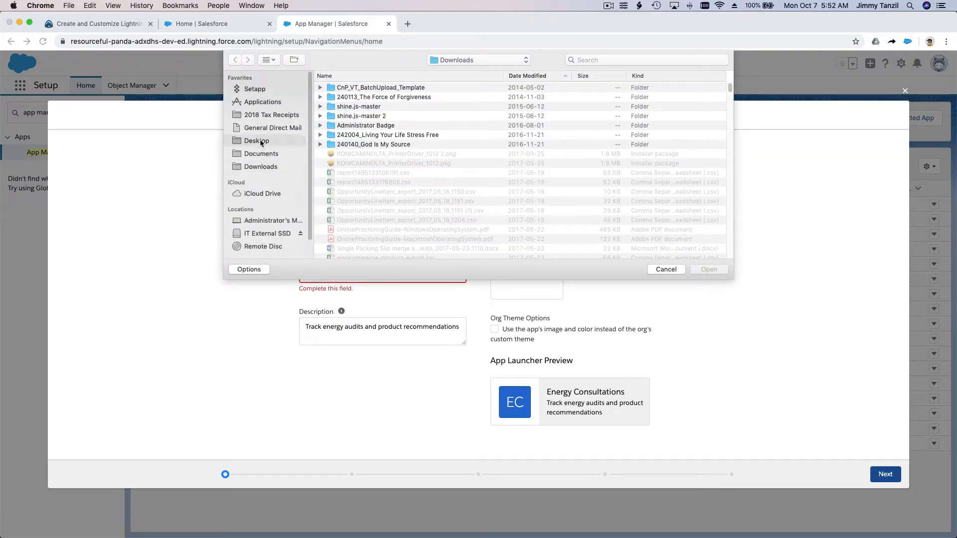
{"action": "left_click", "coordinate": [256, 140]}
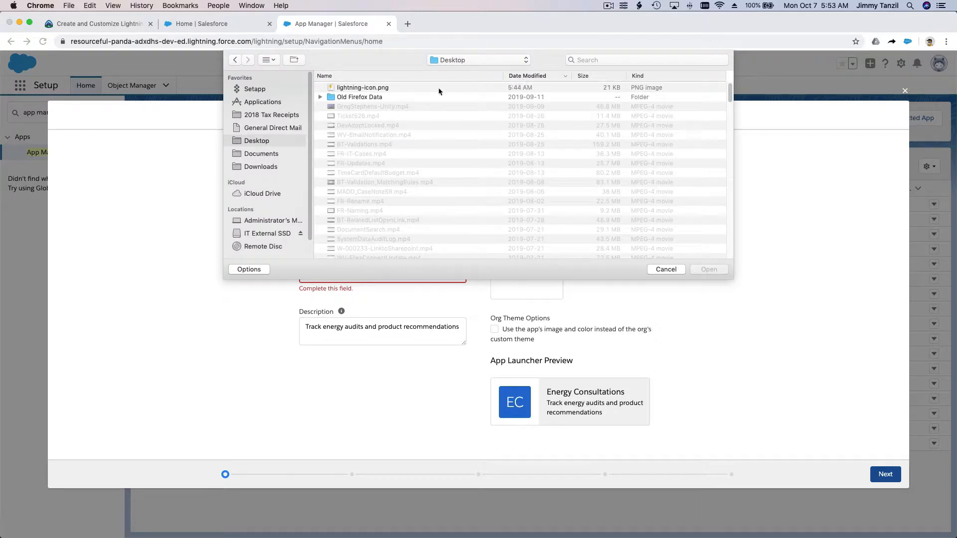
{"action": "left_click", "coordinate": [362, 87]}
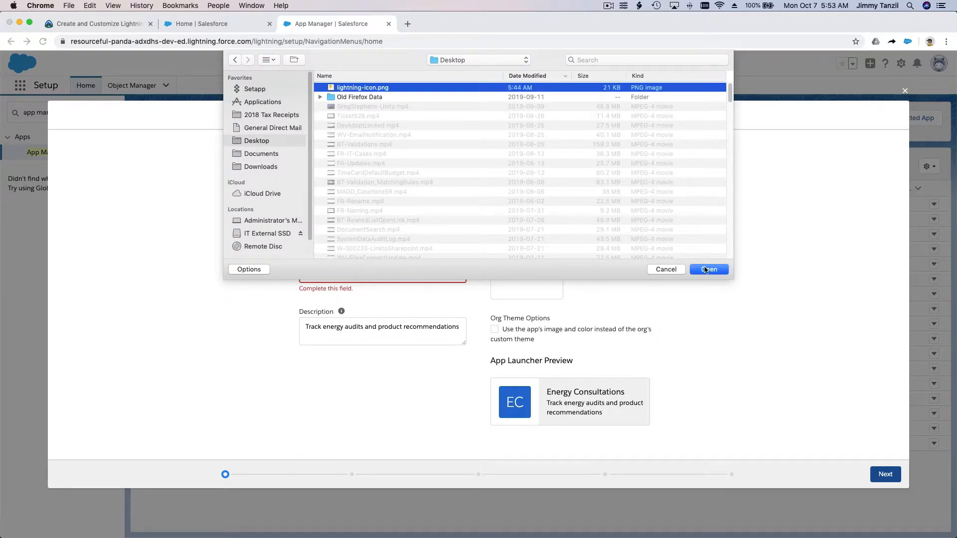
{"action": "left_click", "coordinate": [708, 269]}
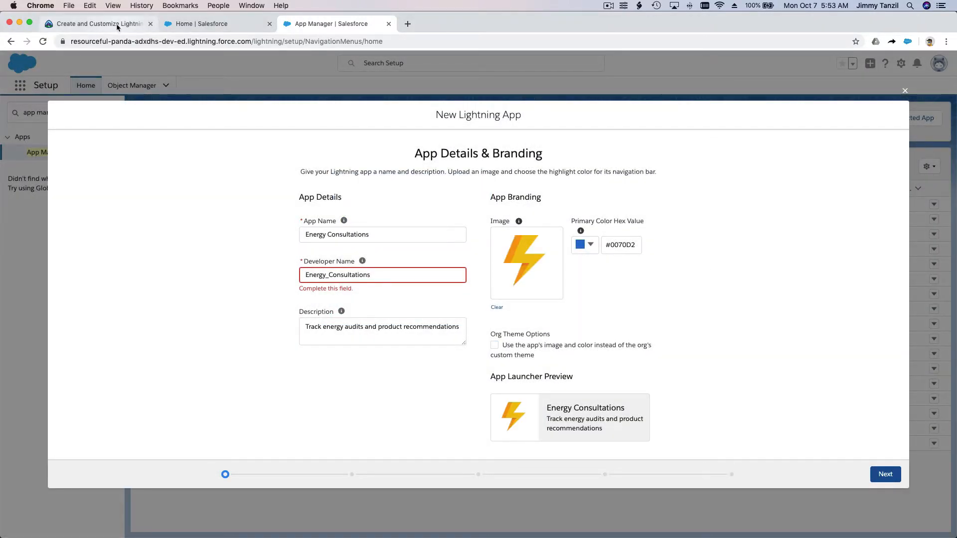
Check the tutorial's colour and set Primary Color Hex Value to #FA8B05.
{"action": "left_click", "coordinate": [97, 24]}
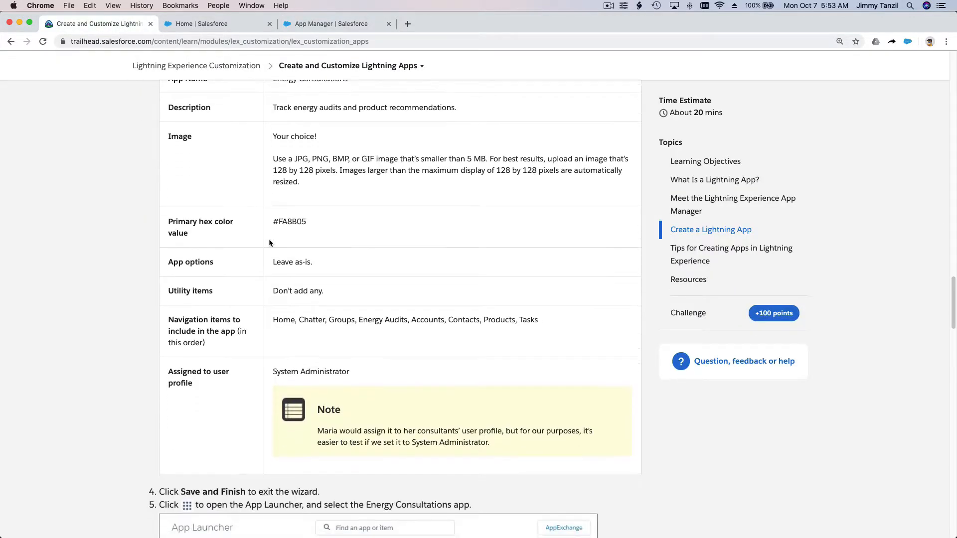
{"action": "scroll", "scroll_direction": "down", "scroll_amount": 3}
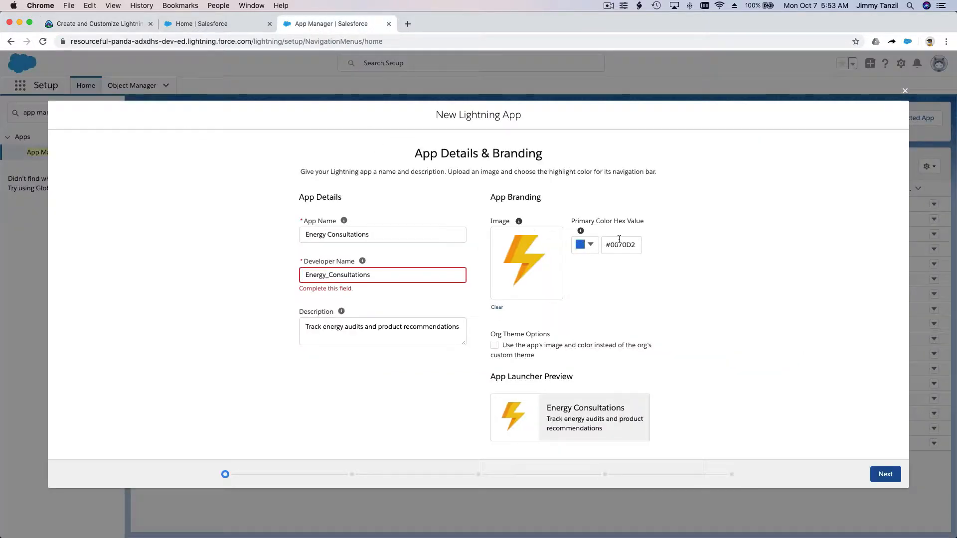
{"action": "left_click", "coordinate": [620, 245]}
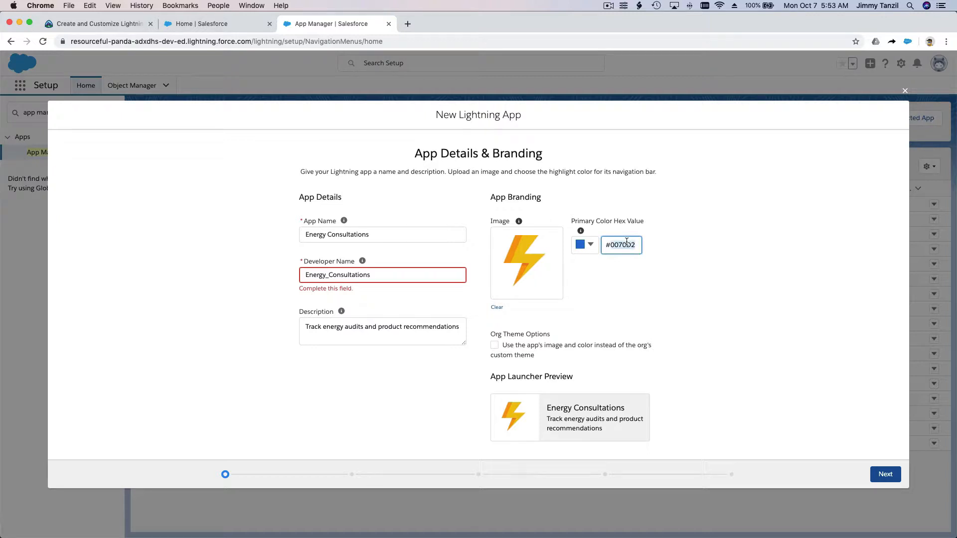
{"action": "type", "text": "#FA"}
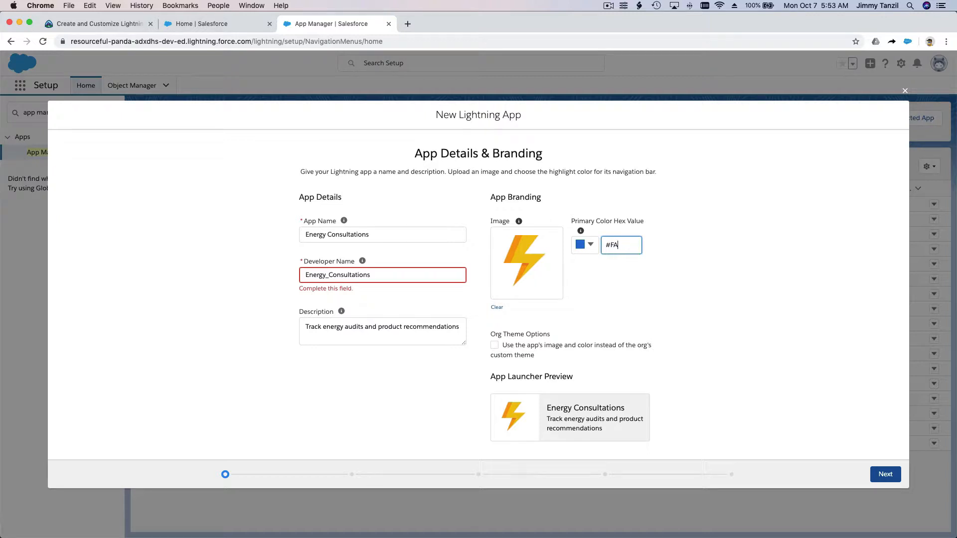
{"action": "type", "text": "8B05"}
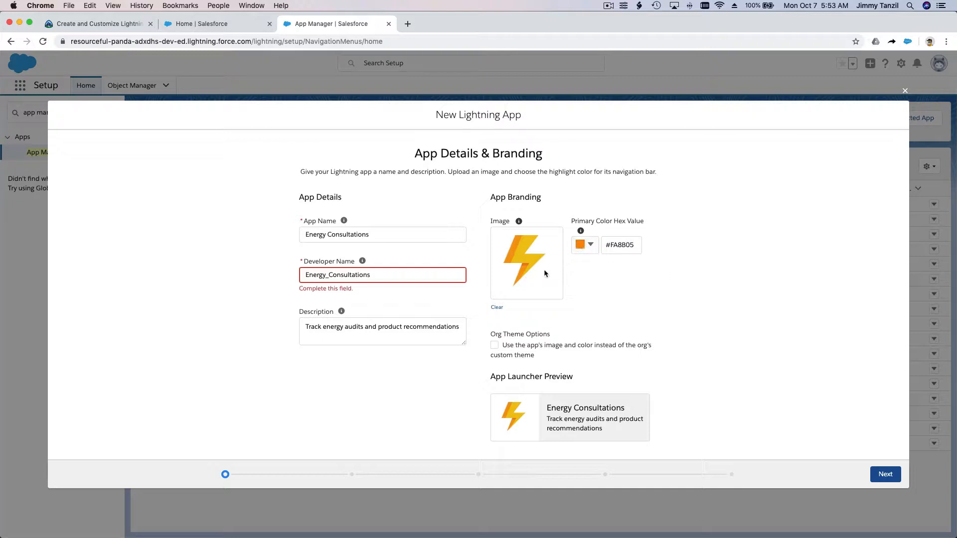
{"action": "mouse_move", "coordinate": [625, 313]}
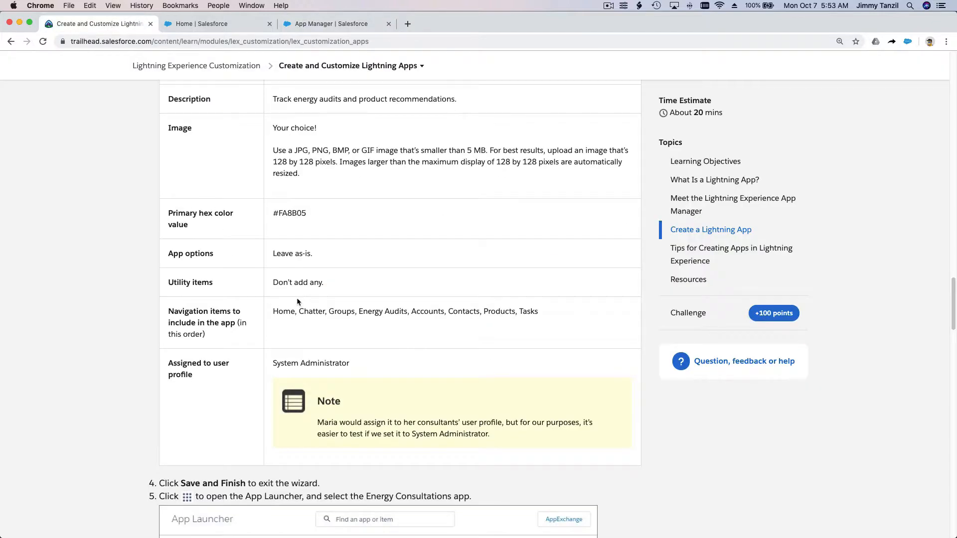
{"action": "scroll", "scroll_direction": "down", "scroll_amount": 3}
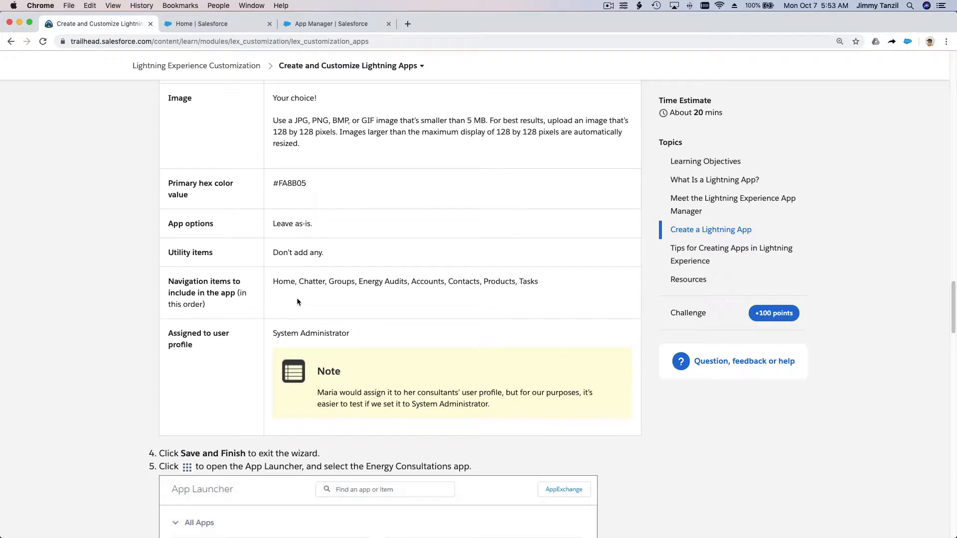
{"action": "scroll", "scroll_direction": "down", "scroll_amount": 3}
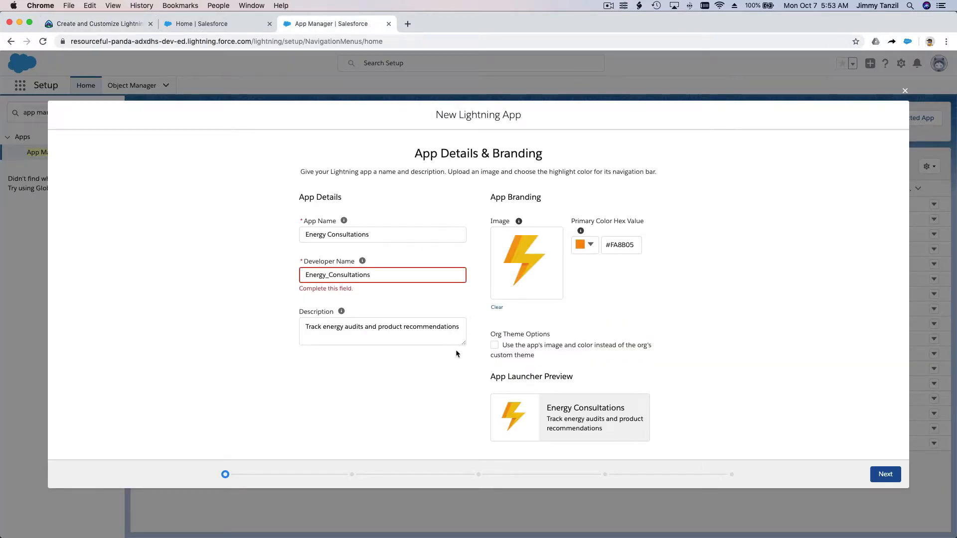
{"action": "mouse_move", "coordinate": [816, 444]}
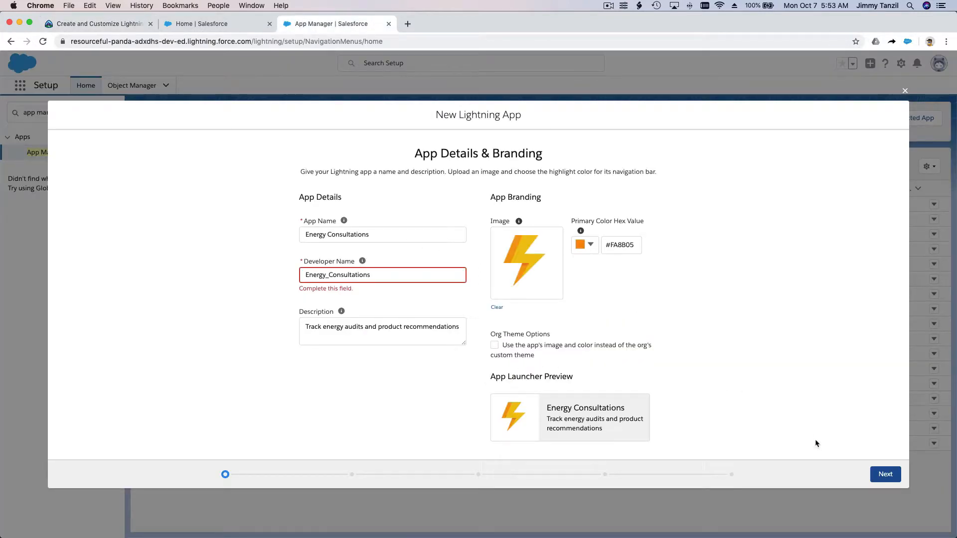
Keep the default app options, desktop and phone support, and advance to Utility Items.
{"action": "left_click", "coordinate": [884, 474]}
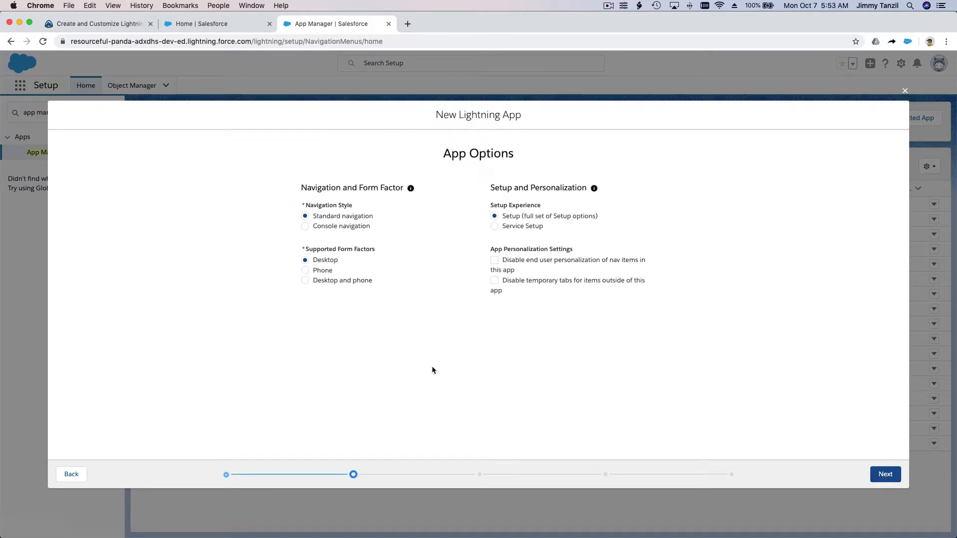
{"action": "mouse_move", "coordinate": [388, 221]}
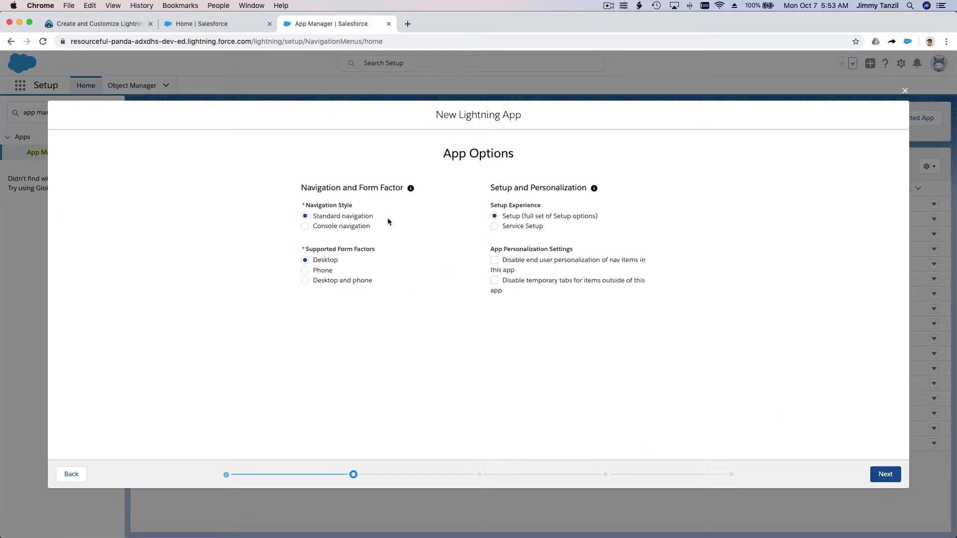
{"action": "left_click", "coordinate": [304, 280]}
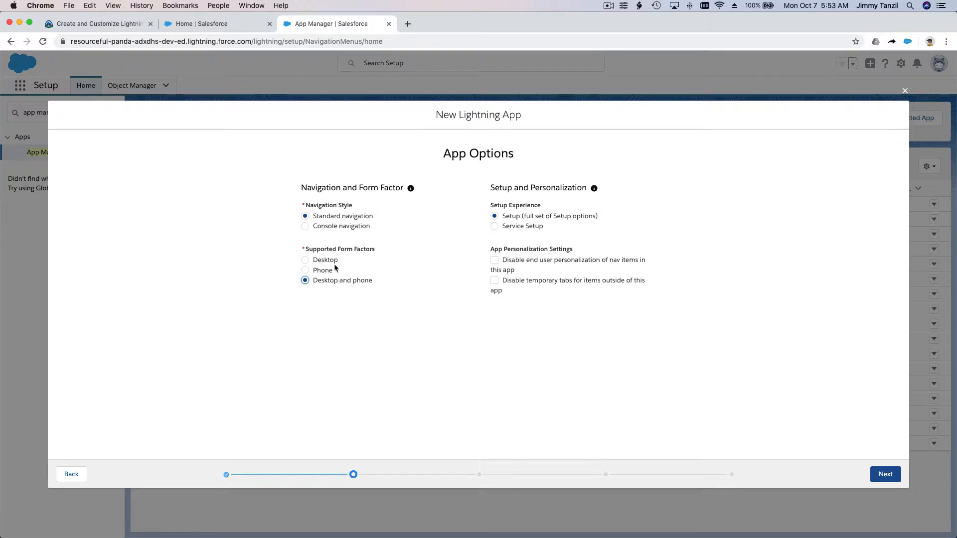
{"action": "mouse_move", "coordinate": [334, 263]}
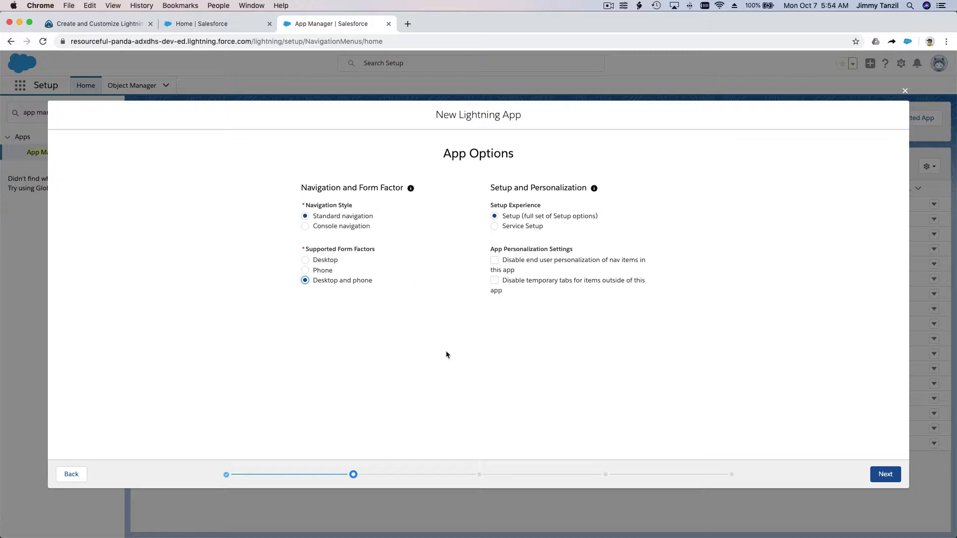
{"action": "mouse_move", "coordinate": [564, 289]}
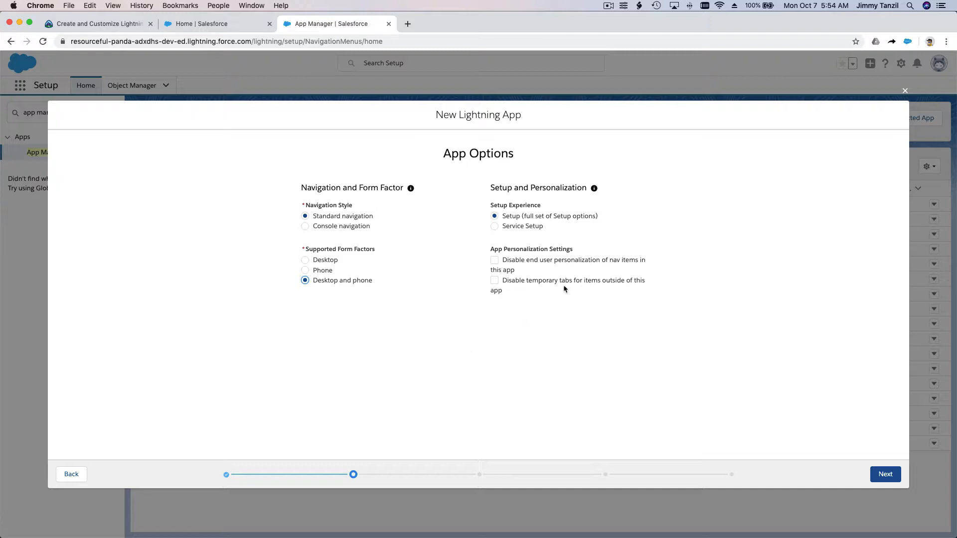
{"action": "mouse_move", "coordinate": [573, 288]}
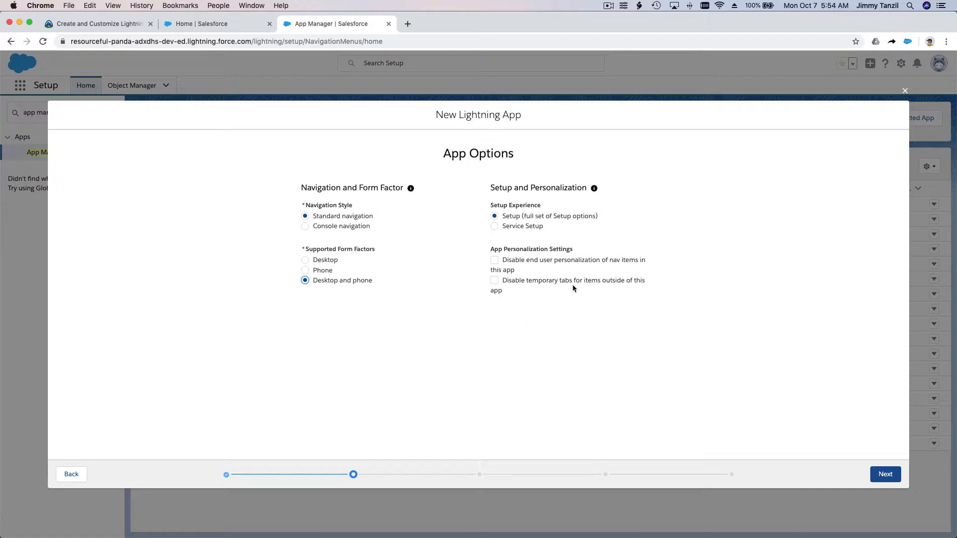
{"action": "mouse_move", "coordinate": [428, 216]}
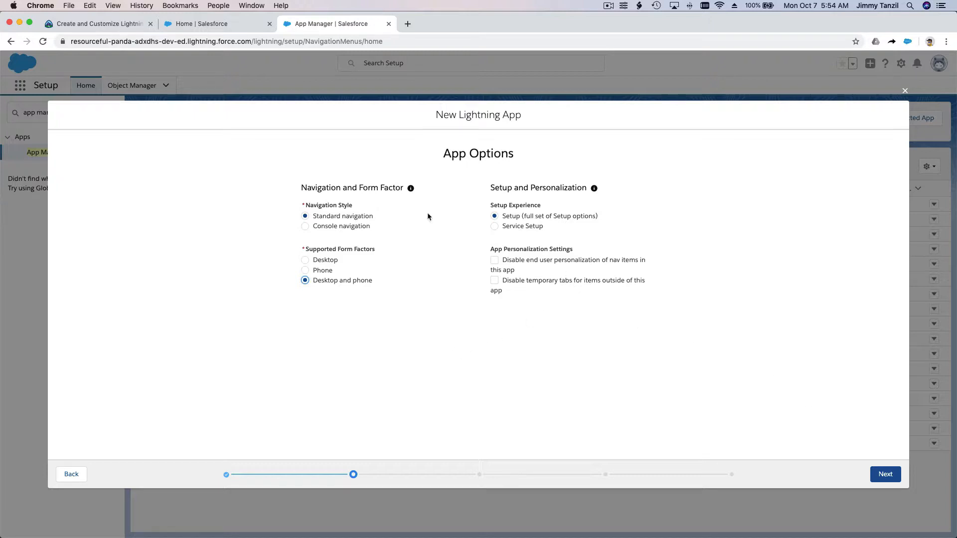
{"action": "left_click", "coordinate": [98, 23]}
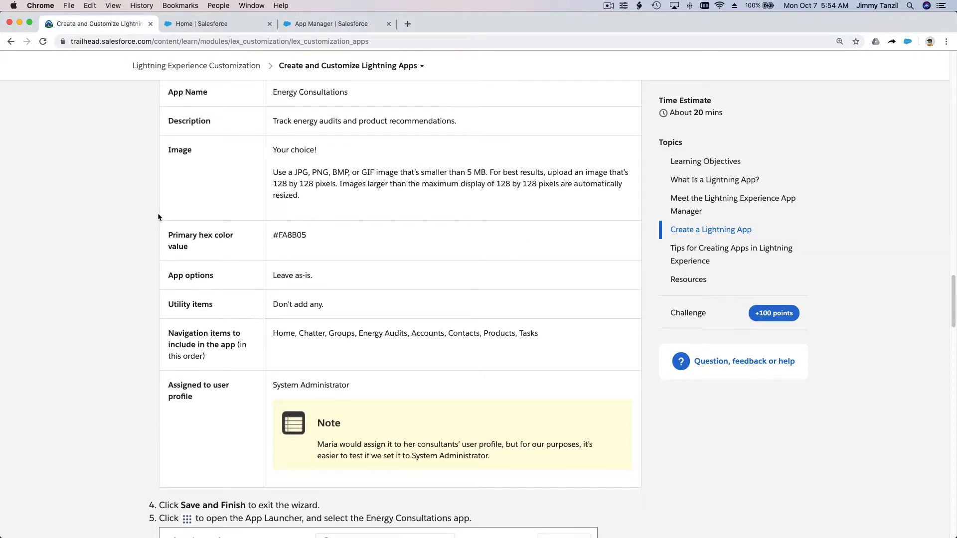
{"action": "scroll", "scroll_direction": "down", "scroll_amount": 3}
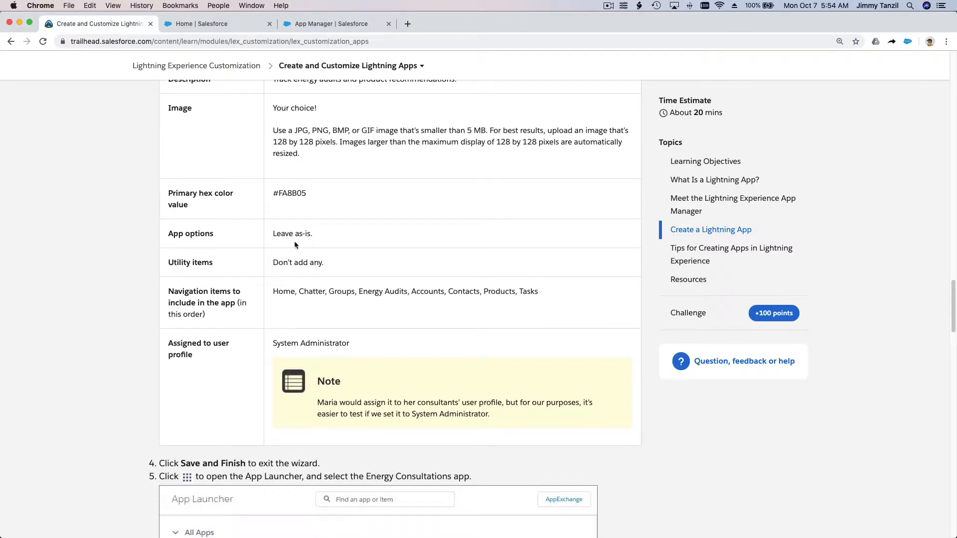
{"action": "mouse_move", "coordinate": [281, 68]}
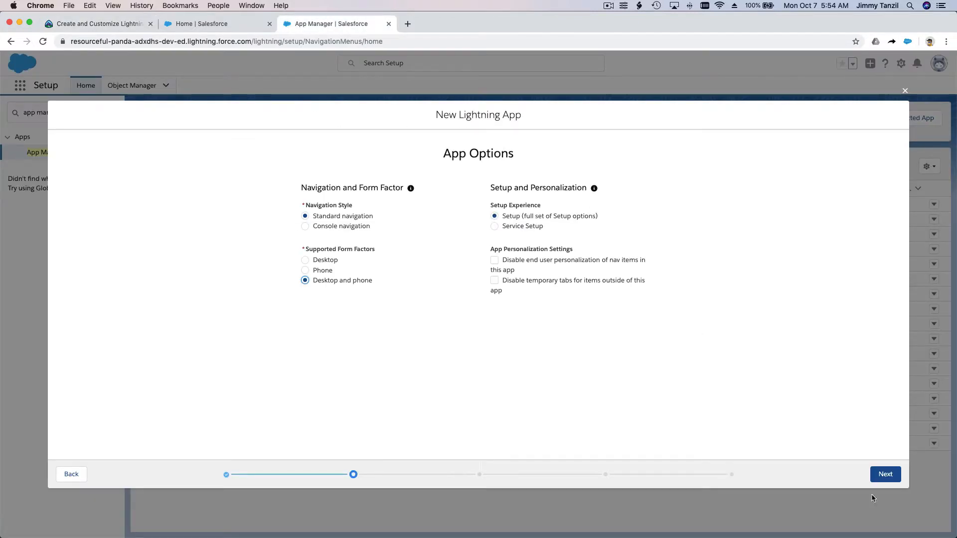
{"action": "left_click", "coordinate": [885, 474]}
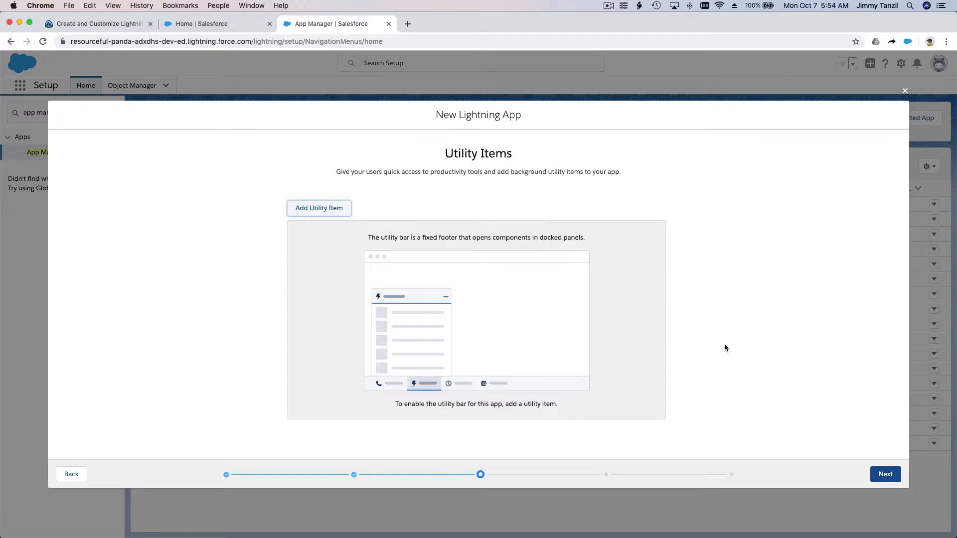
{"action": "mouse_move", "coordinate": [782, 412]}
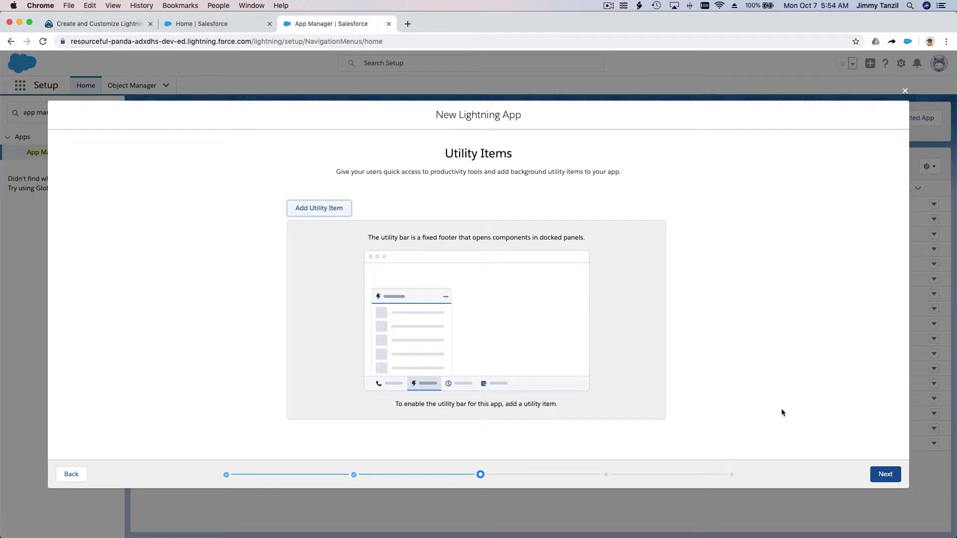
Skip Utility Items without adding any, reaching the empty Navigation Items step.
{"action": "left_click", "coordinate": [884, 474]}
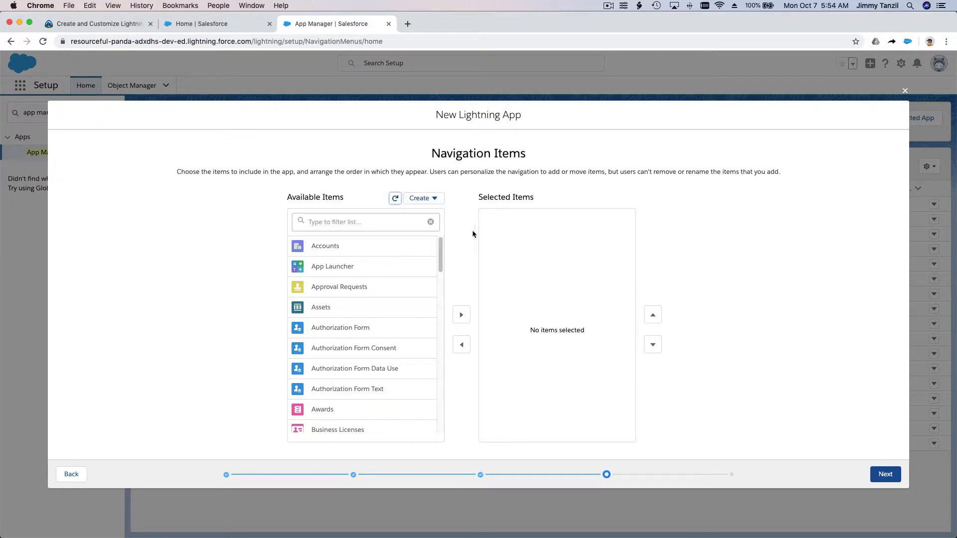
{"action": "mouse_move", "coordinate": [138, 92]}
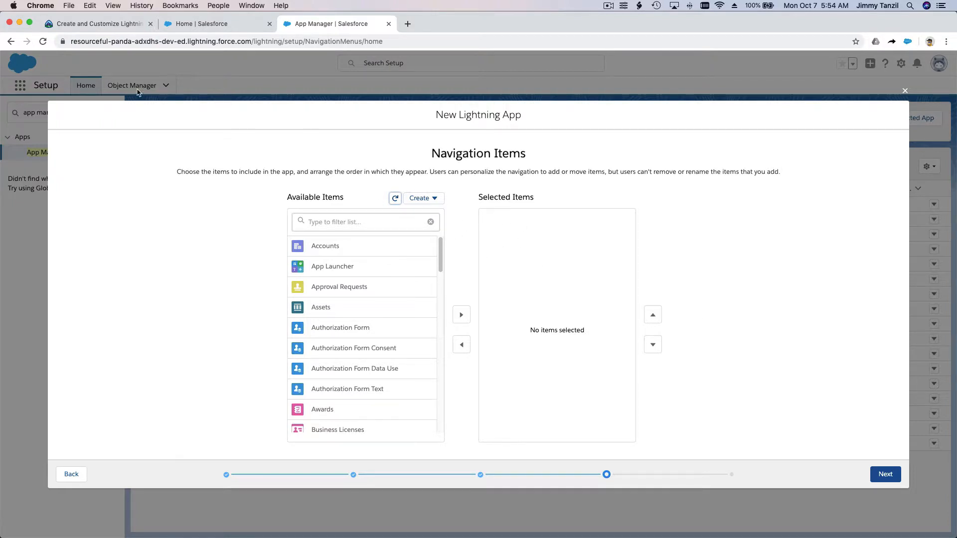
{"action": "left_click", "coordinate": [201, 23]}
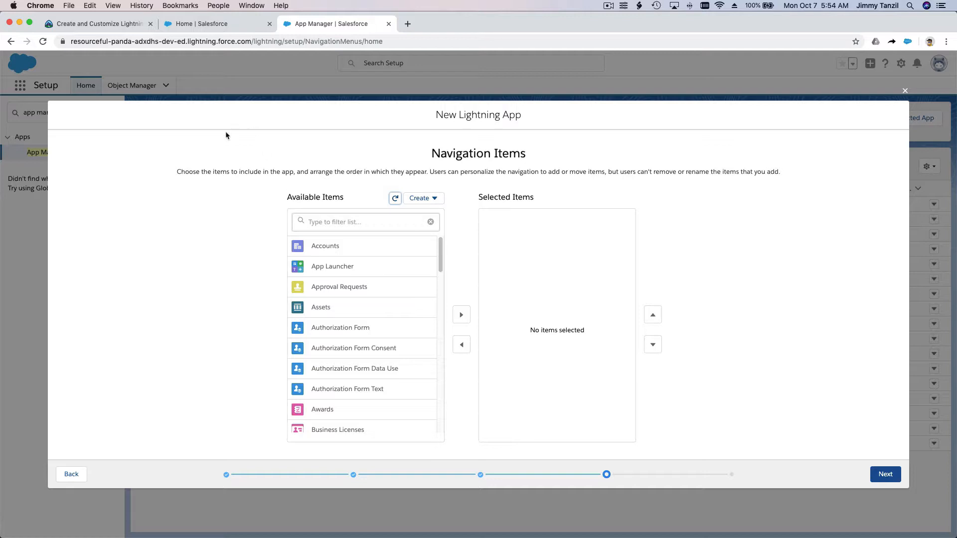
{"action": "left_click", "coordinate": [98, 24]}
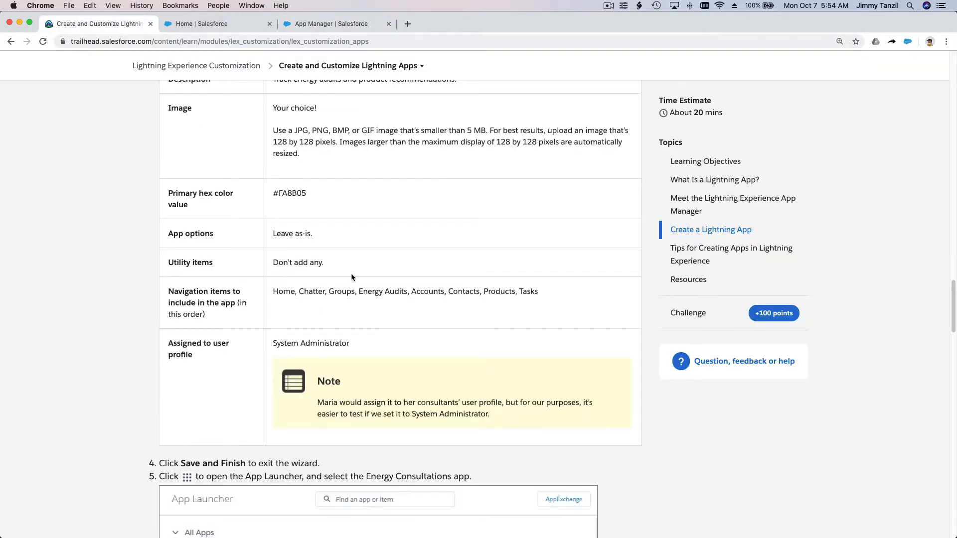
{"action": "left_click", "coordinate": [333, 24]}
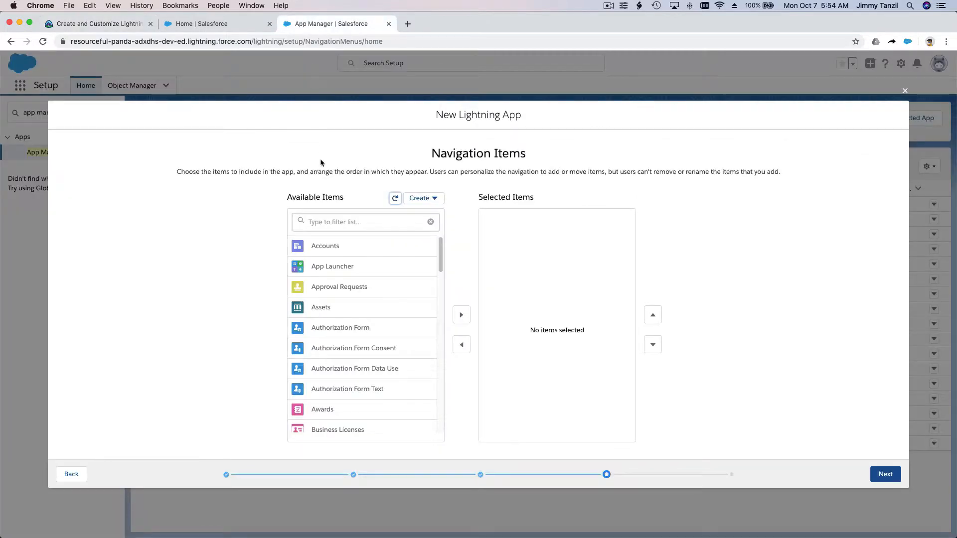
{"action": "left_click", "coordinate": [365, 221]}
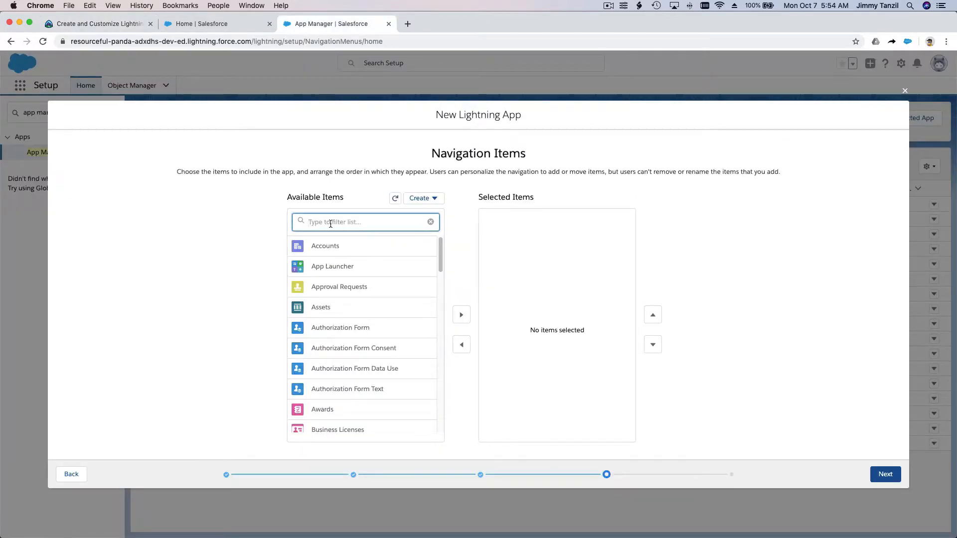
Add Home, Chatter and Energy Audits to the selected navigation items.
{"action": "type", "text": "Home"}
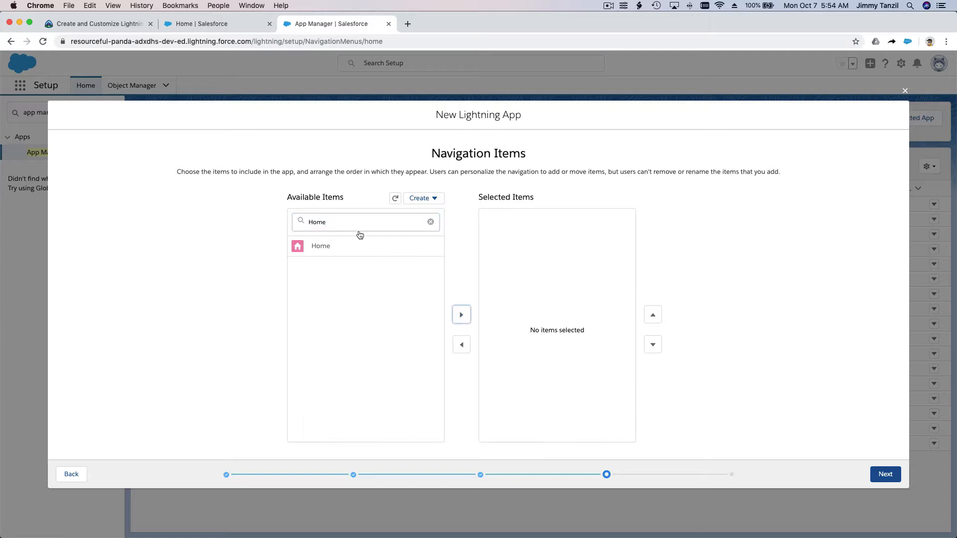
{"action": "left_click", "coordinate": [461, 314]}
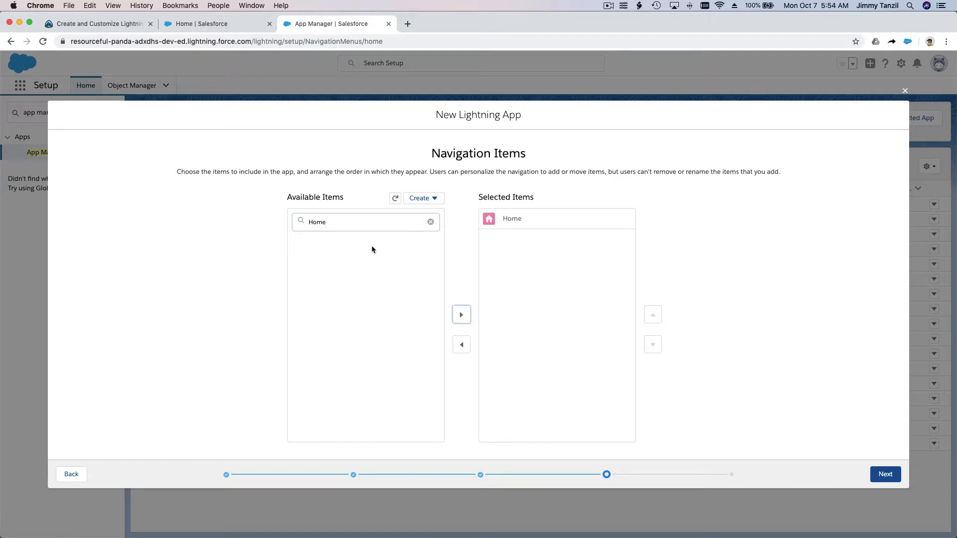
{"action": "type", "text": "Chatt"}
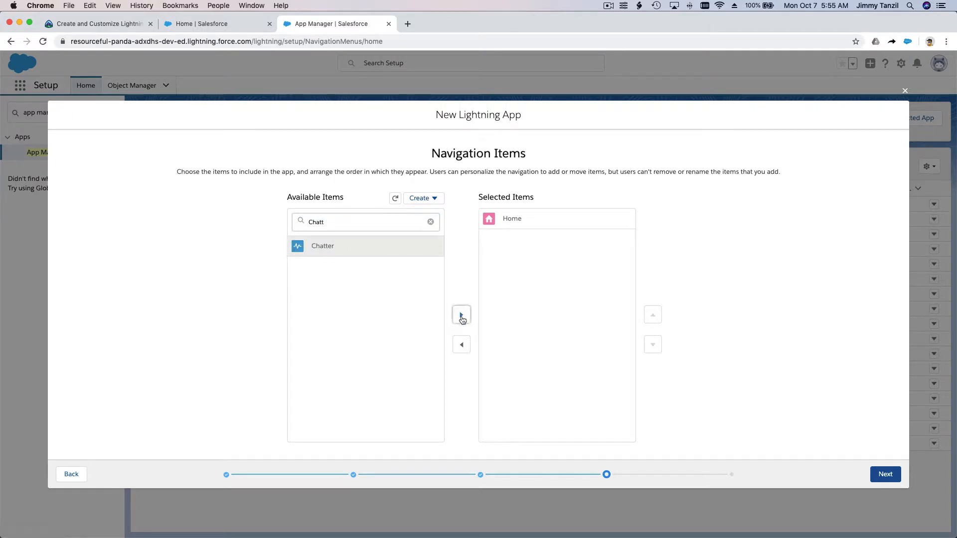
{"action": "left_click", "coordinate": [461, 314]}
{"action": "type", "text": "Group"}
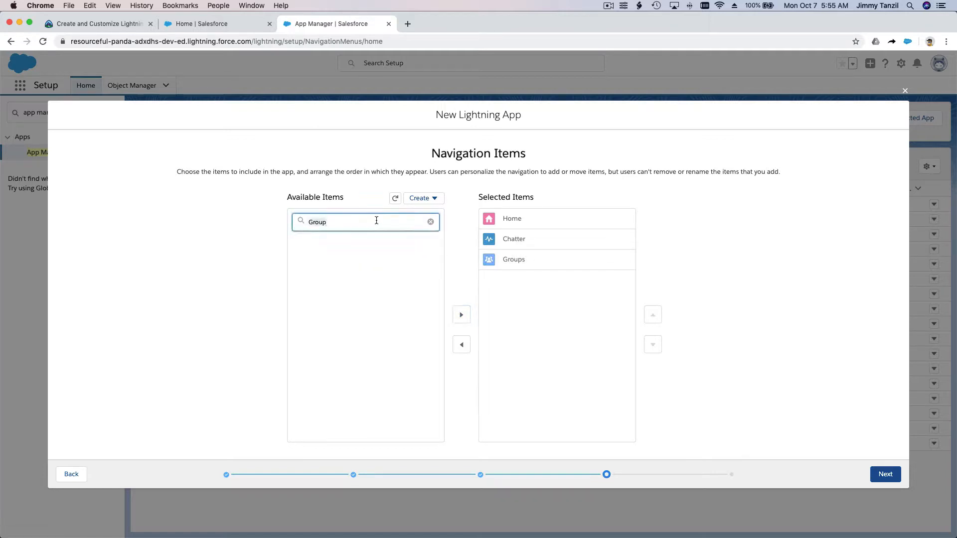
{"action": "type", "text": "Ener"}
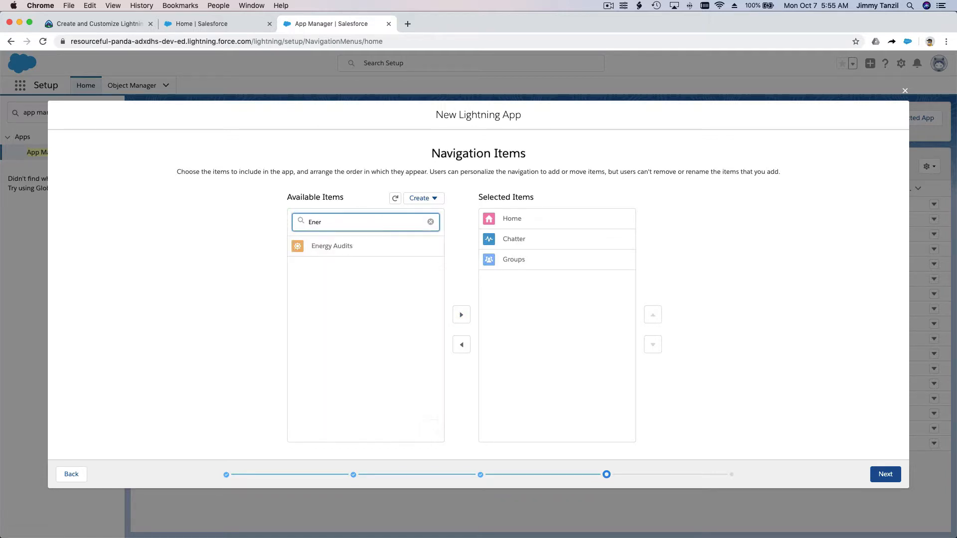
{"action": "left_click", "coordinate": [331, 245]}
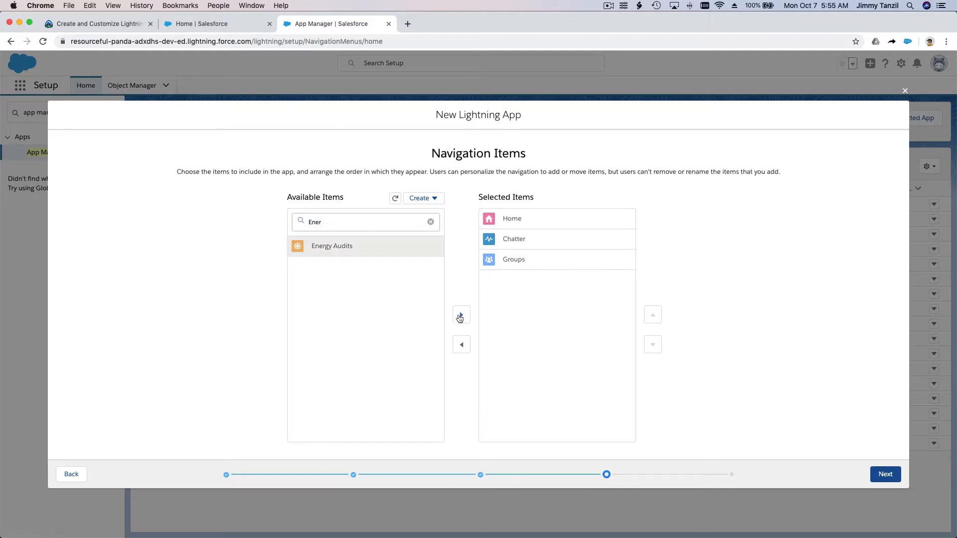
{"action": "left_click", "coordinate": [460, 314]}
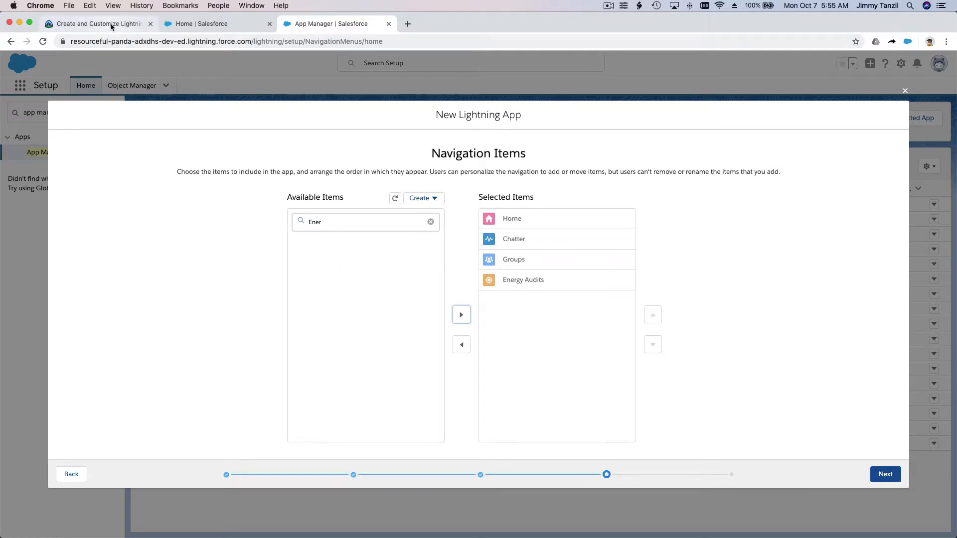
Add Accounts, Contacts, Products and Tasks to complete the eight navigation items.
{"action": "left_click", "coordinate": [97, 23]}
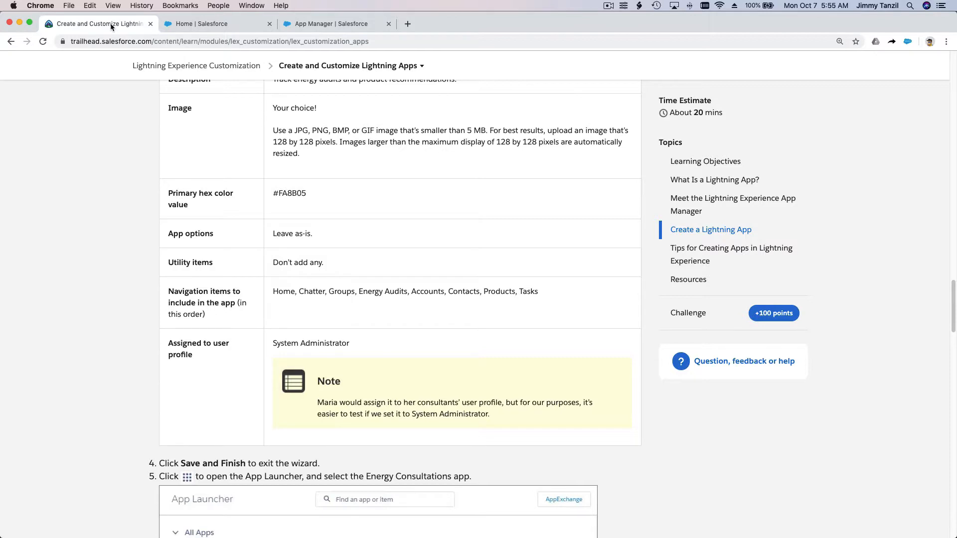
{"action": "left_click", "coordinate": [329, 24]}
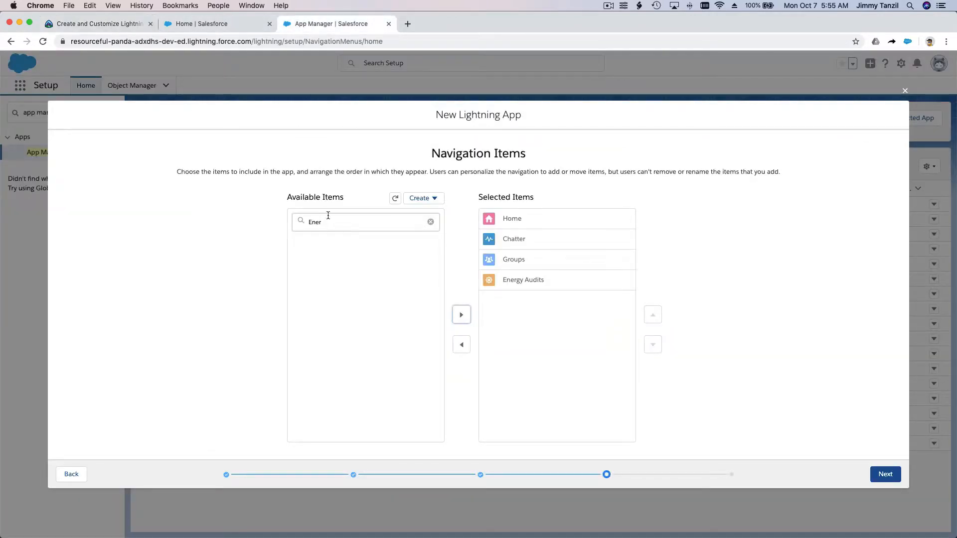
{"action": "type", "text": "Acco"}
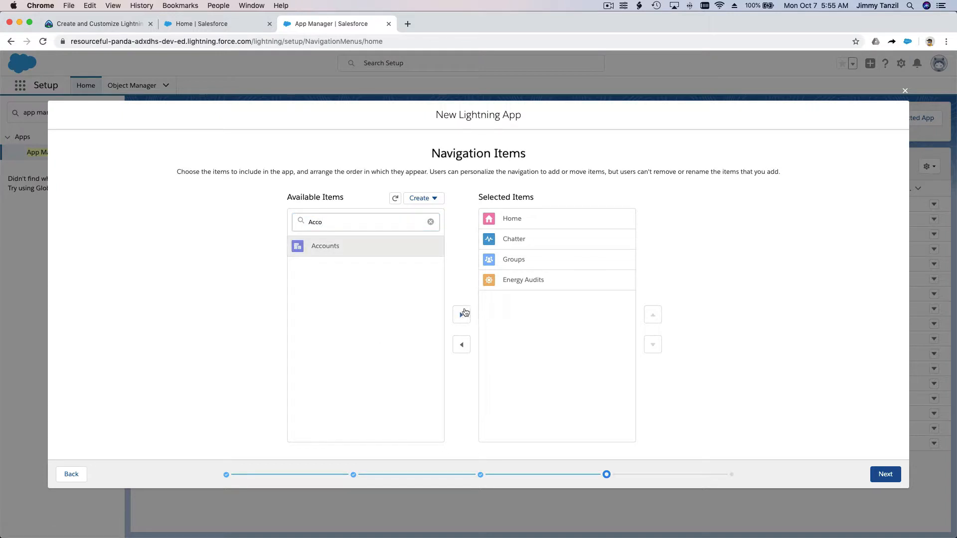
{"action": "left_click", "coordinate": [461, 315]}
{"action": "type", "text": "Contact"}
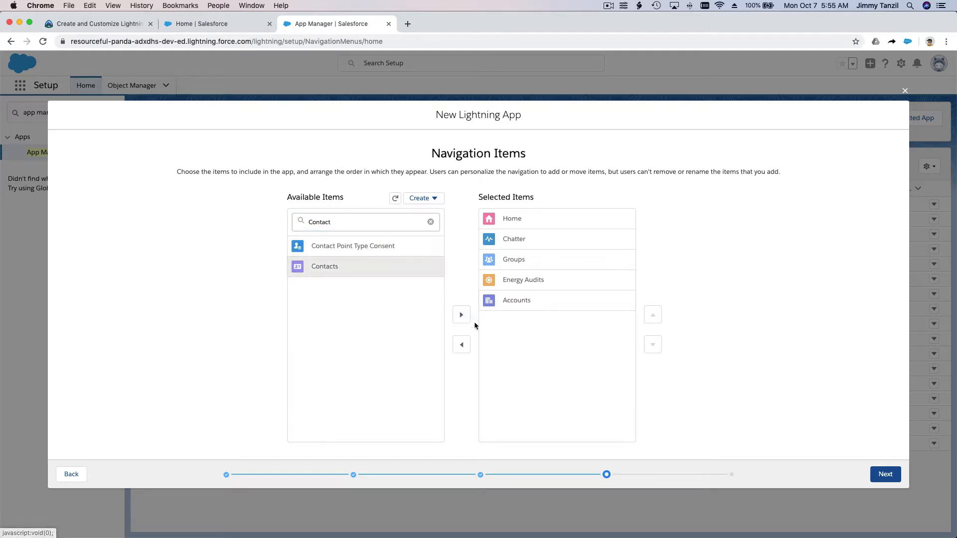
{"action": "left_click", "coordinate": [461, 315]}
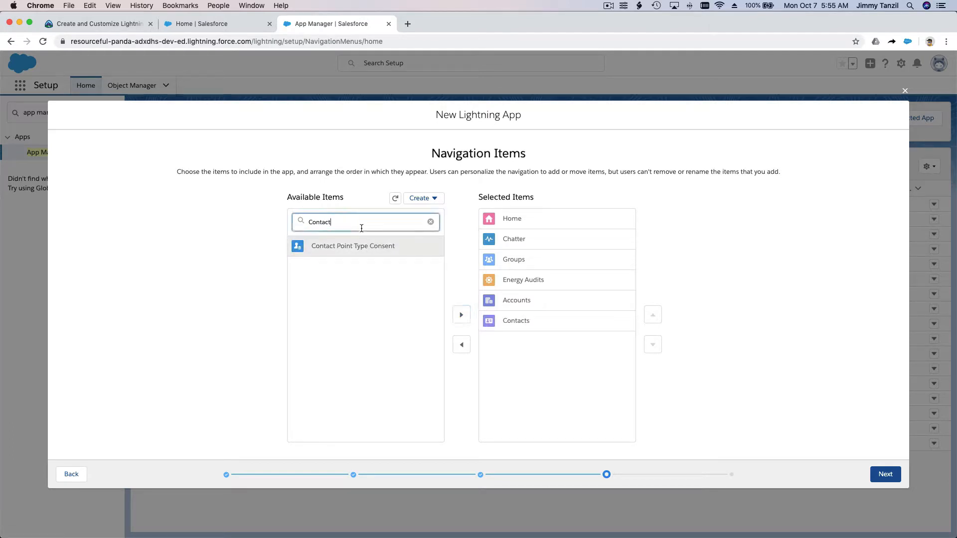
{"action": "type", "text": "Product"}
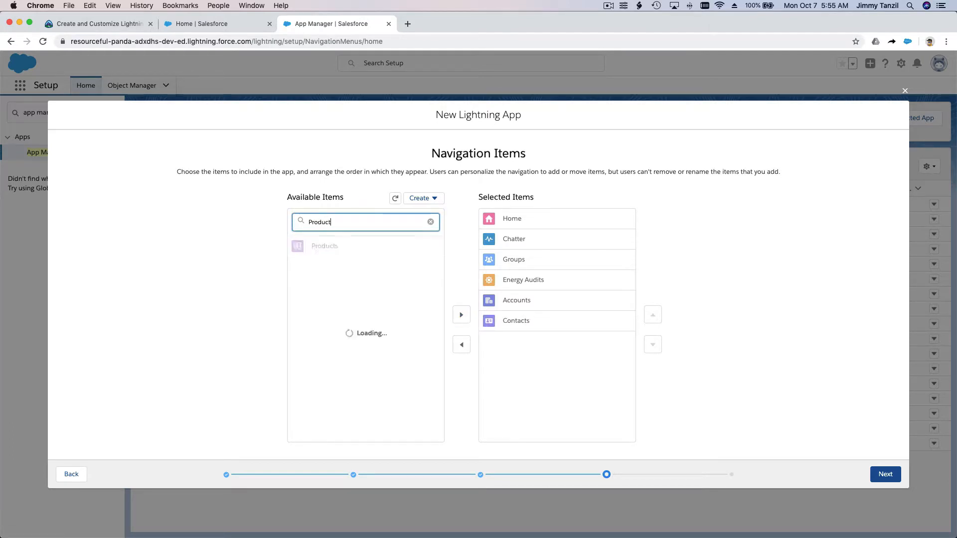
{"action": "left_click", "coordinate": [461, 314]}
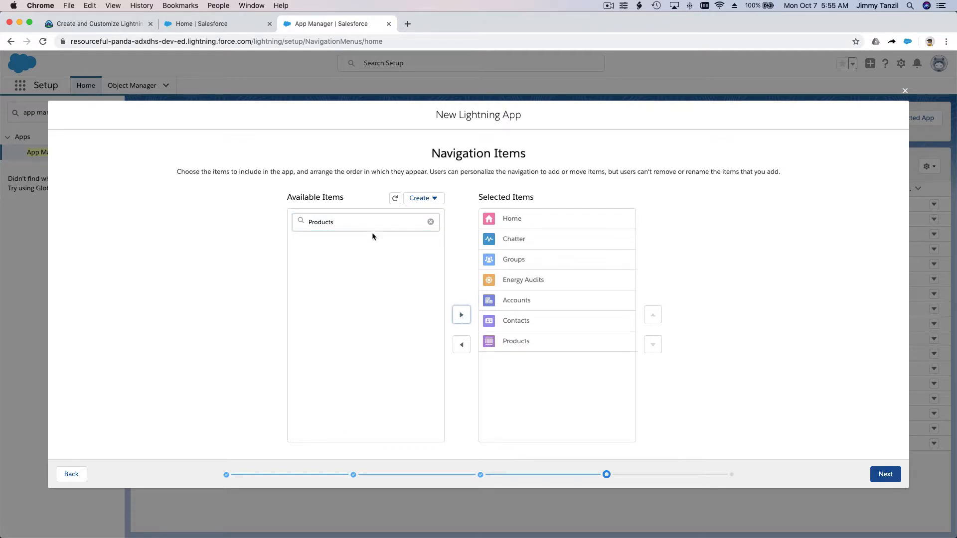
{"action": "type", "text": "Tasks"}
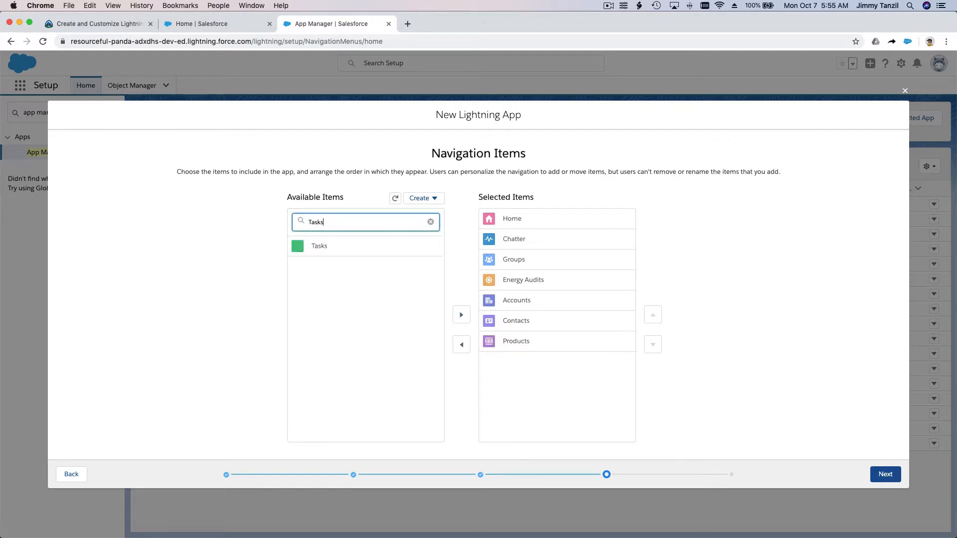
{"action": "left_click", "coordinate": [460, 314]}
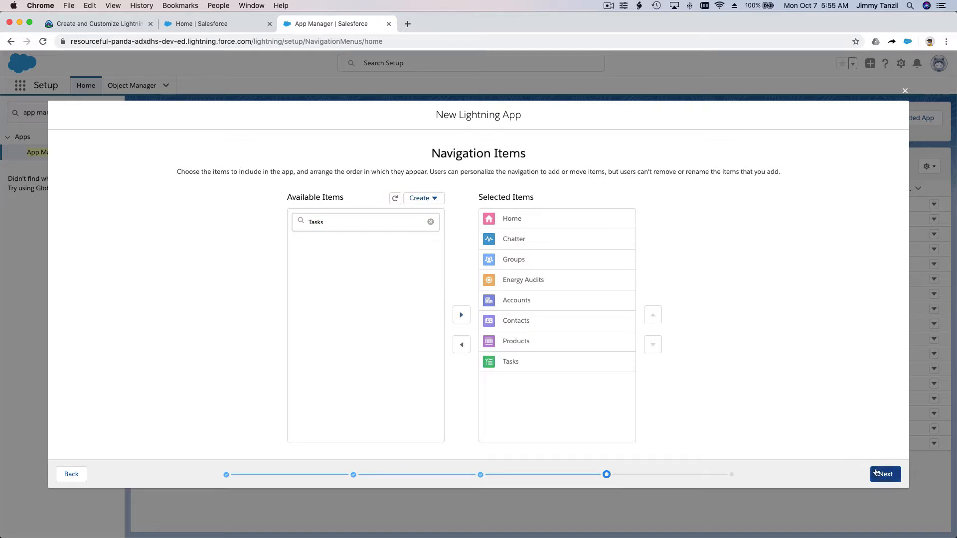
Advance the wizard from Navigation Items to the User Profiles step.
{"action": "left_click", "coordinate": [884, 474]}
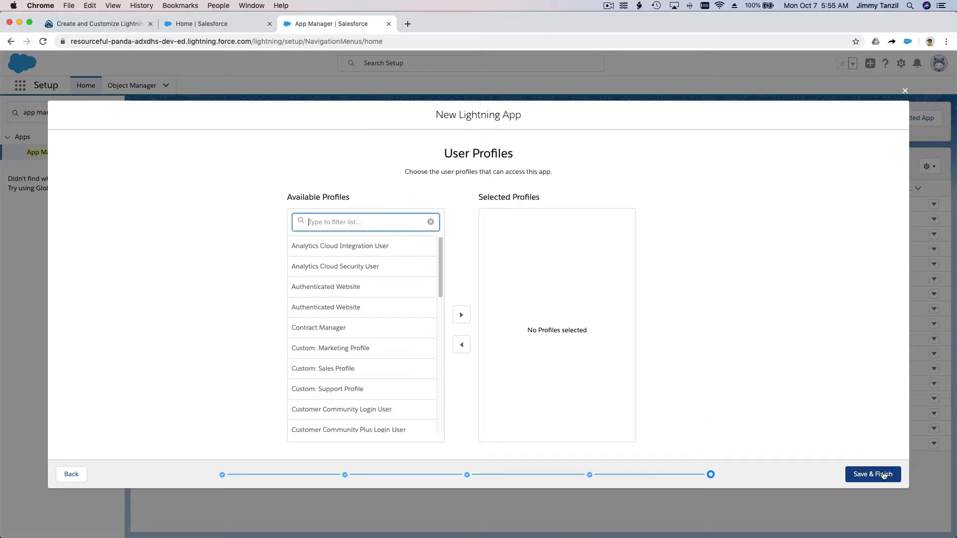
{"action": "mouse_move", "coordinate": [339, 206]}
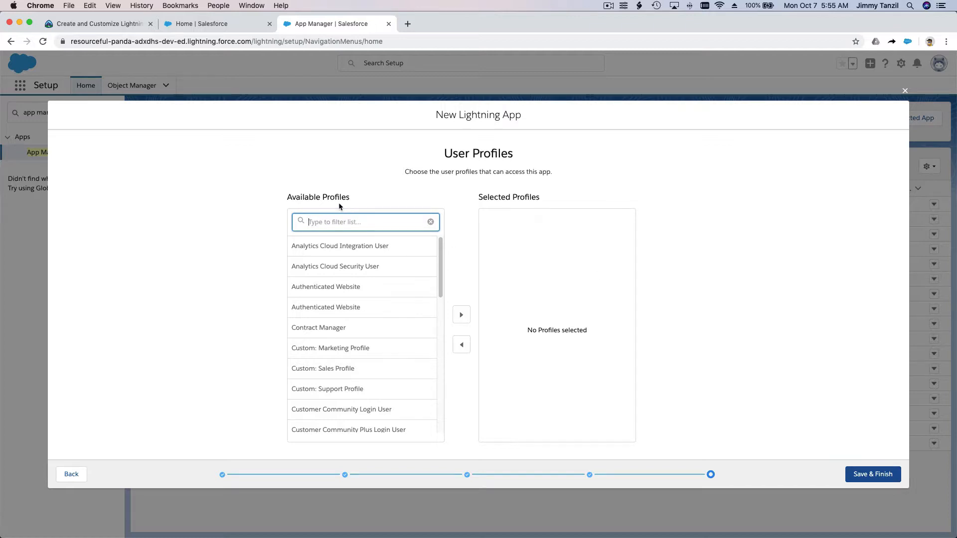
{"action": "mouse_move", "coordinate": [403, 266]}
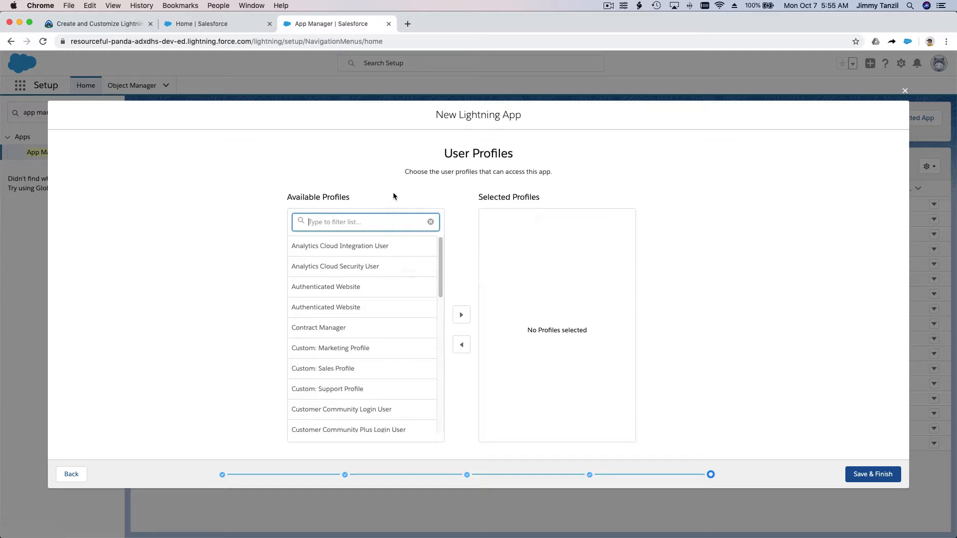
{"action": "mouse_move", "coordinate": [390, 268]}
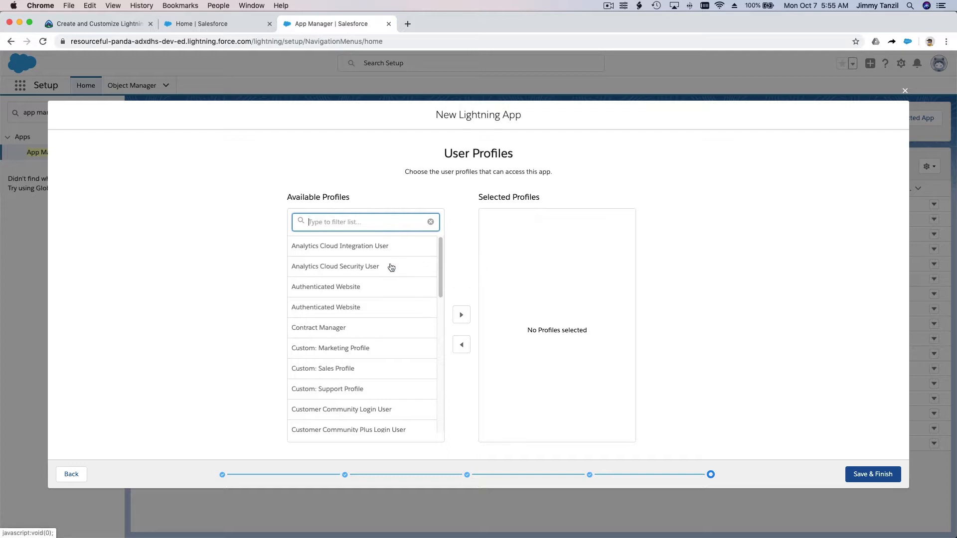
{"action": "mouse_move", "coordinate": [392, 267]}
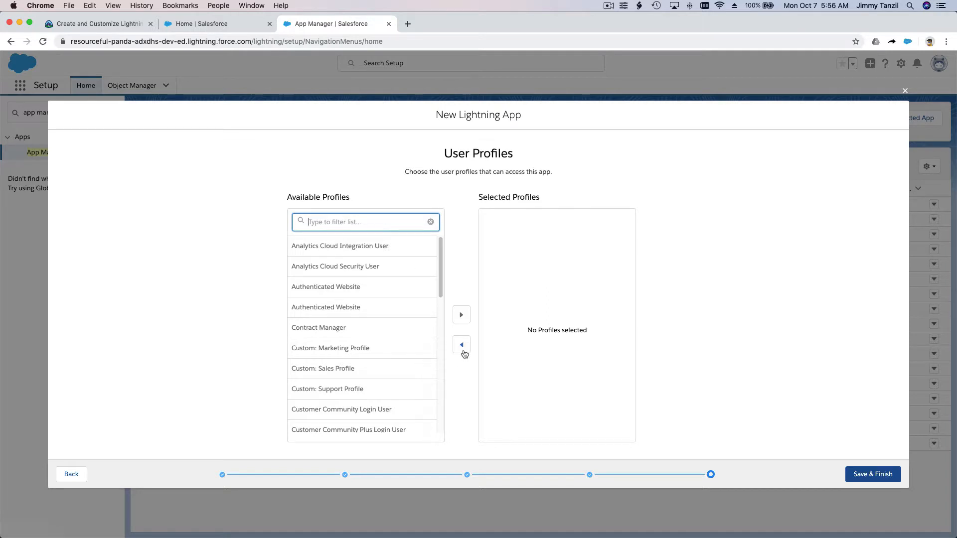
{"action": "mouse_move", "coordinate": [461, 345]}
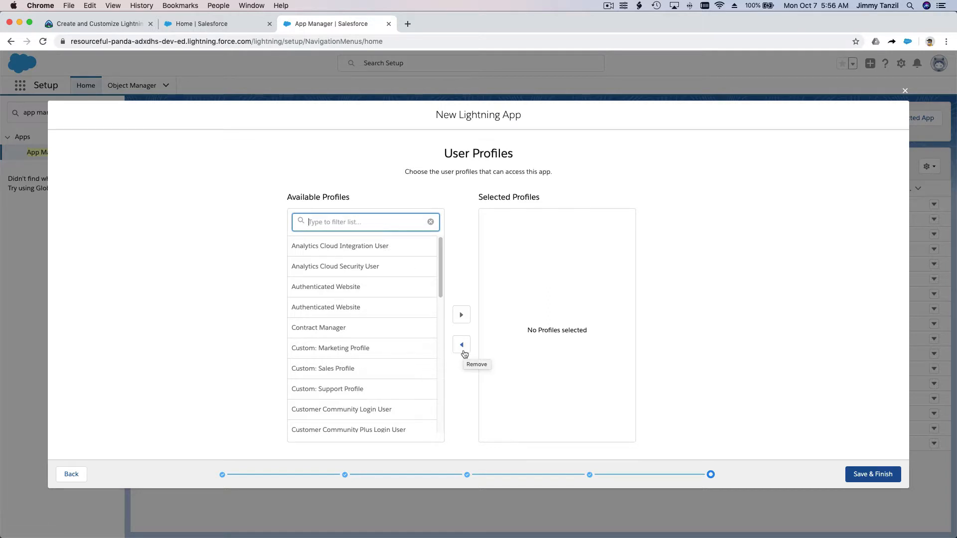
{"action": "mouse_move", "coordinate": [432, 289]}
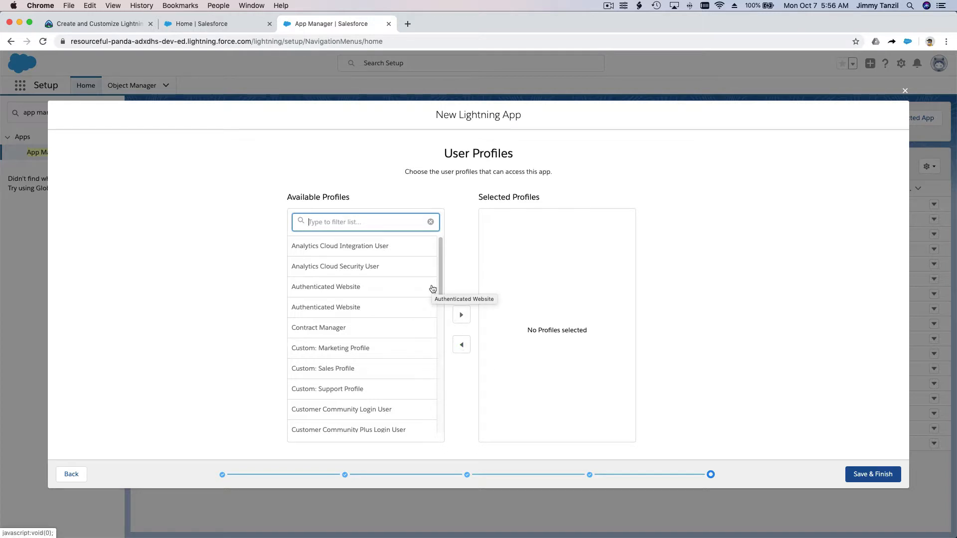
{"action": "mouse_move", "coordinate": [425, 229]}
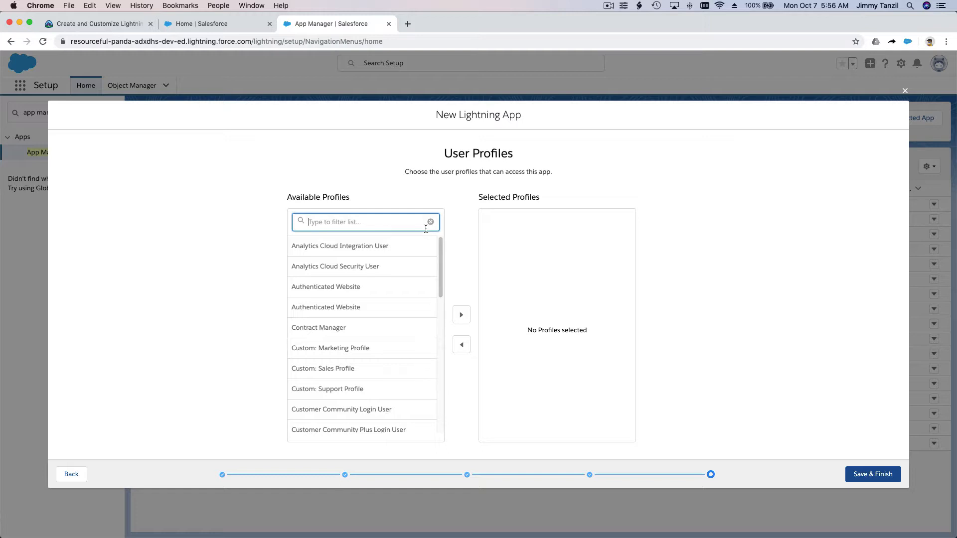
{"action": "mouse_move", "coordinate": [432, 308]}
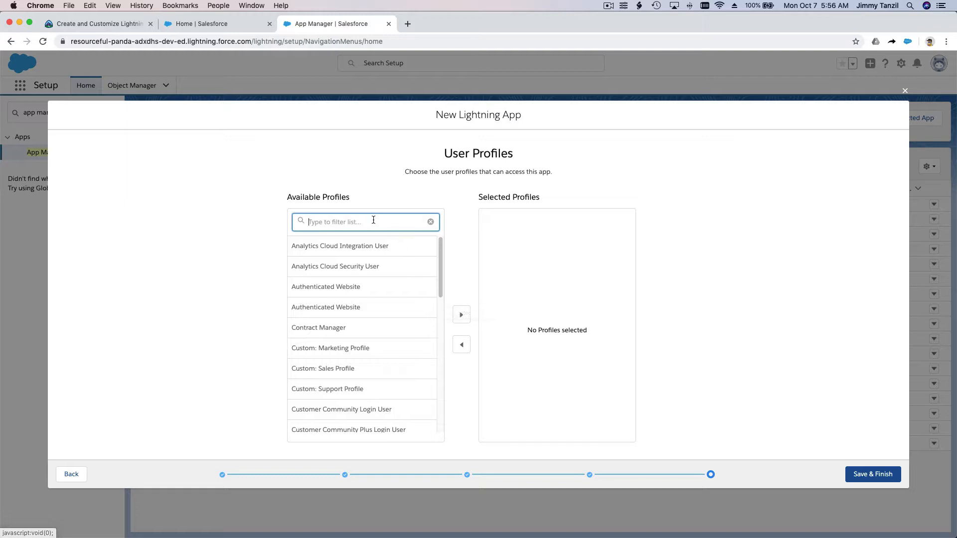
Grant the System Administrator profile access and save the Energy Consultations app.
{"action": "type", "text": "Sys"}
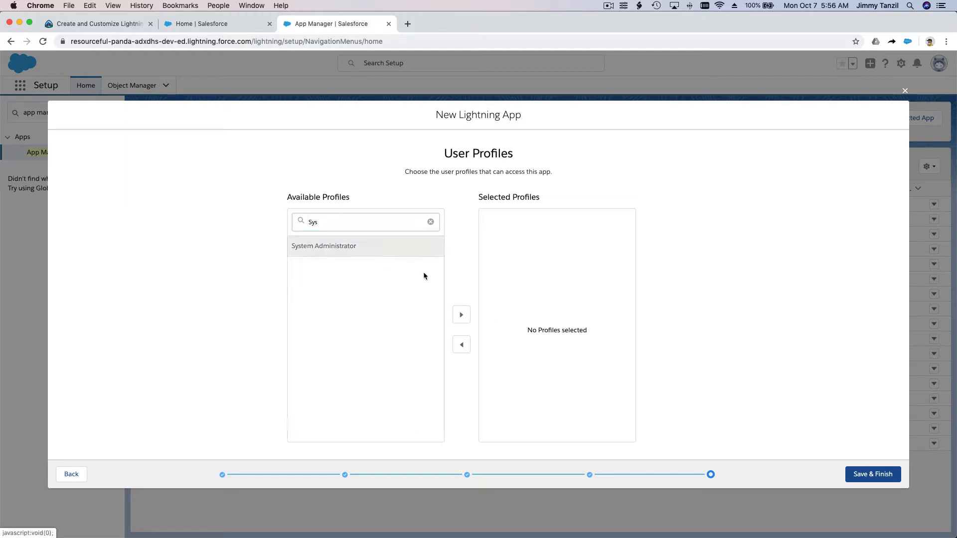
{"action": "left_click", "coordinate": [461, 314]}
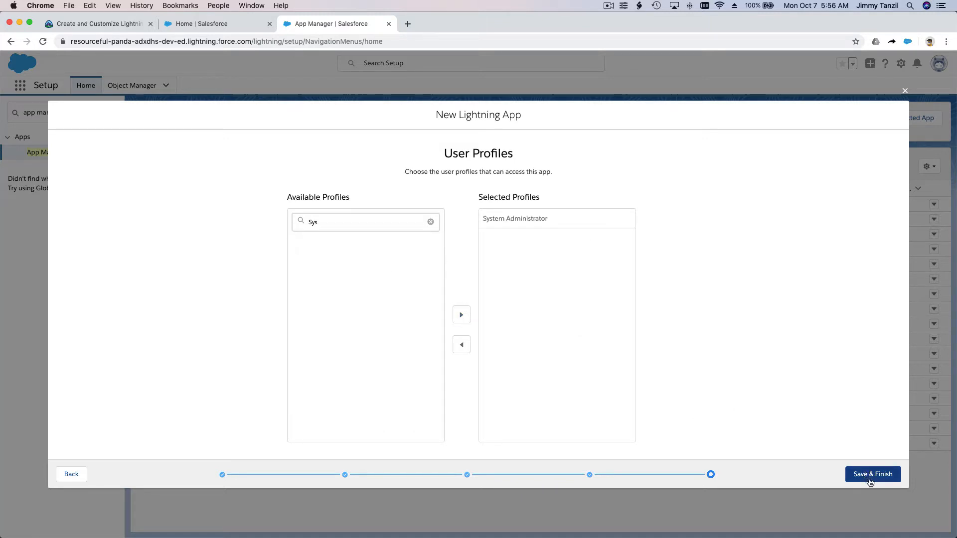
{"action": "left_click", "coordinate": [872, 474]}
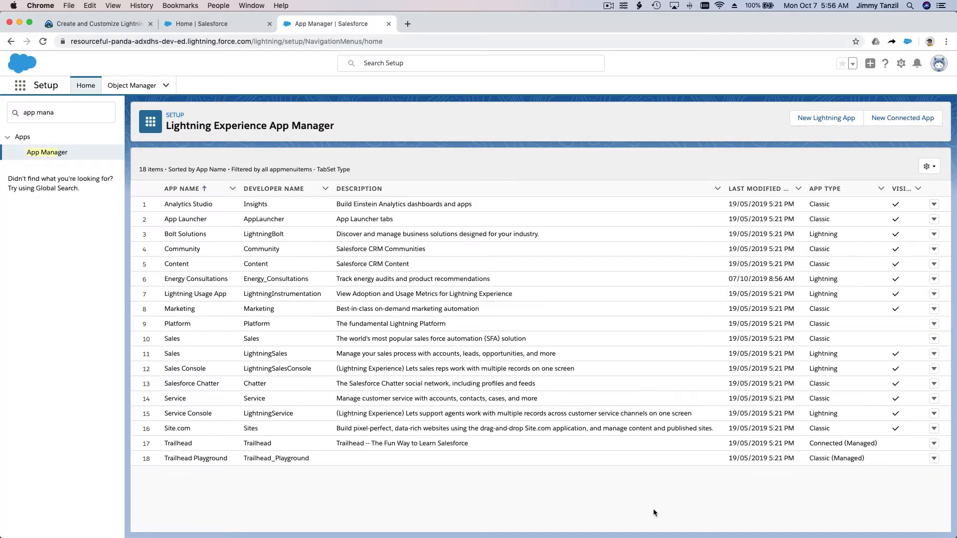
{"action": "mouse_move", "coordinate": [520, 479]}
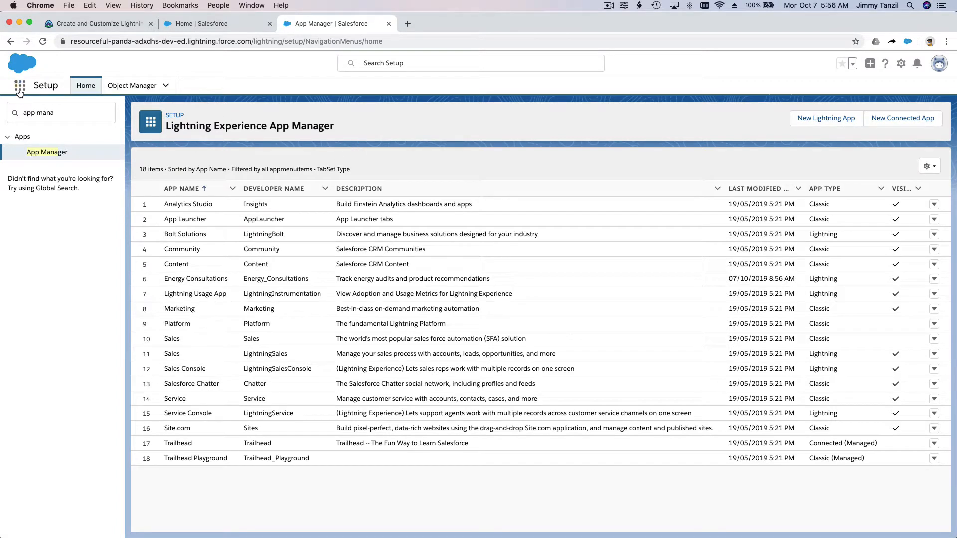
Launch Energy Consultations from the App Launcher's All Apps list.
{"action": "left_click", "coordinate": [19, 85]}
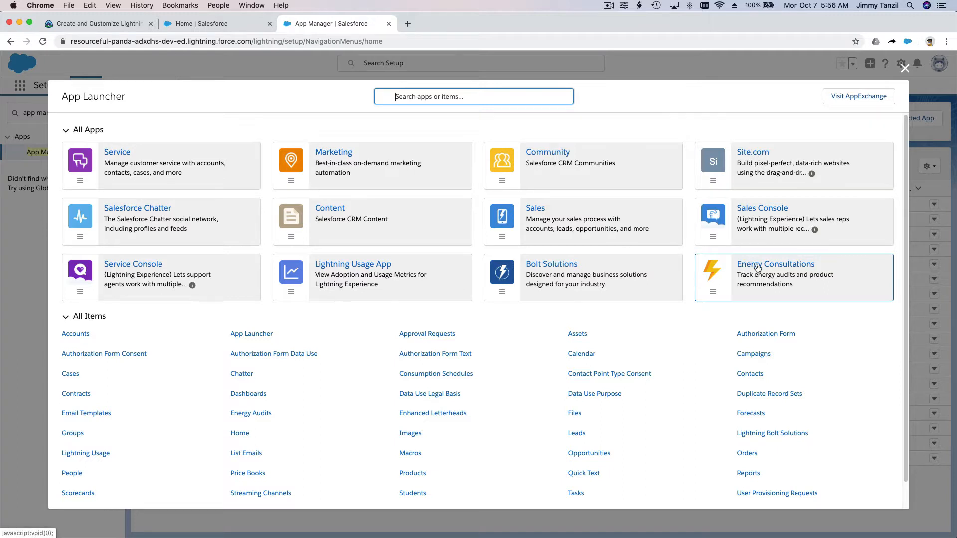
{"action": "left_click", "coordinate": [775, 263]}
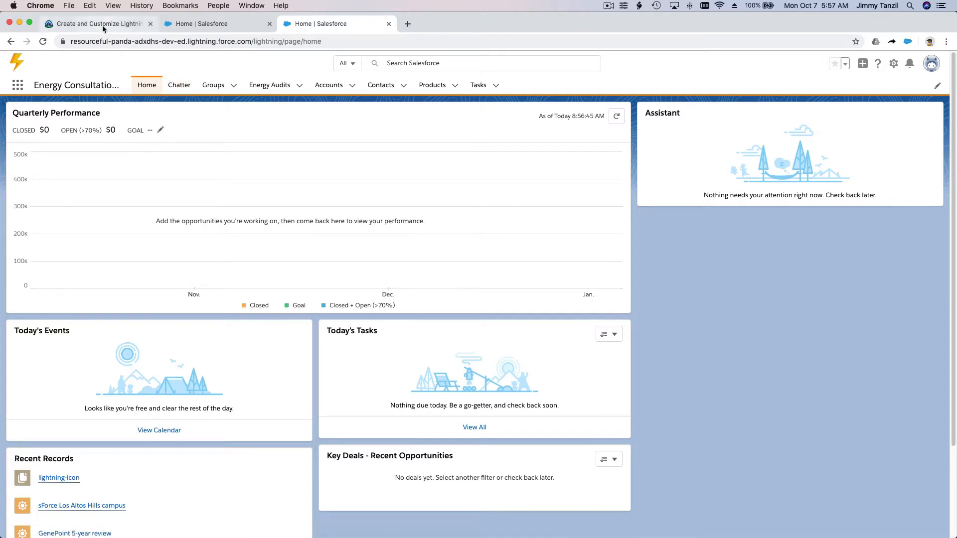
{"action": "left_click", "coordinate": [95, 24]}
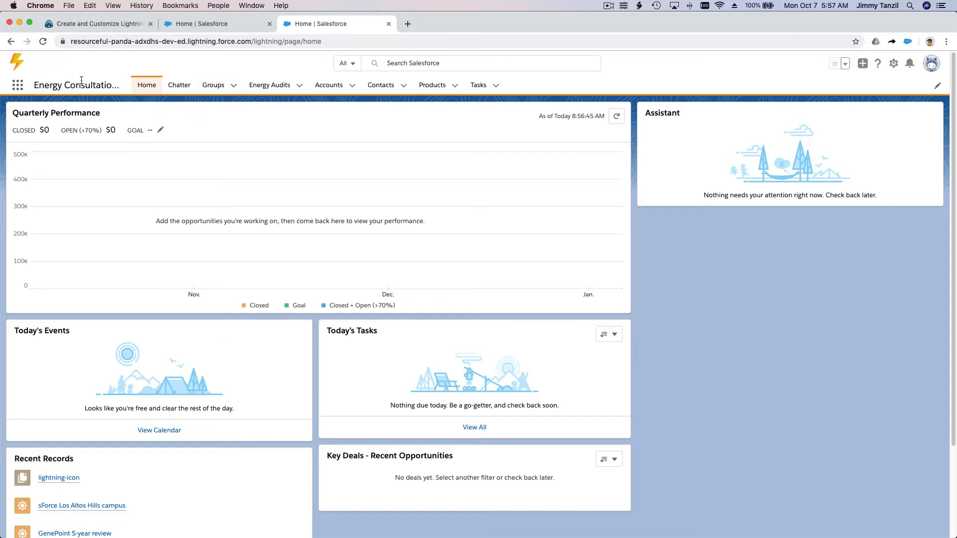
{"action": "mouse_move", "coordinate": [137, 127]}
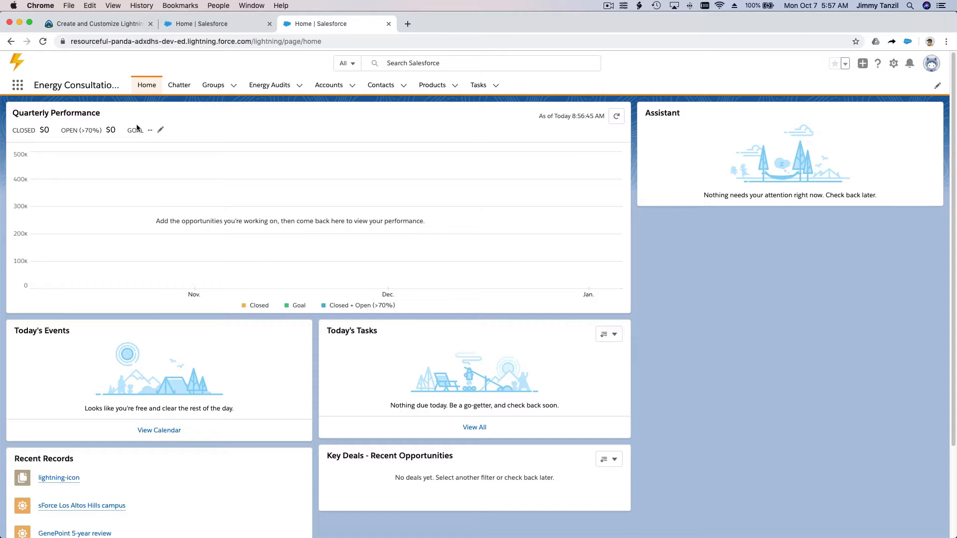
{"action": "mouse_move", "coordinate": [150, 341]}
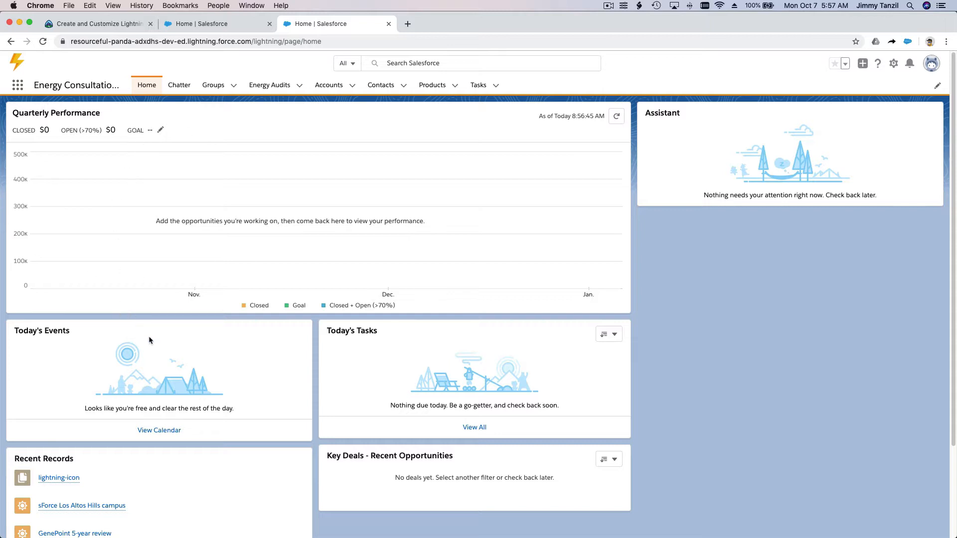
{"action": "mouse_move", "coordinate": [755, 338]}
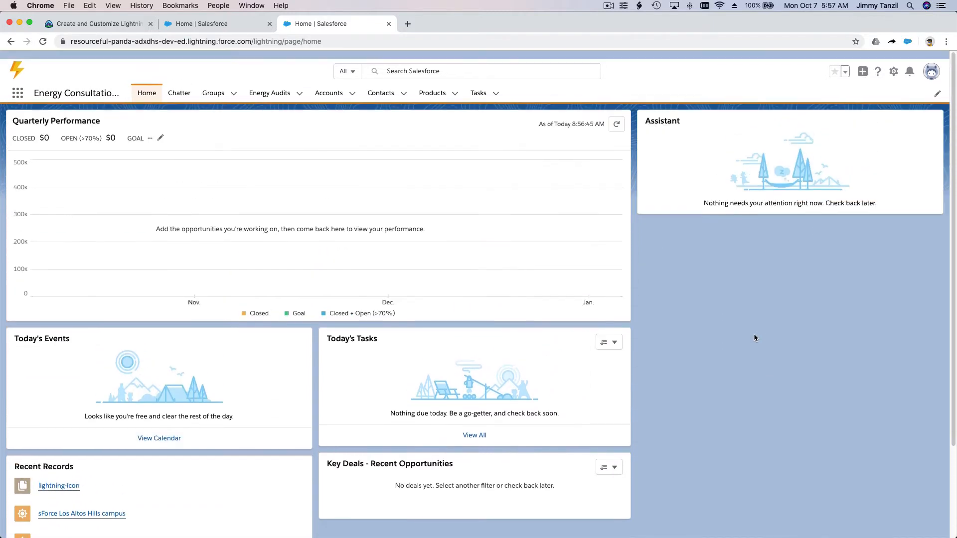
{"action": "scroll", "scroll_direction": "down", "scroll_amount": 3}
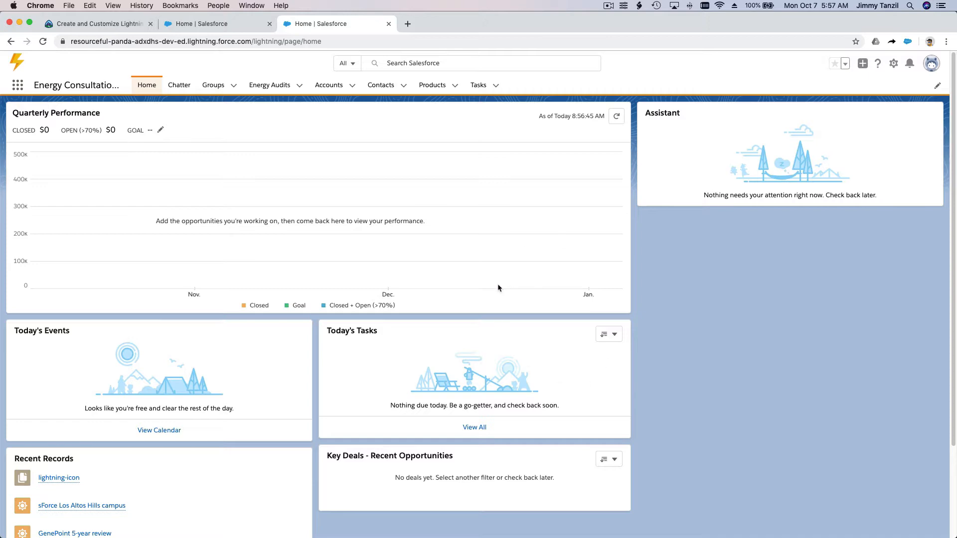
Return to the Trailhead unit page and scroll down to the quiz questions.
{"action": "left_click", "coordinate": [98, 23]}
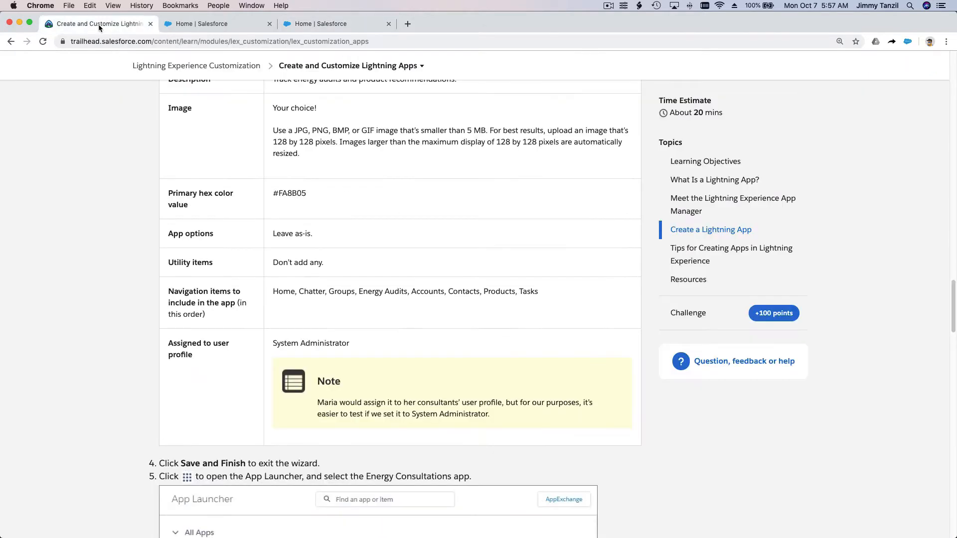
{"action": "scroll", "scroll_direction": "down", "scroll_amount": 3}
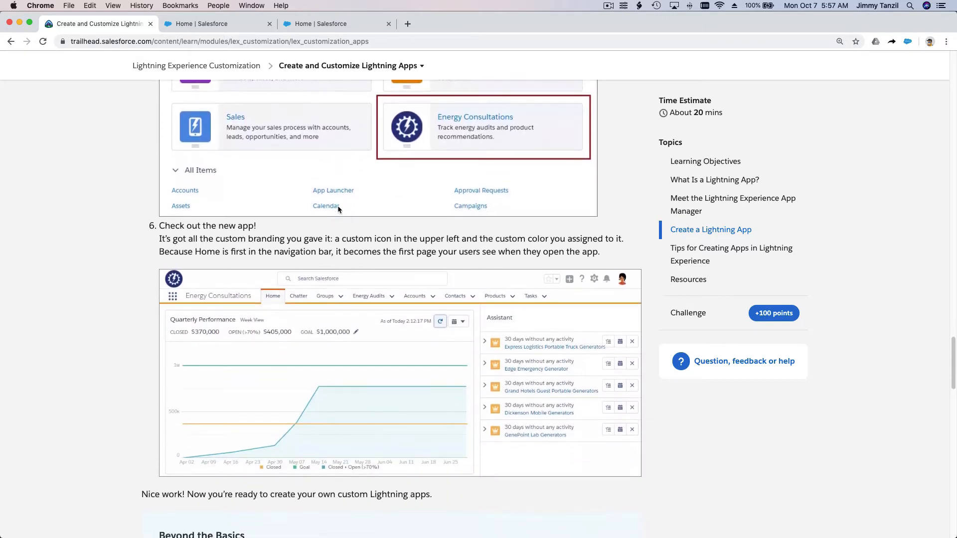
{"action": "scroll", "scroll_direction": "down", "scroll_amount": 3}
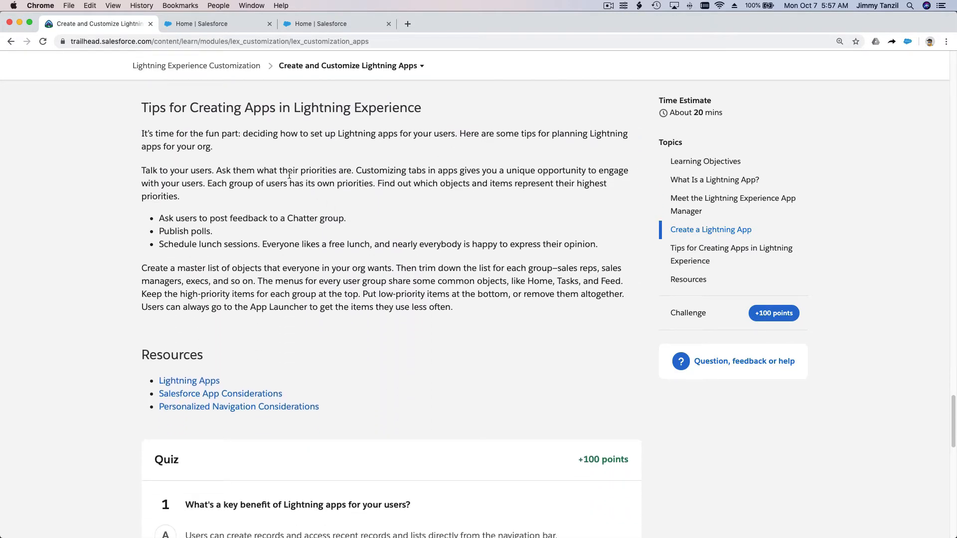
{"action": "mouse_move", "coordinate": [378, 201]}
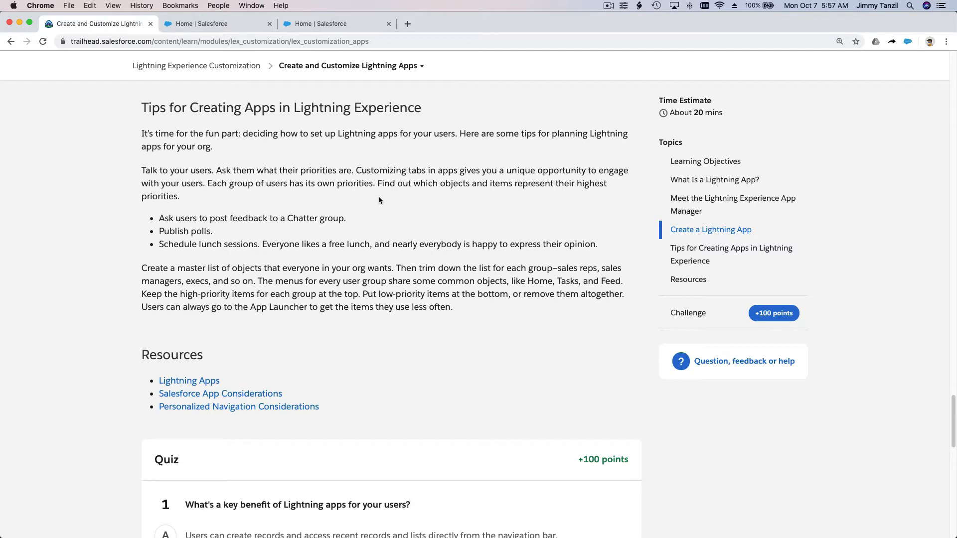
{"action": "scroll", "scroll_direction": "down", "scroll_amount": 3}
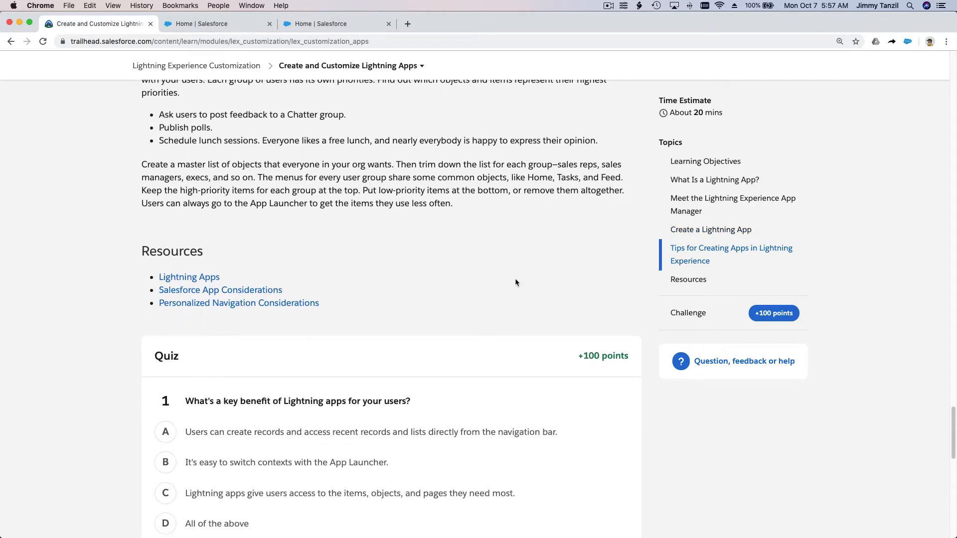
{"action": "scroll", "scroll_direction": "down", "scroll_amount": 3}
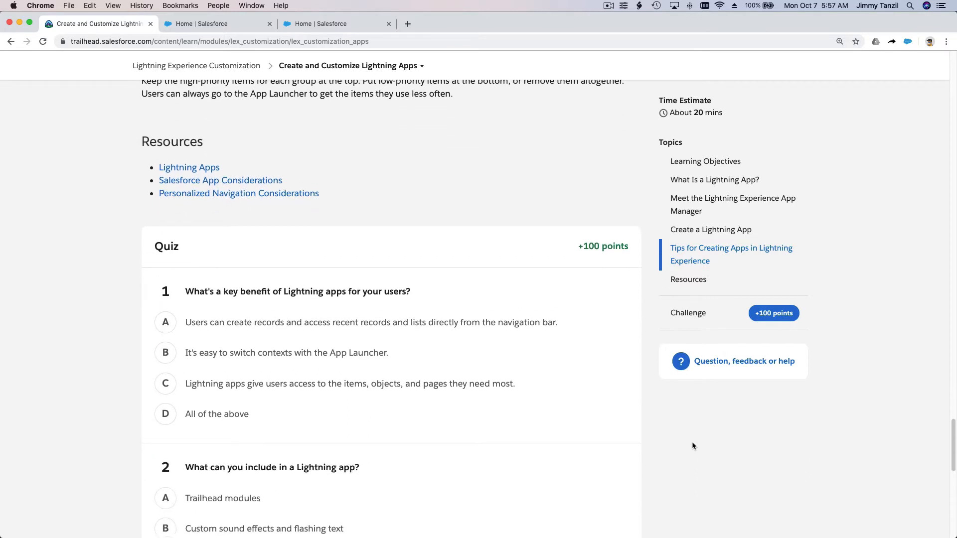
{"action": "scroll", "scroll_direction": "down", "scroll_amount": 3}
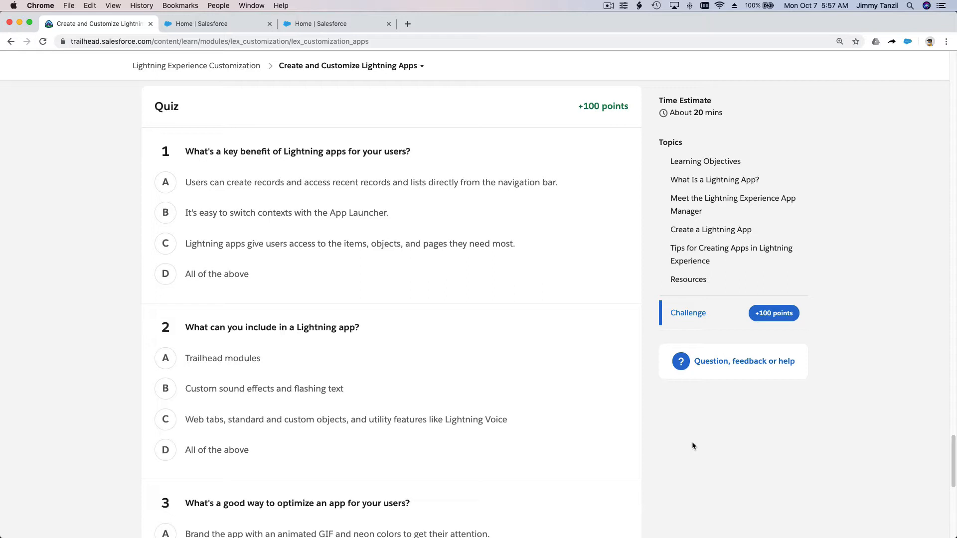
Choose option C for quiz questions 1 and 2, bringing question 3 into view.
{"action": "left_click", "coordinate": [166, 182]}
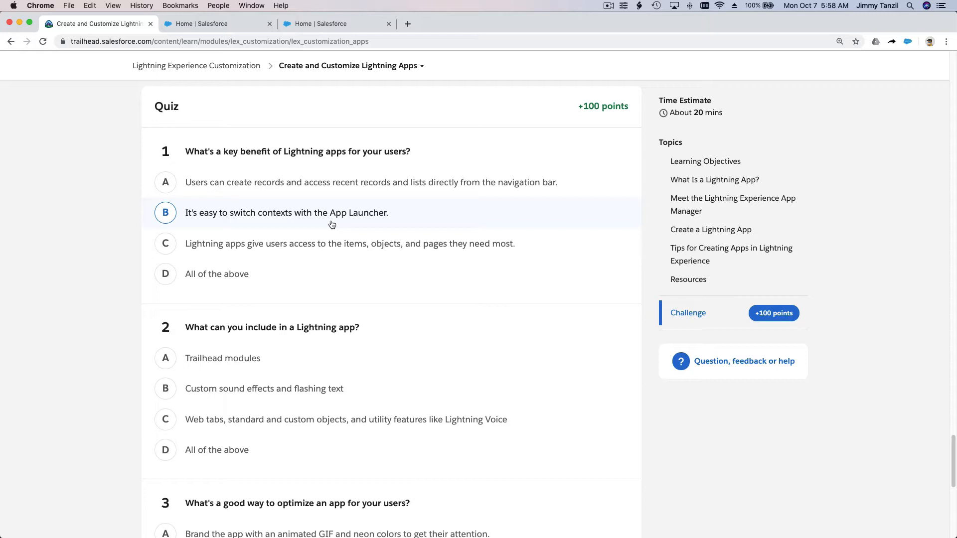
{"action": "mouse_move", "coordinate": [335, 244]}
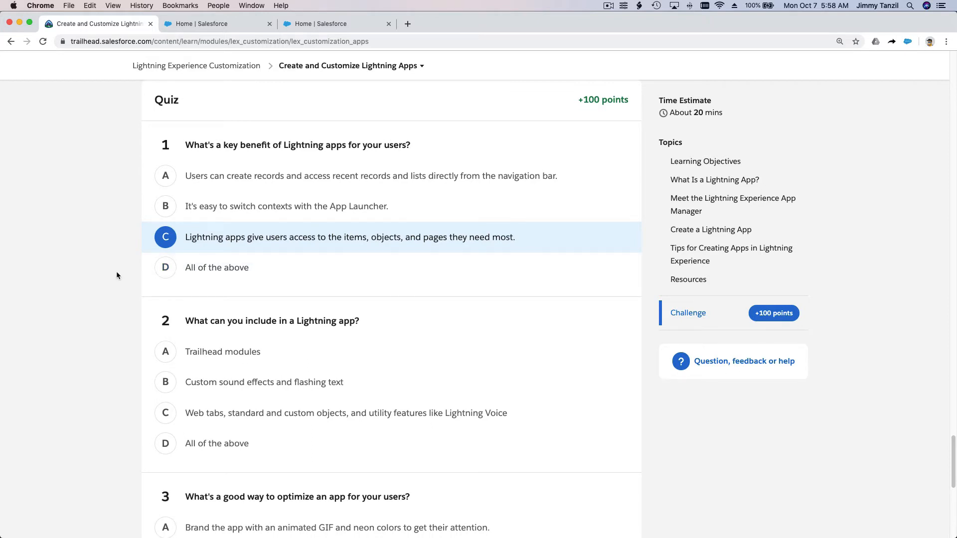
{"action": "mouse_move", "coordinate": [107, 261]}
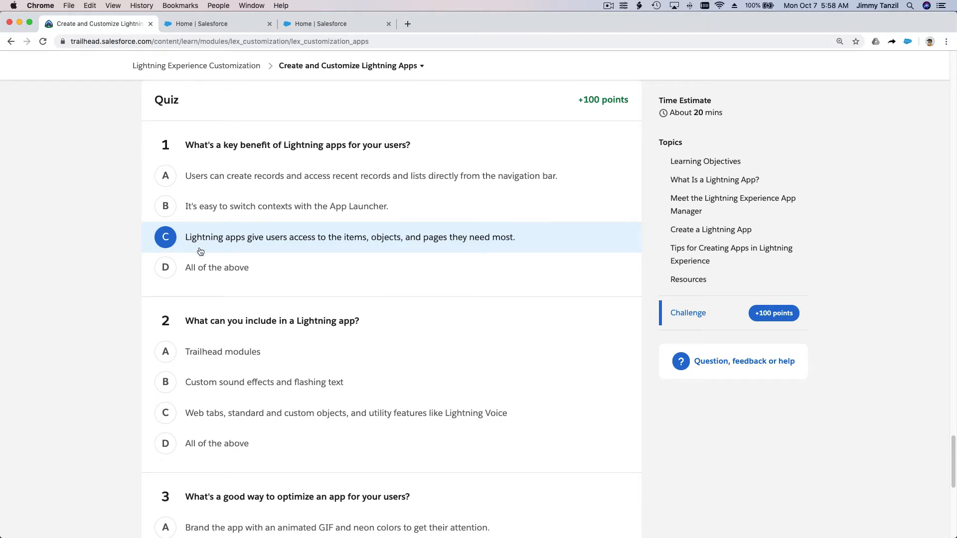
{"action": "scroll", "scroll_direction": "down", "scroll_amount": 3}
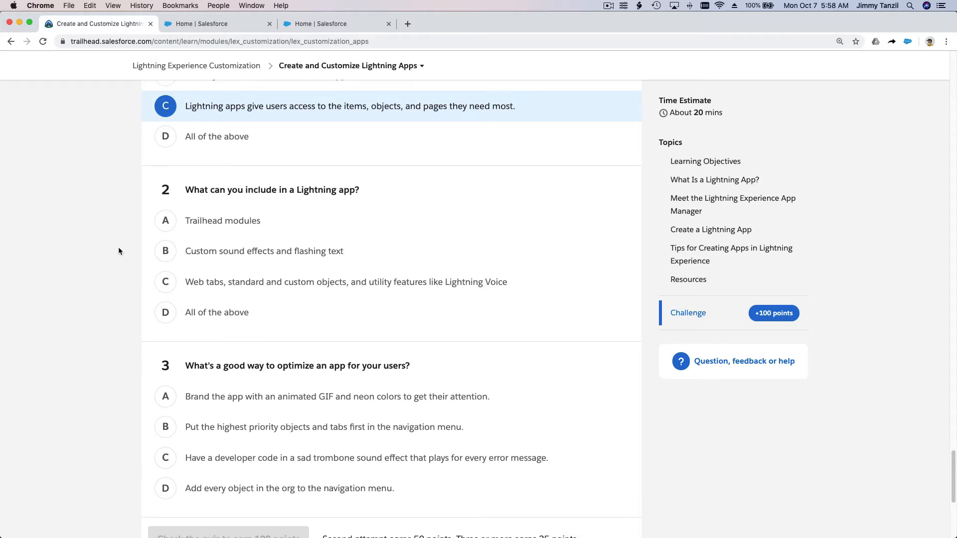
{"action": "left_click", "coordinate": [166, 220]}
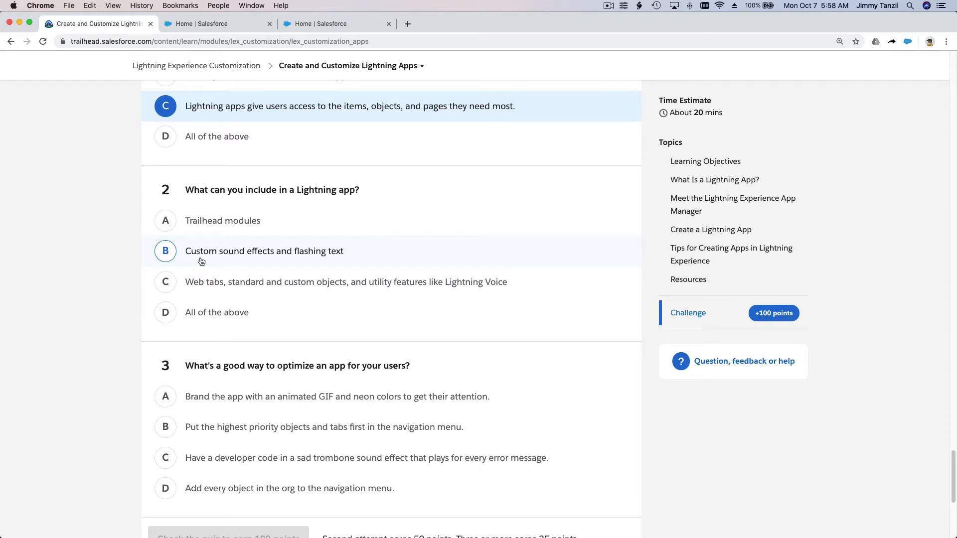
{"action": "mouse_move", "coordinate": [204, 288]}
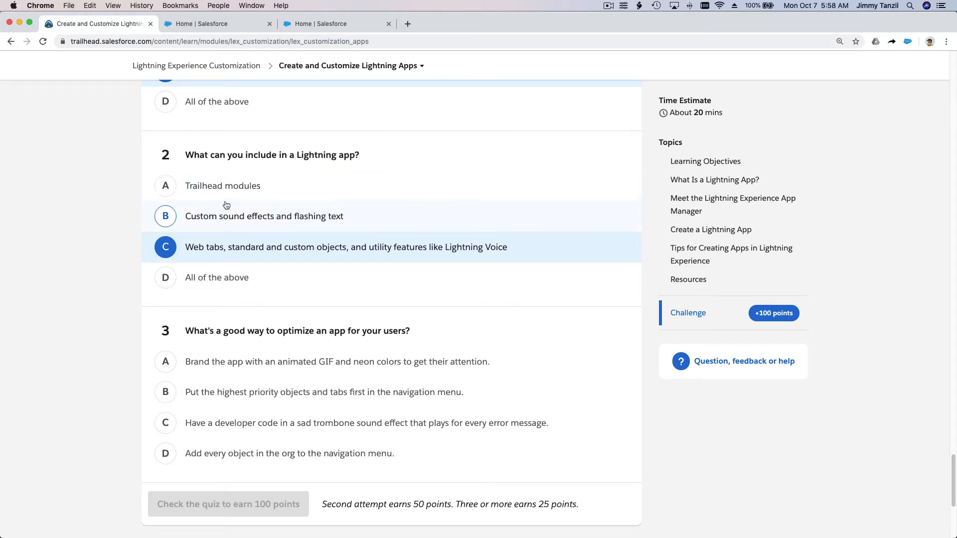
{"action": "scroll", "scroll_direction": "down", "scroll_amount": 3}
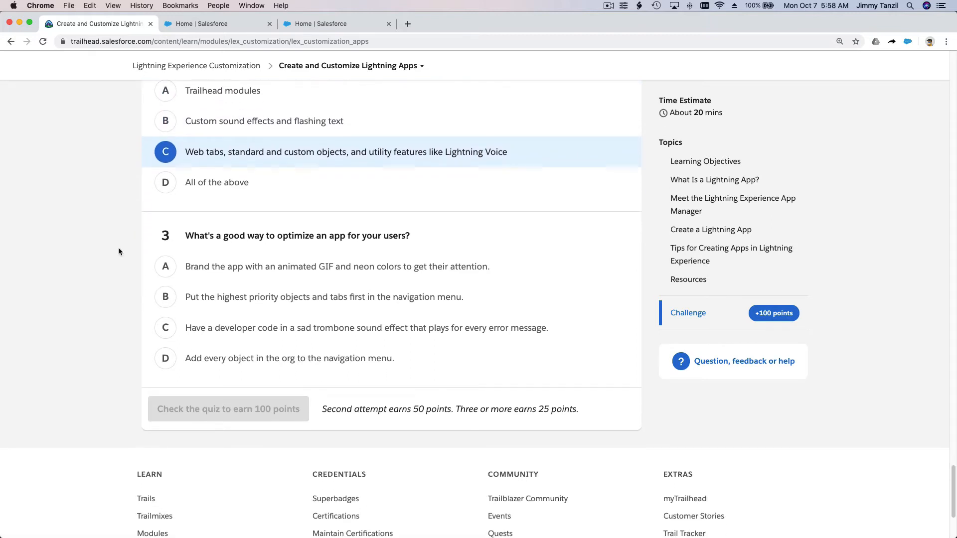
{"action": "scroll", "scroll_direction": "down", "scroll_amount": 3}
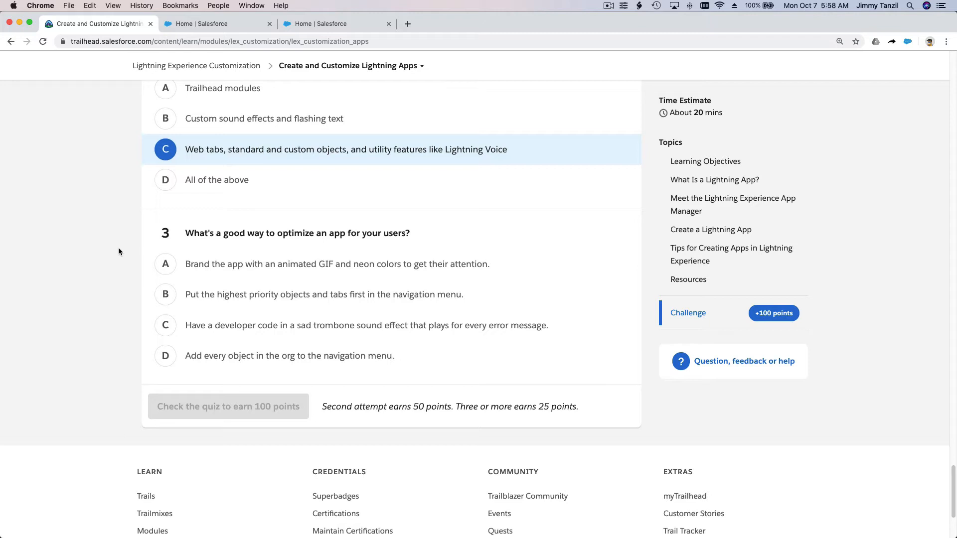
{"action": "scroll", "scroll_direction": "down", "scroll_amount": 3}
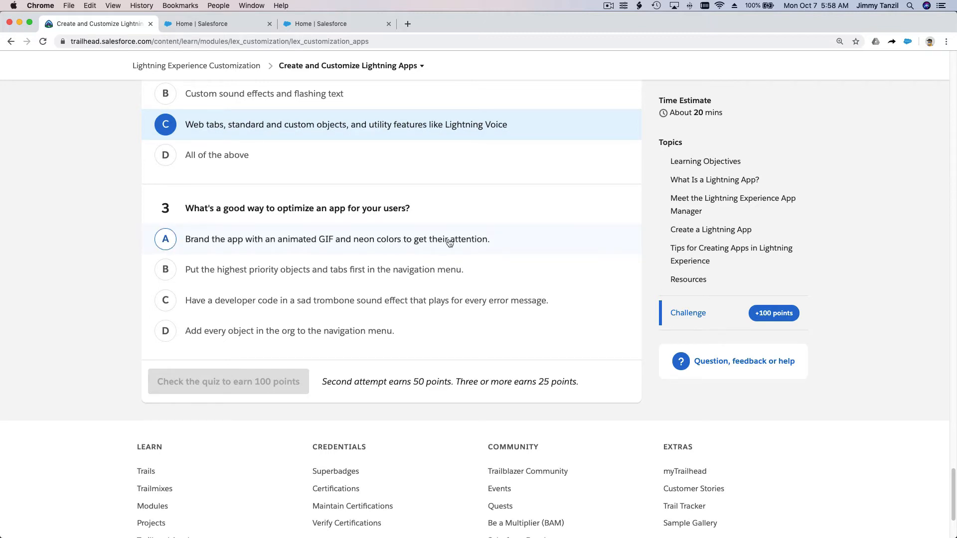
{"action": "mouse_move", "coordinate": [475, 245]}
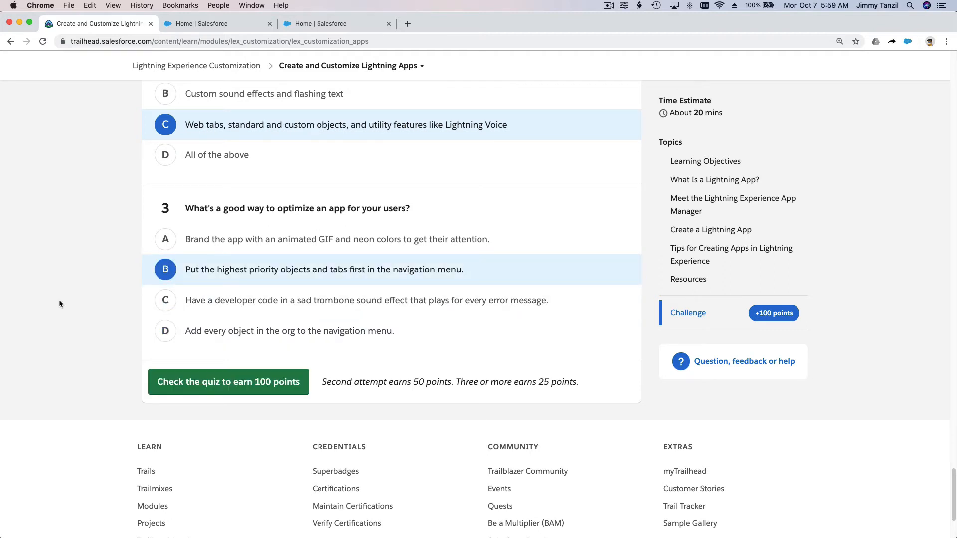
{"action": "left_click", "coordinate": [336, 23]}
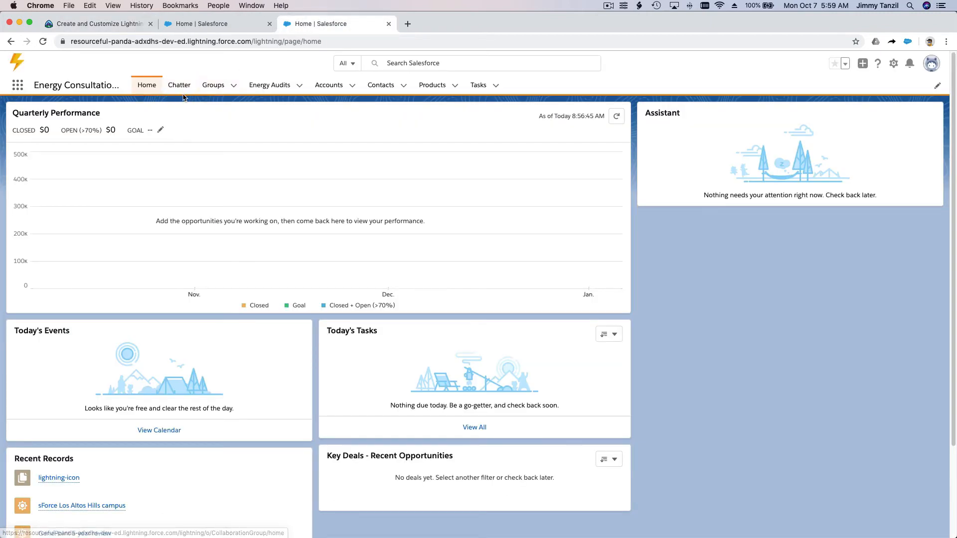
{"action": "mouse_move", "coordinate": [478, 85]}
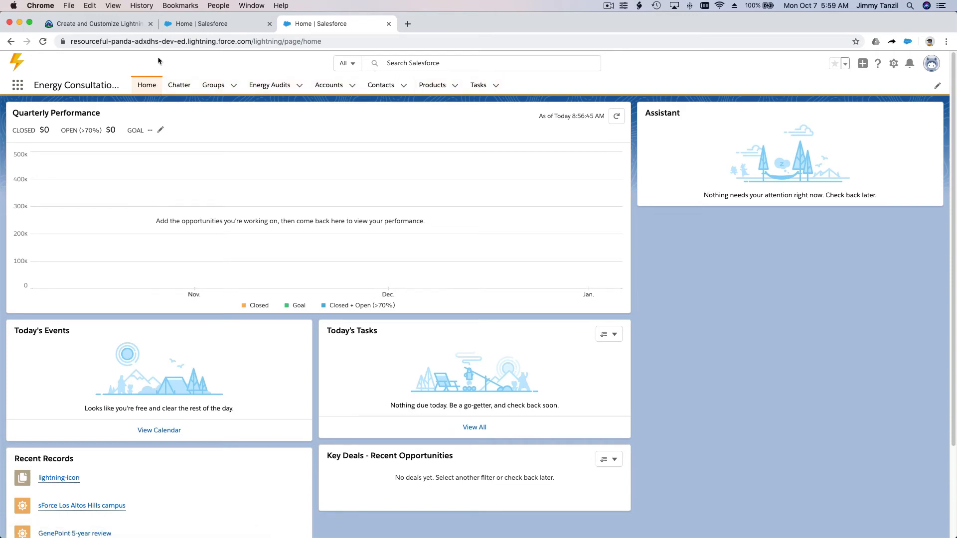
{"action": "left_click", "coordinate": [92, 24]}
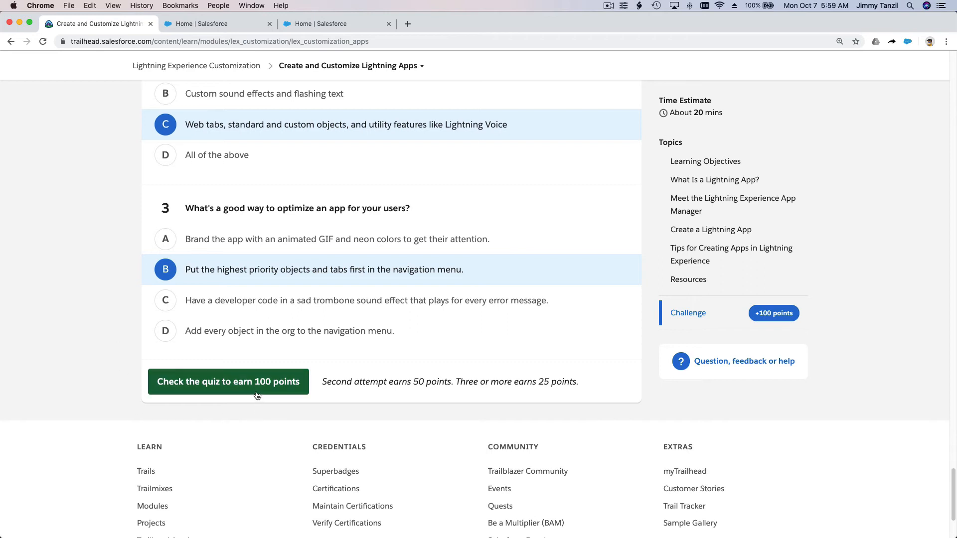
Check the quiz, then switch question 1's answer to D, All of the above.
{"action": "left_click", "coordinate": [227, 381]}
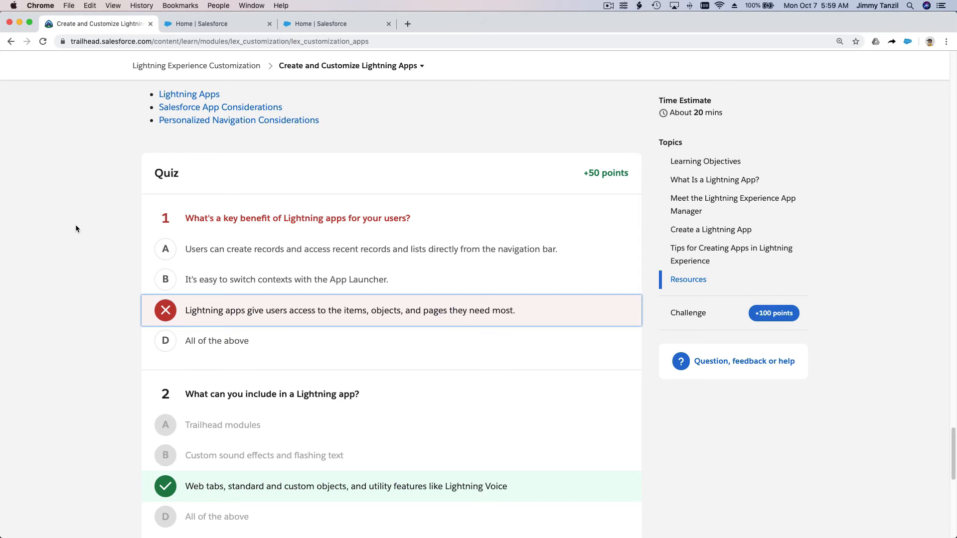
{"action": "mouse_move", "coordinate": [225, 348]}
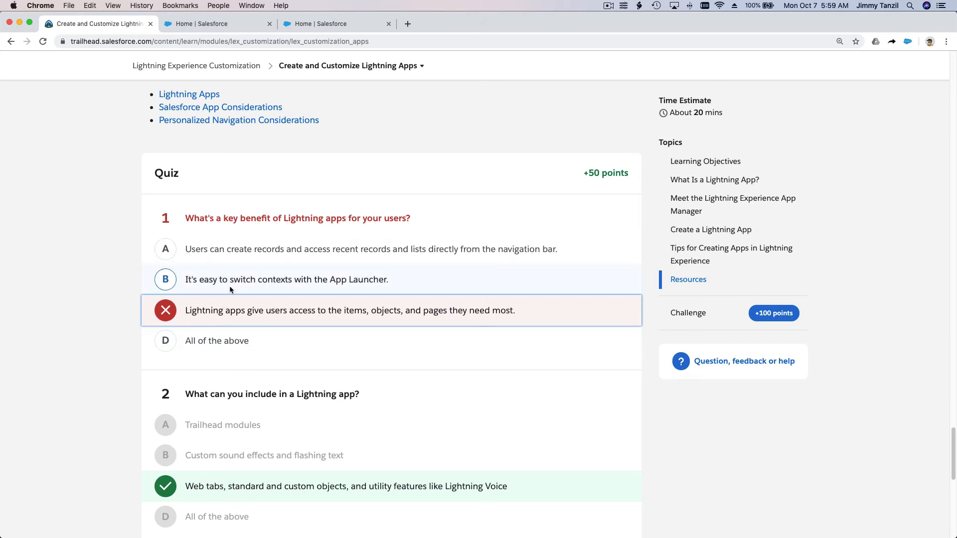
{"action": "mouse_move", "coordinate": [236, 259]}
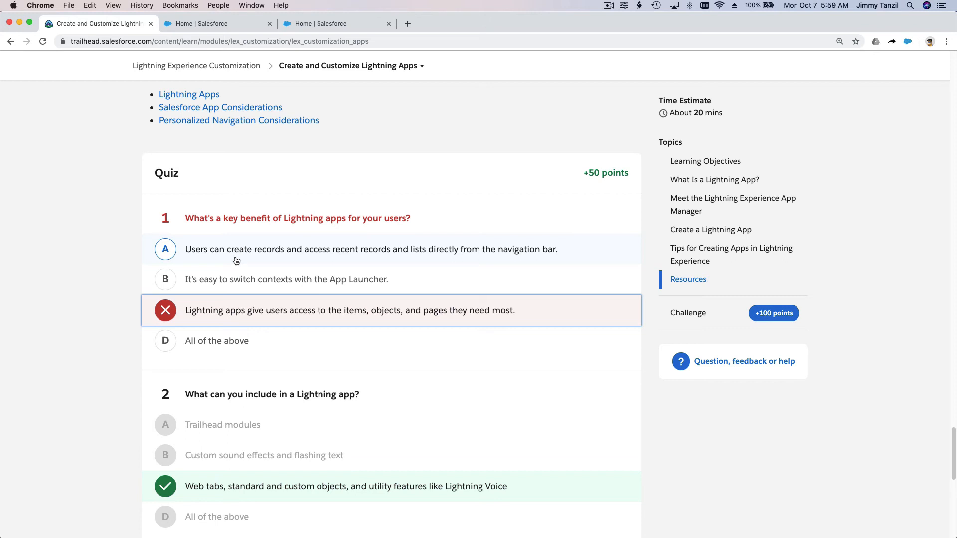
{"action": "mouse_move", "coordinate": [240, 288]}
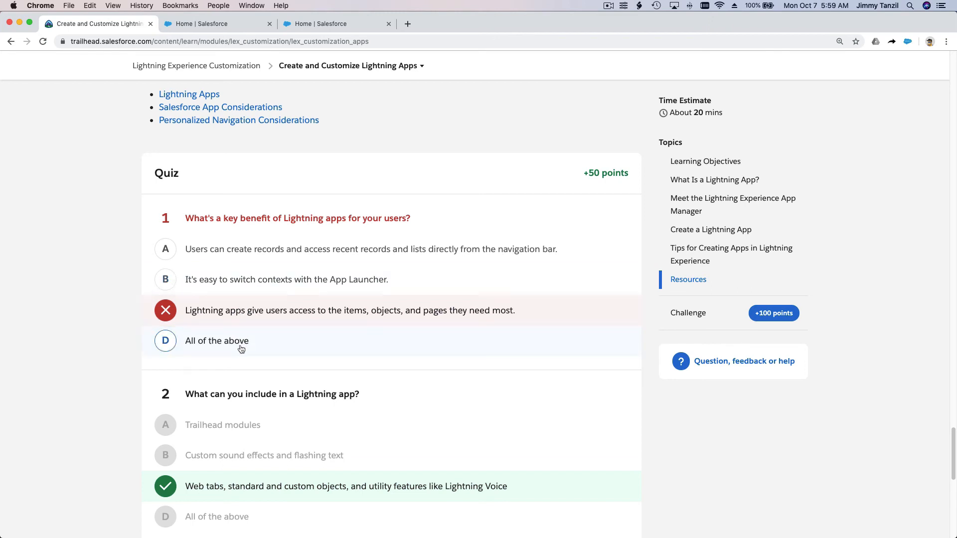
{"action": "left_click", "coordinate": [217, 340]}
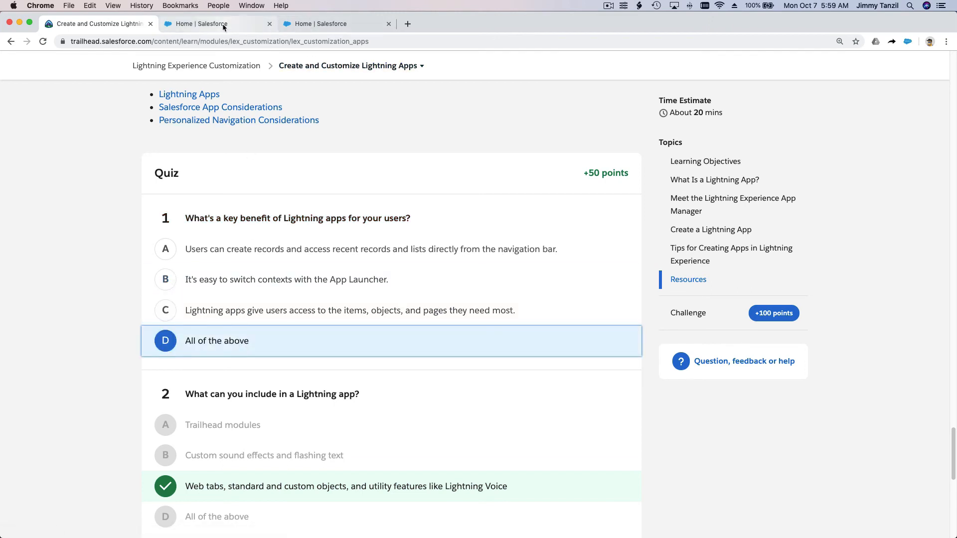
{"action": "left_click", "coordinate": [329, 24]}
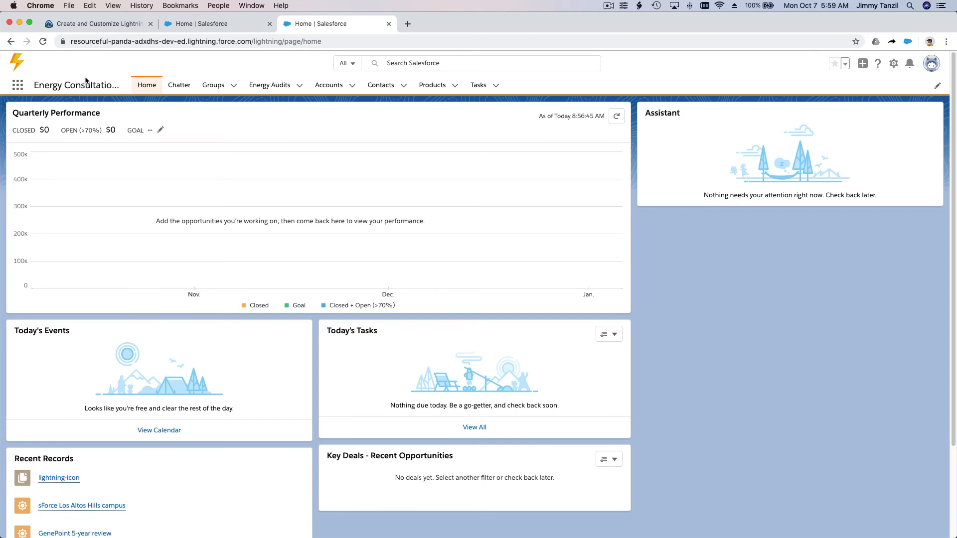
{"action": "left_click", "coordinate": [17, 85]}
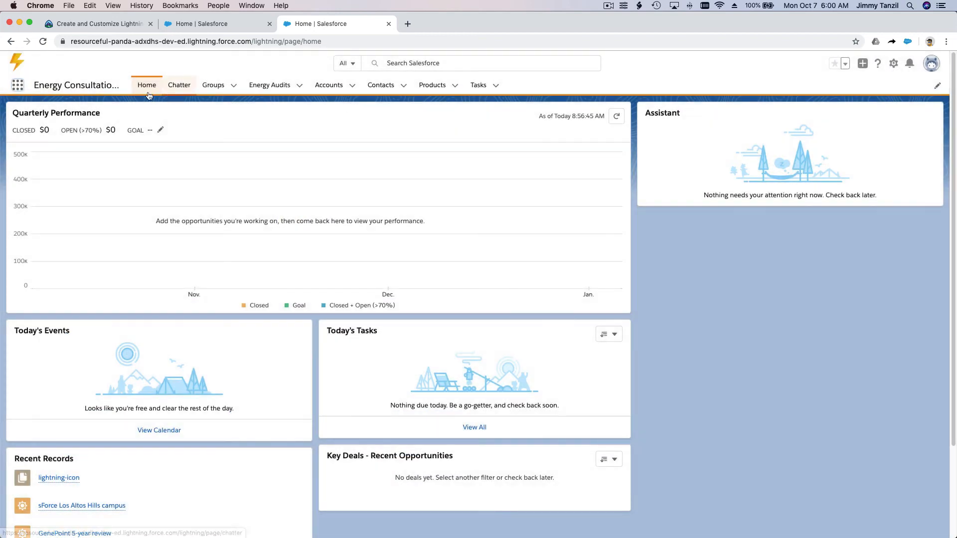
{"action": "left_click", "coordinate": [97, 23]}
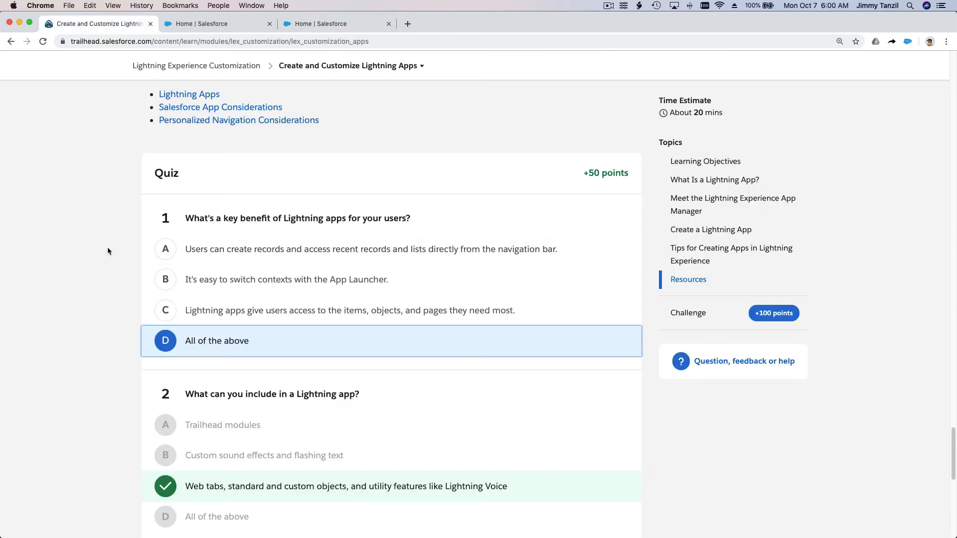
Resubmit the corrected quiz to earn the +50 points.
{"action": "scroll", "scroll_direction": "down", "scroll_amount": 3}
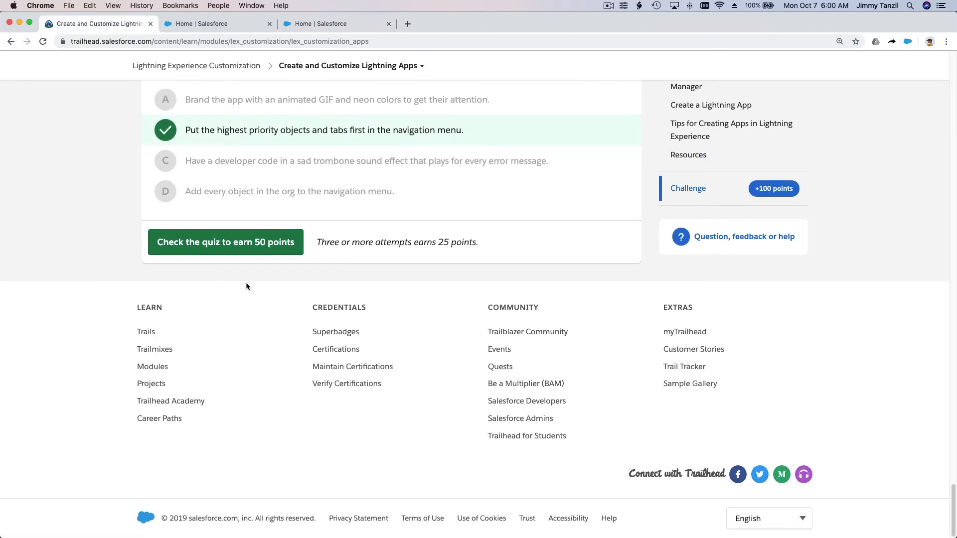
{"action": "left_click", "coordinate": [225, 242]}
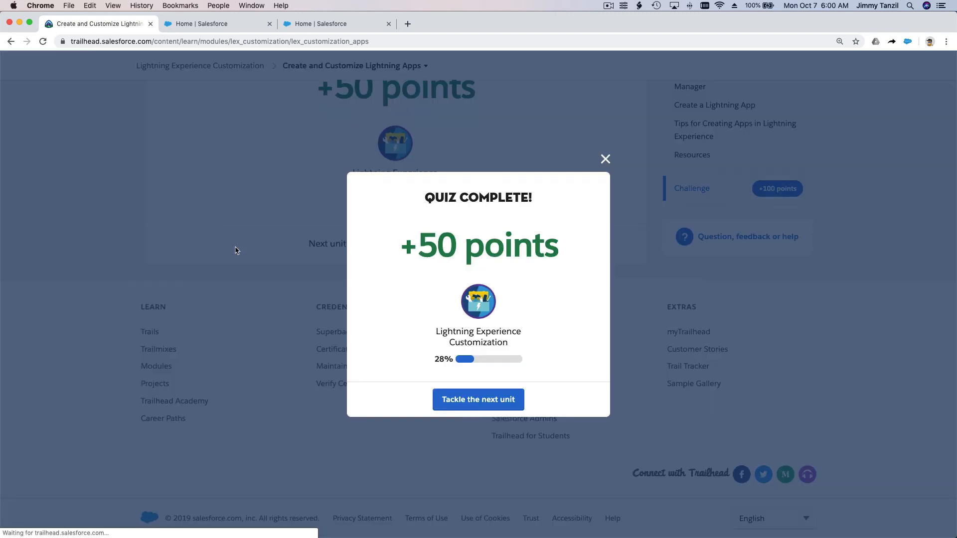